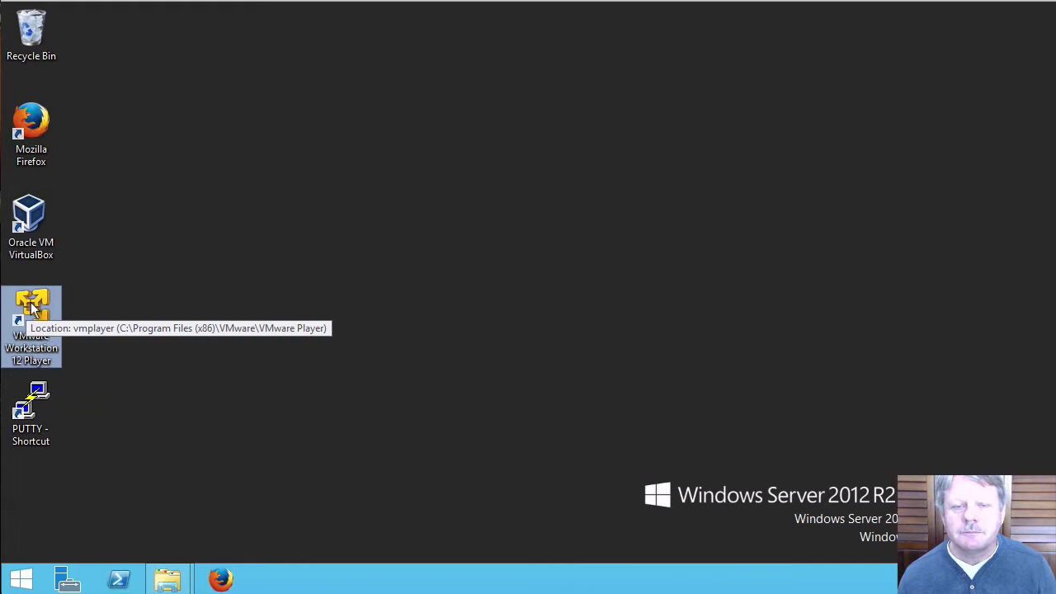
Step: Launch VMware Workstation 12 Player and start the New Virtual Machine Wizard
{"action": "double_click", "coordinate": [31, 321]}
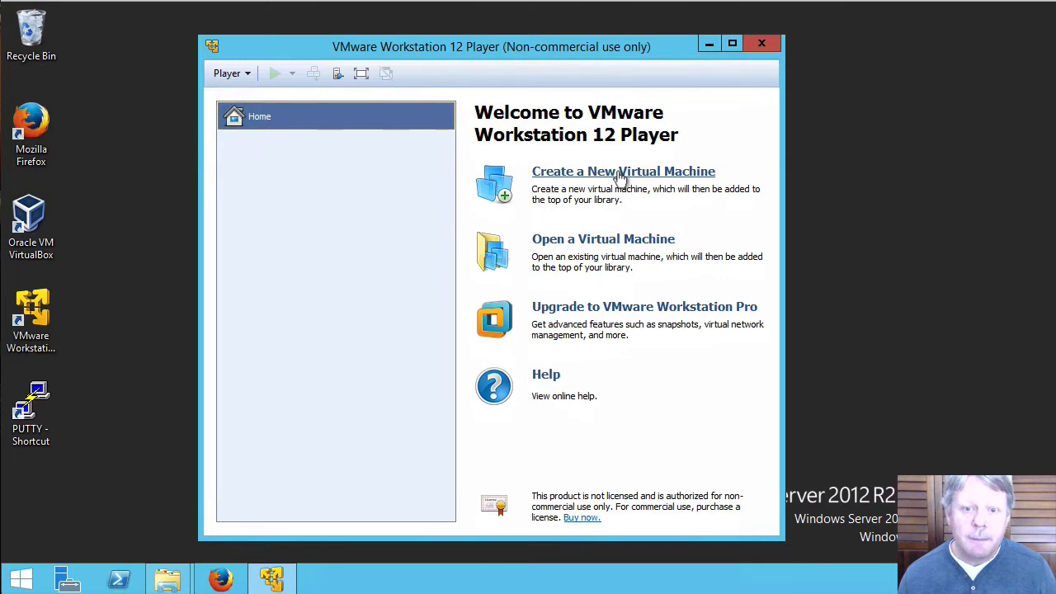
{"action": "left_click", "coordinate": [624, 170]}
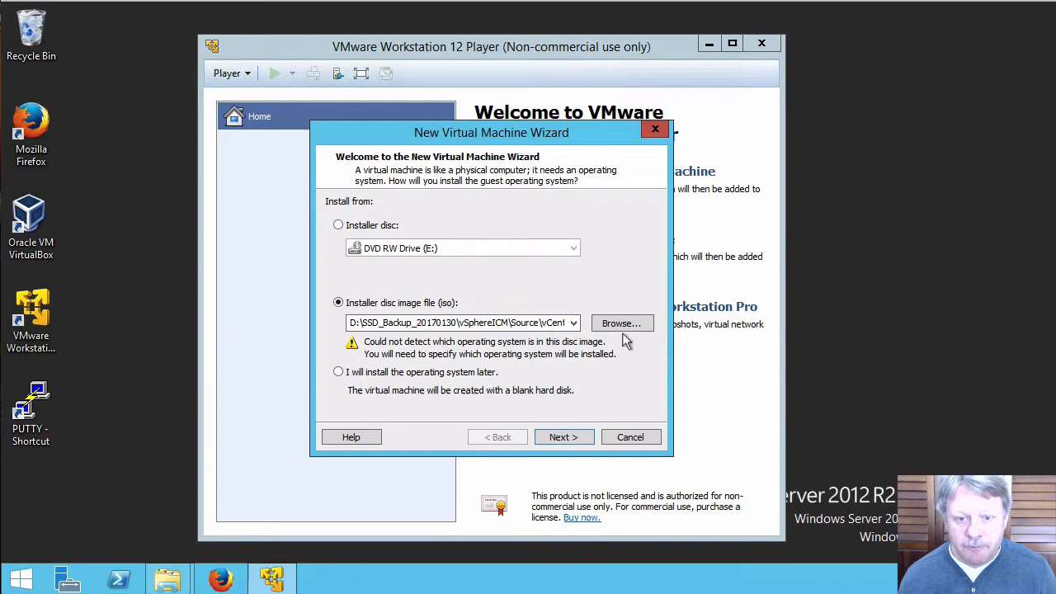
Step: Choose Server_2012_R2_Eval.ISO from Distribution ISOs as the installer image and continue
{"action": "left_click", "coordinate": [621, 322]}
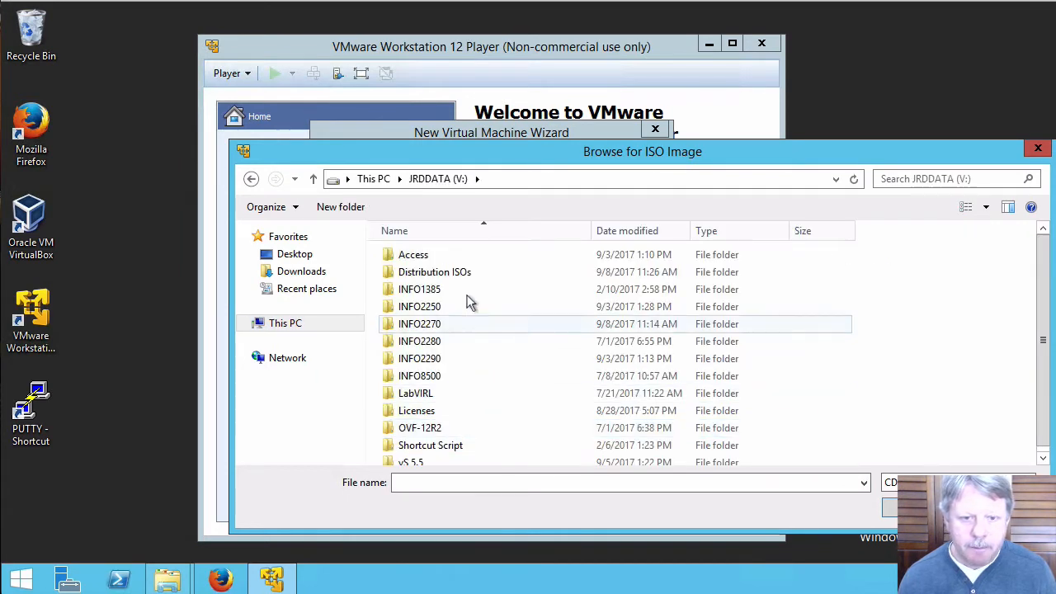
{"action": "double_click", "coordinate": [434, 270]}
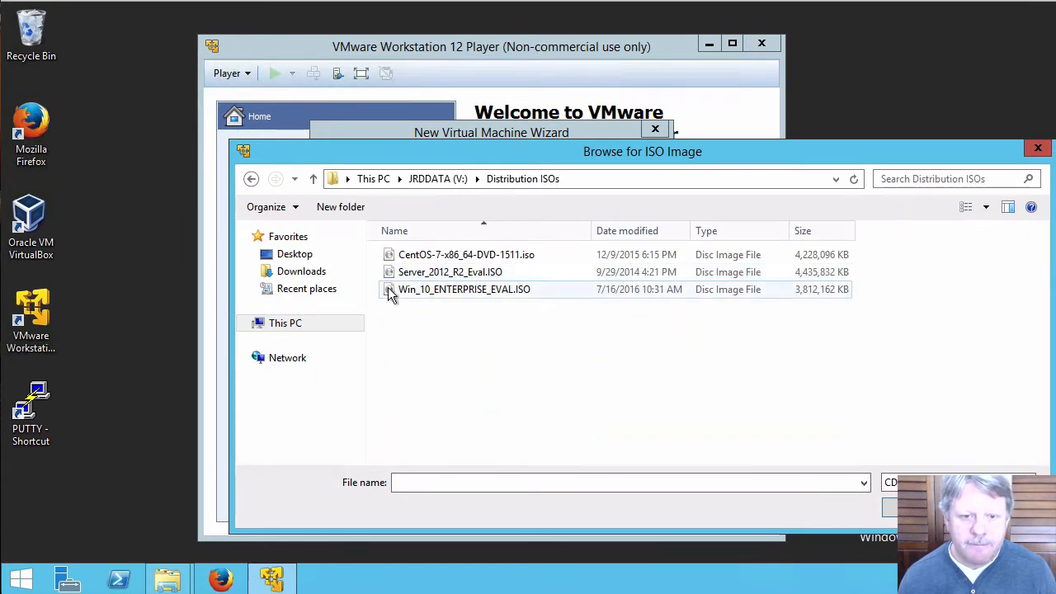
{"action": "left_click", "coordinate": [449, 270]}
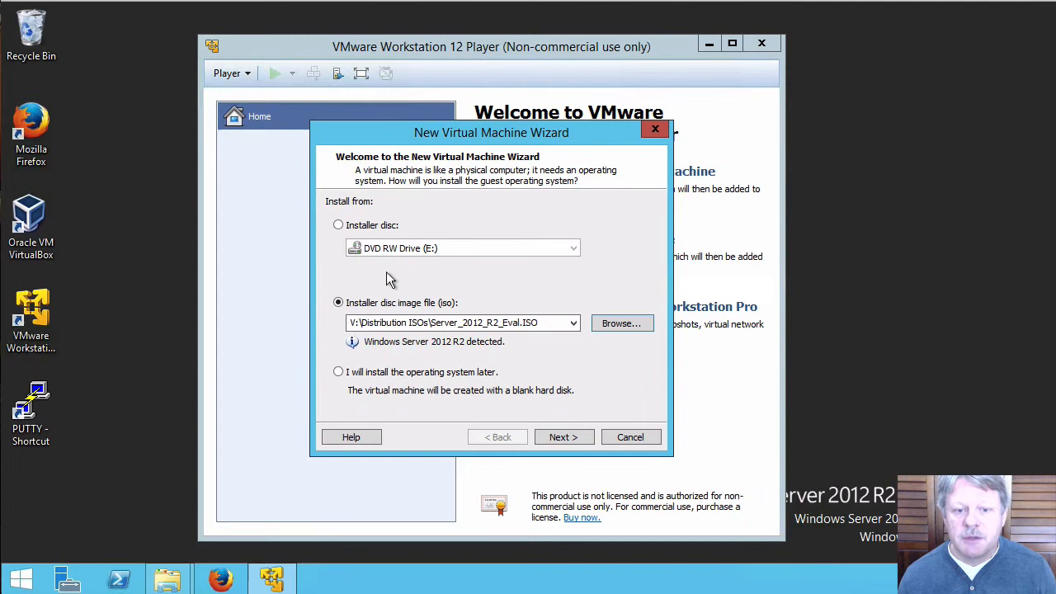
{"action": "mouse_move", "coordinate": [416, 354]}
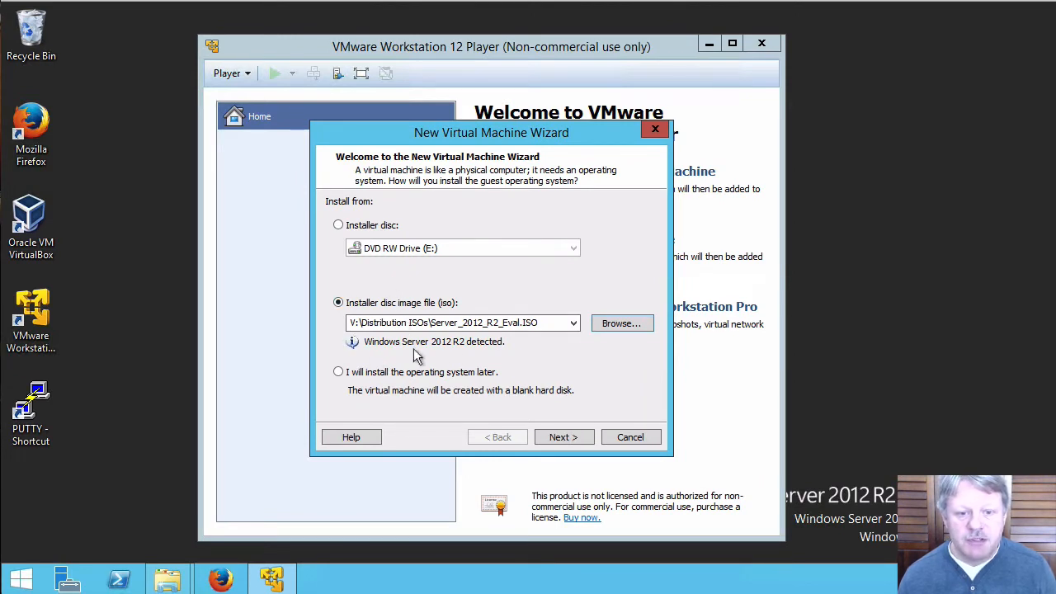
{"action": "mouse_move", "coordinate": [491, 349]}
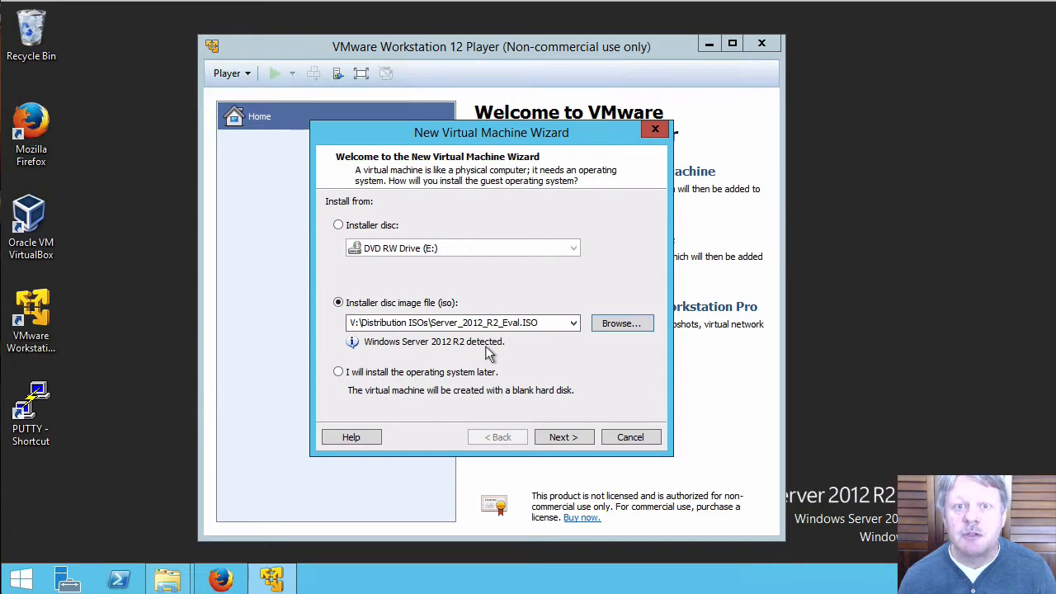
{"action": "left_click", "coordinate": [564, 435]}
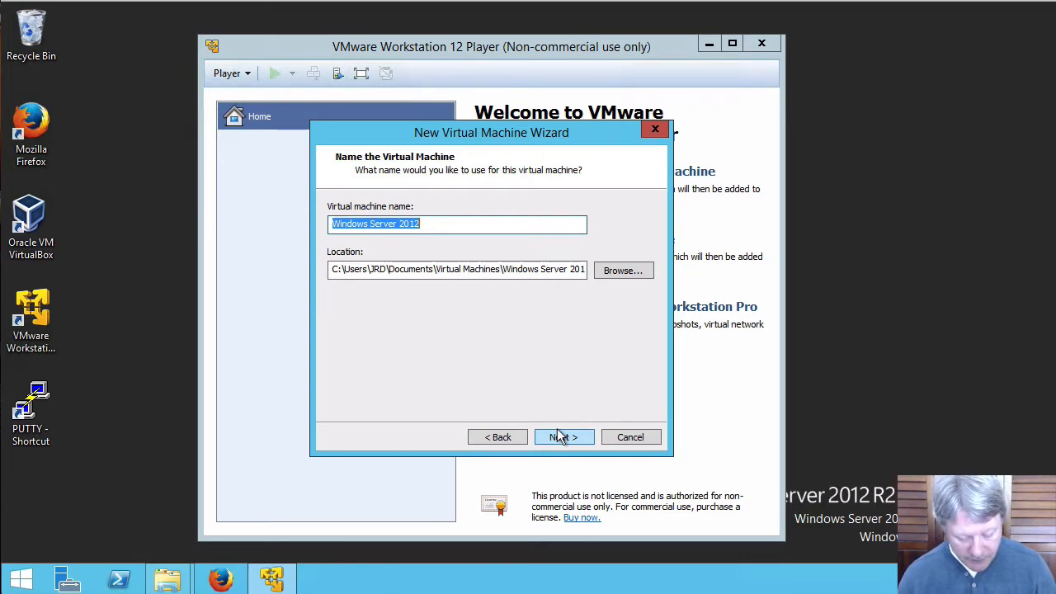
Step: Name the virtual machine Server-01 and store it at v:\INFO2270\Server-01
{"action": "type", "text": "Server"}
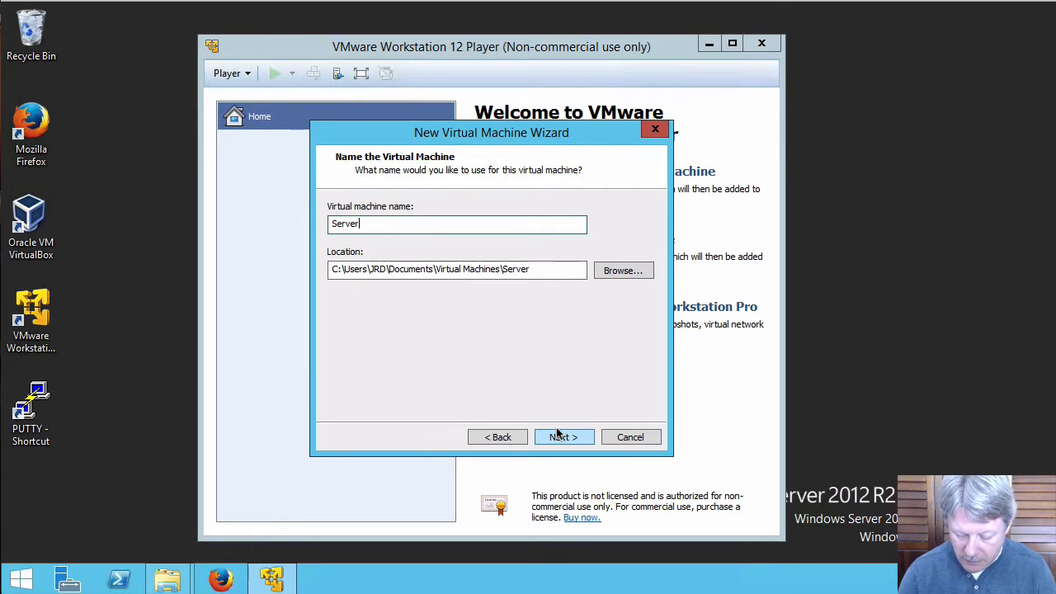
{"action": "type", "text": "-01"}
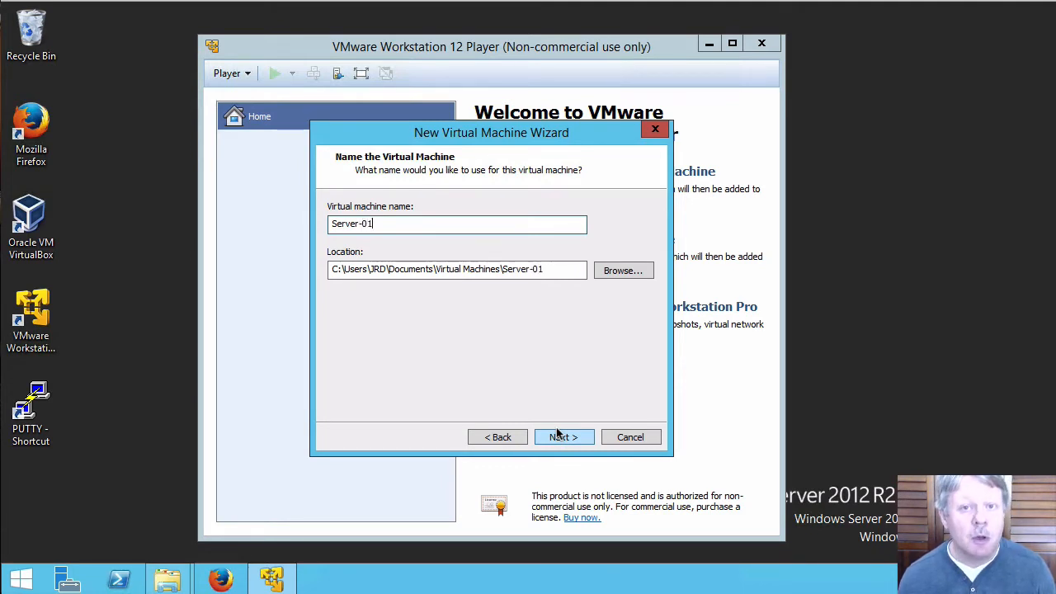
{"action": "mouse_move", "coordinate": [511, 373]}
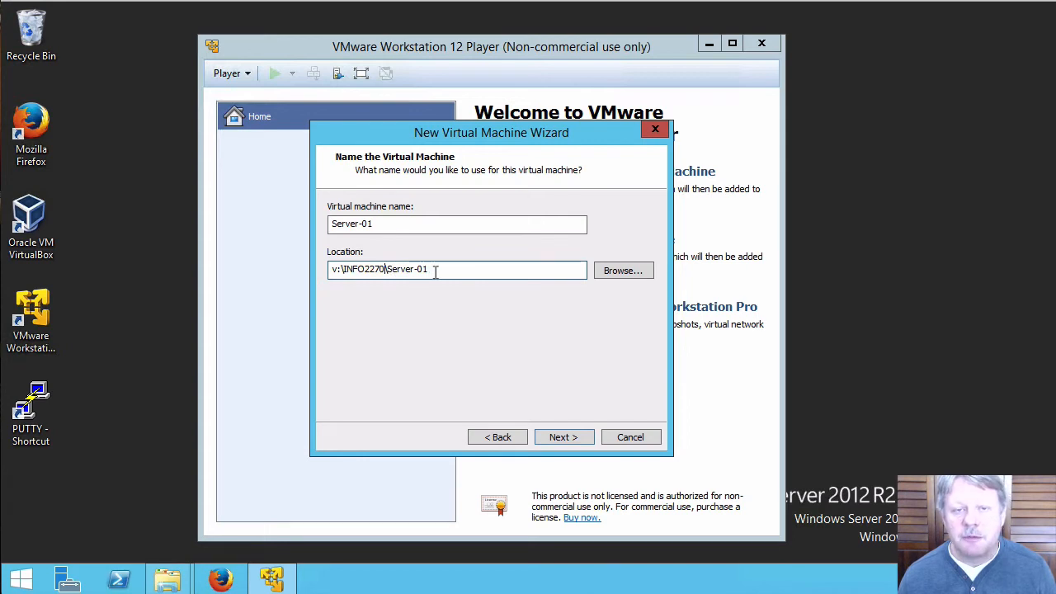
{"action": "left_click", "coordinate": [456, 225]}
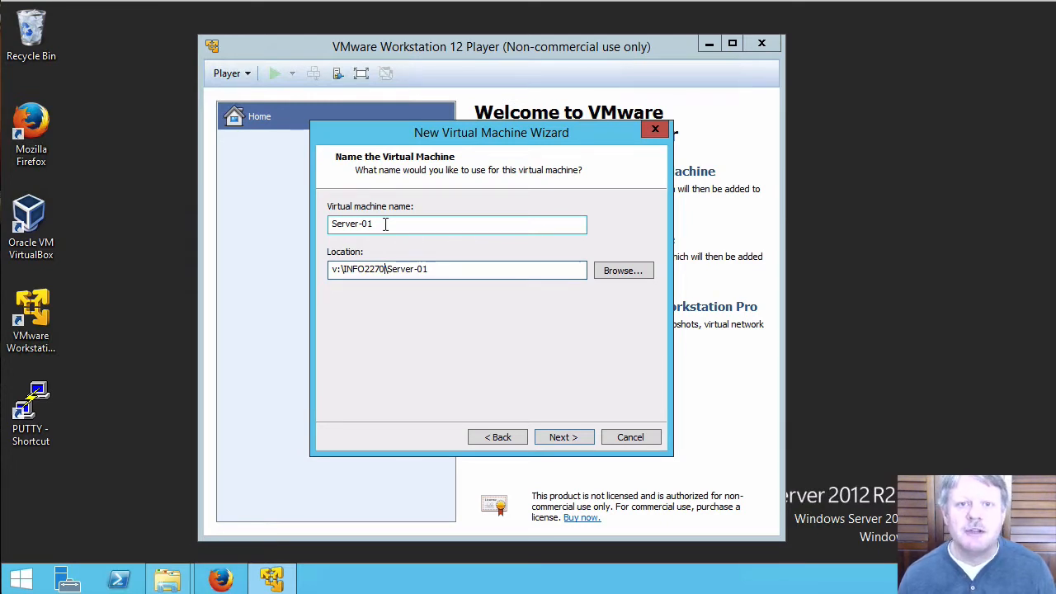
{"action": "mouse_move", "coordinate": [412, 243]}
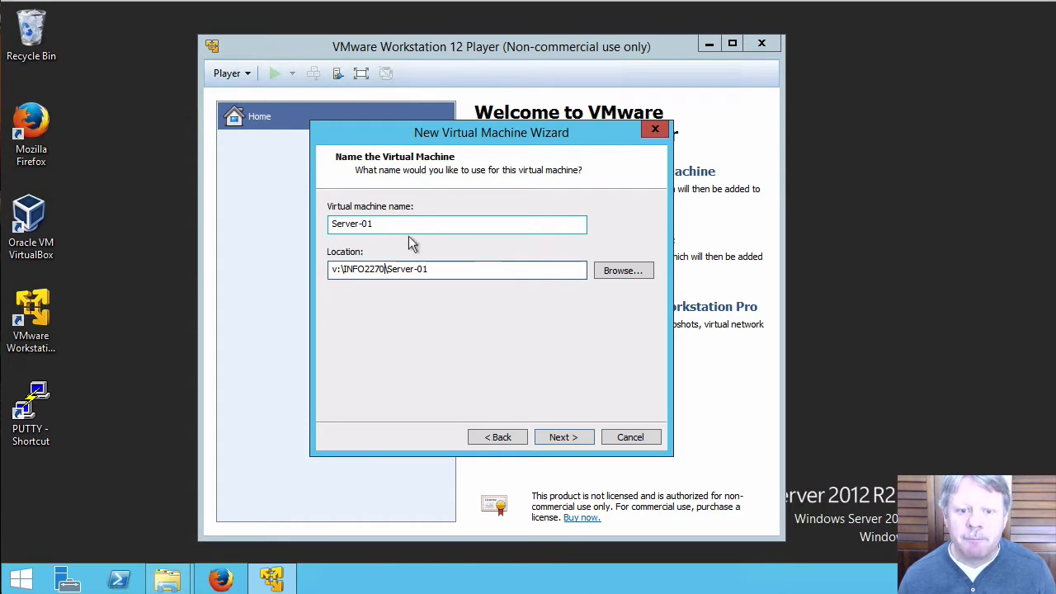
Step: Keep the 60 GB disk stored as a single file and reach the settings summary
{"action": "left_click", "coordinate": [565, 435]}
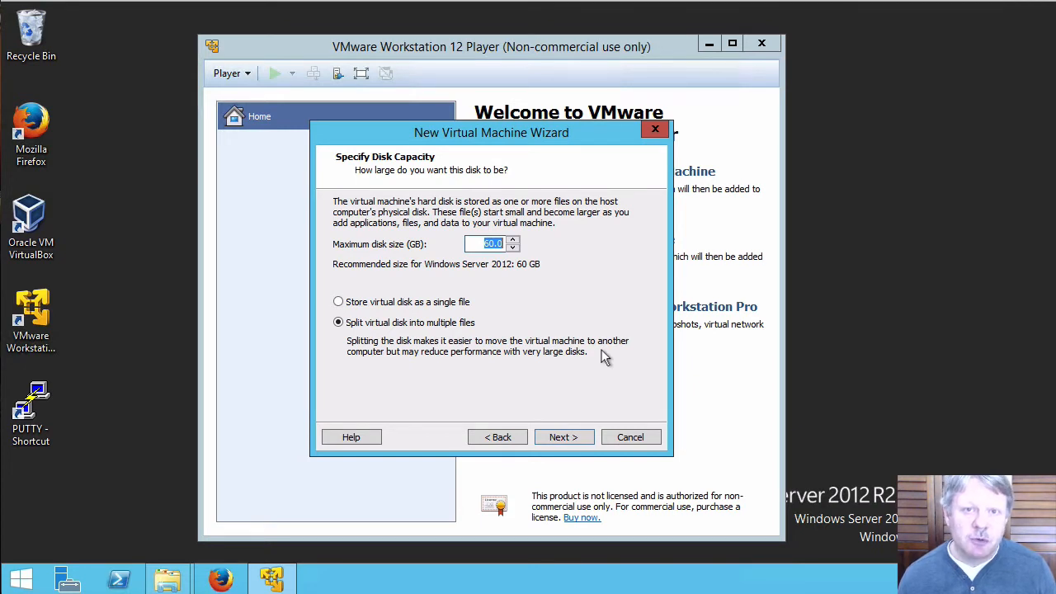
{"action": "mouse_move", "coordinate": [586, 297]}
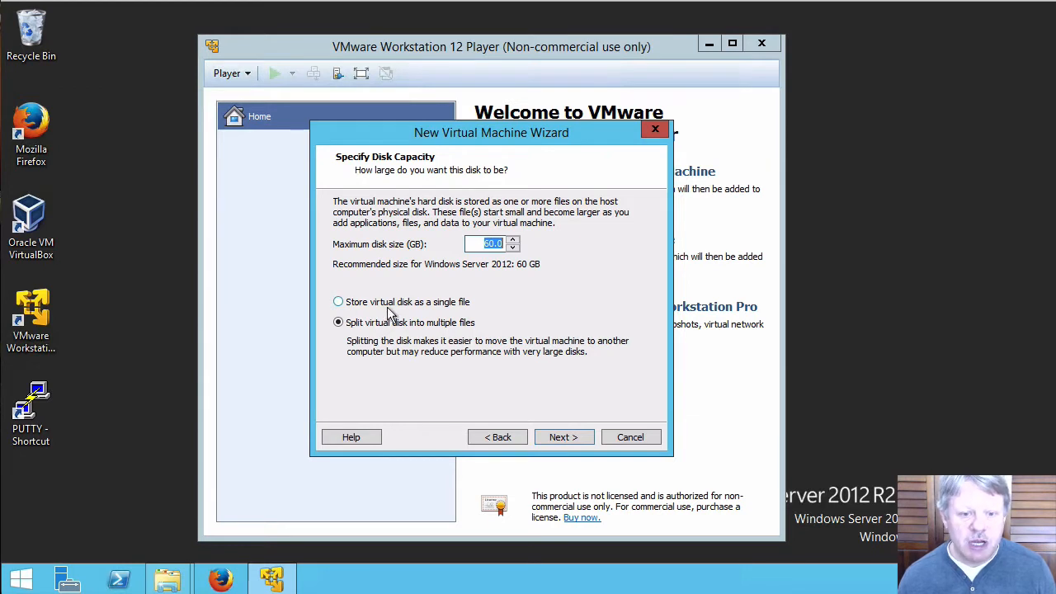
{"action": "mouse_move", "coordinate": [410, 310]}
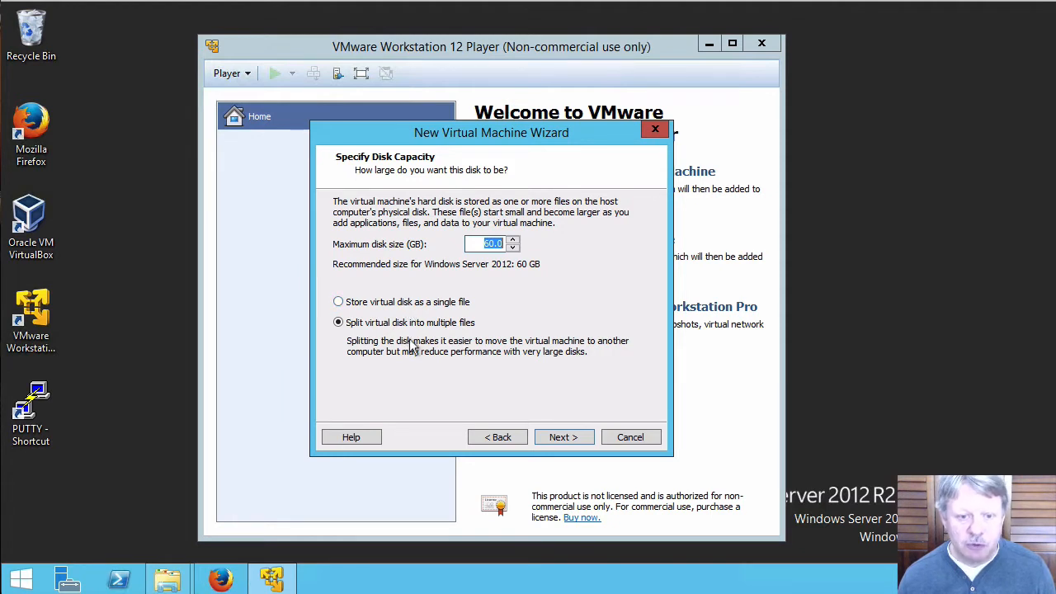
{"action": "mouse_move", "coordinate": [406, 360]}
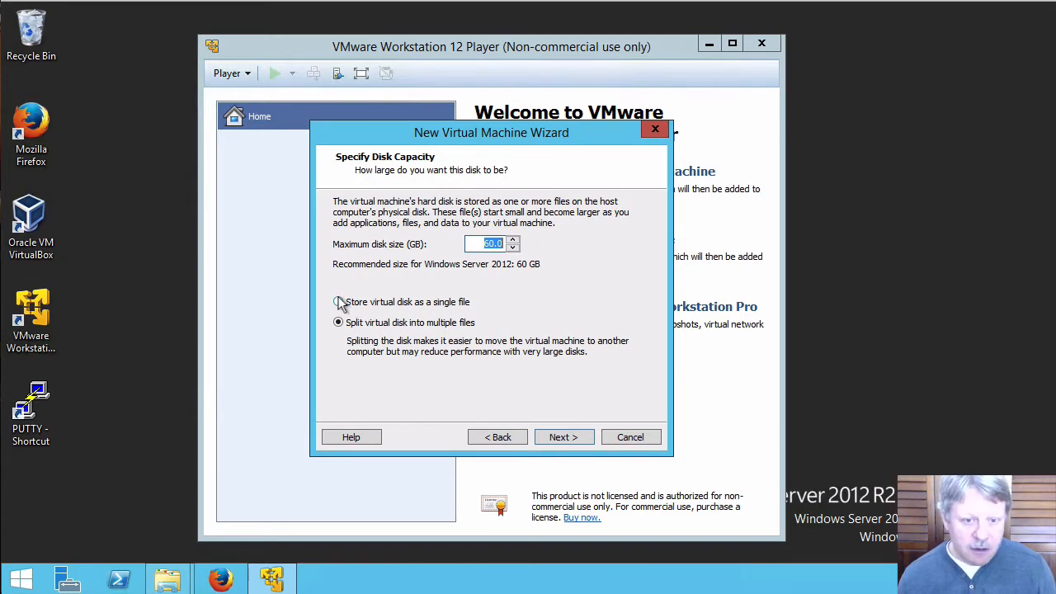
{"action": "left_click", "coordinate": [337, 300]}
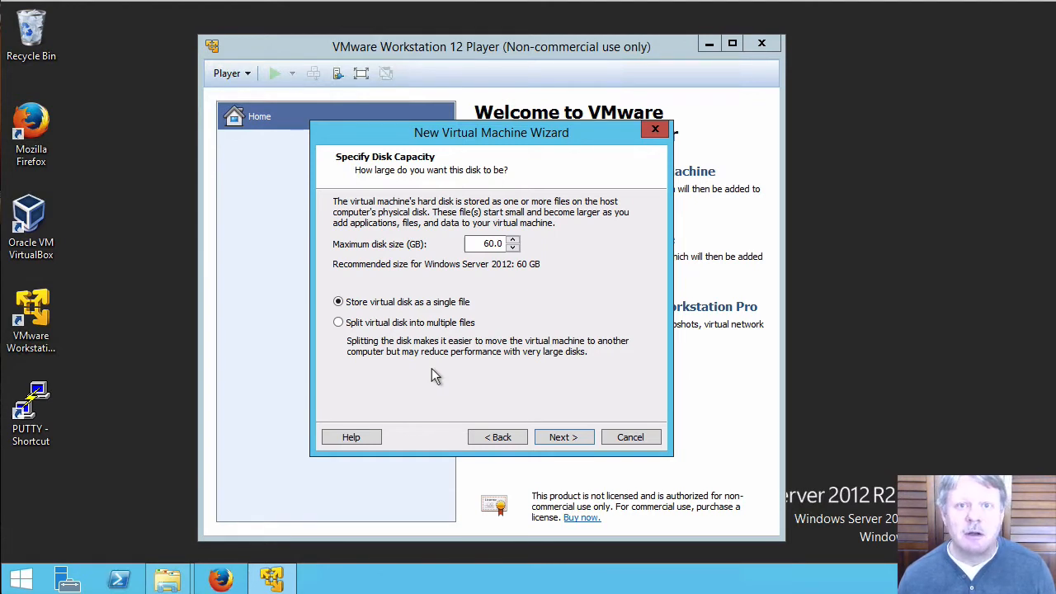
{"action": "mouse_move", "coordinate": [495, 257]}
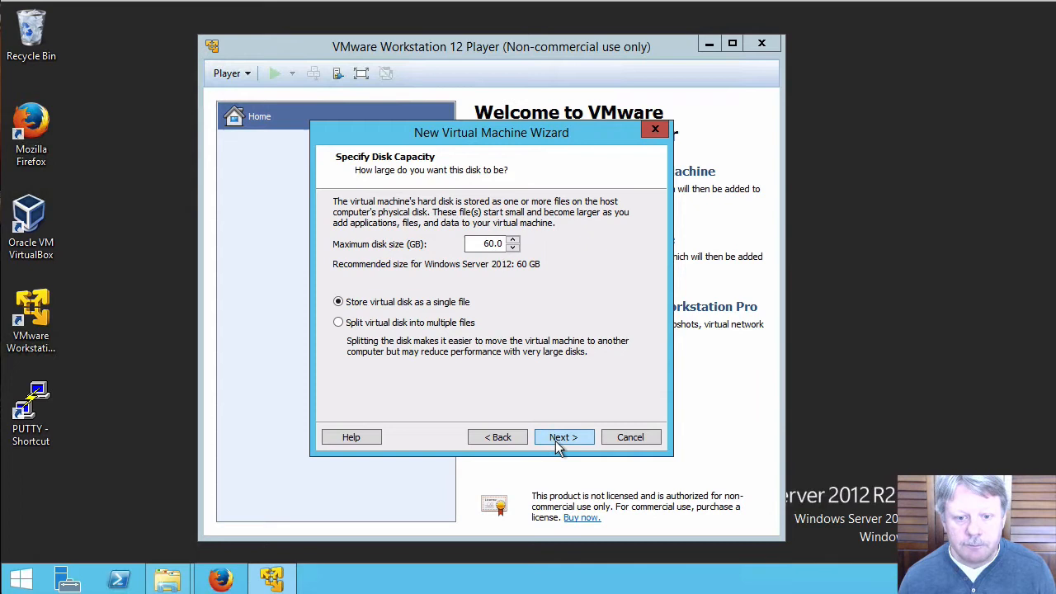
{"action": "left_click", "coordinate": [565, 435]}
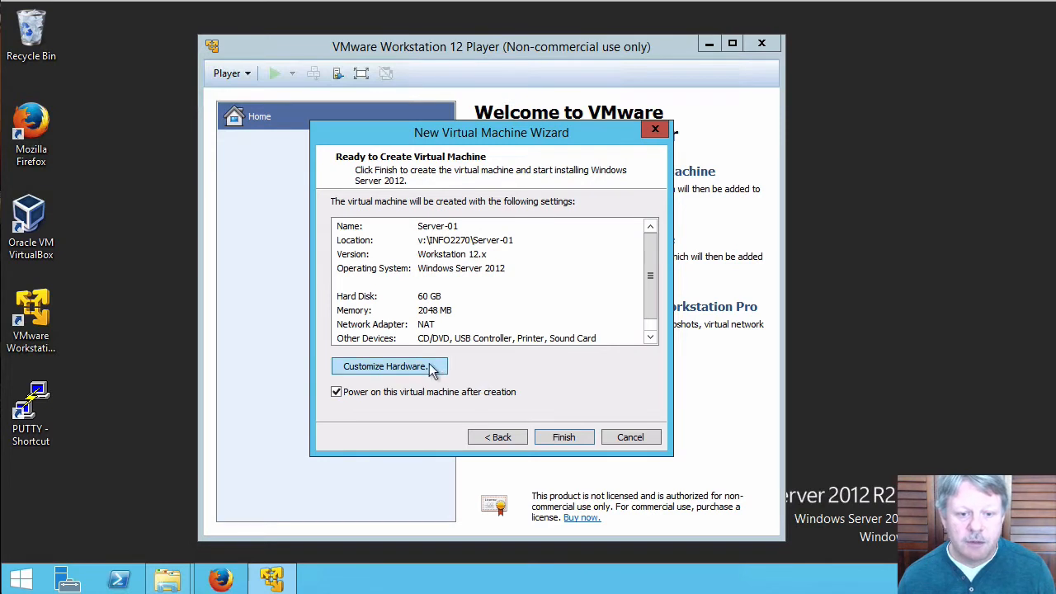
{"action": "left_click", "coordinate": [389, 366]}
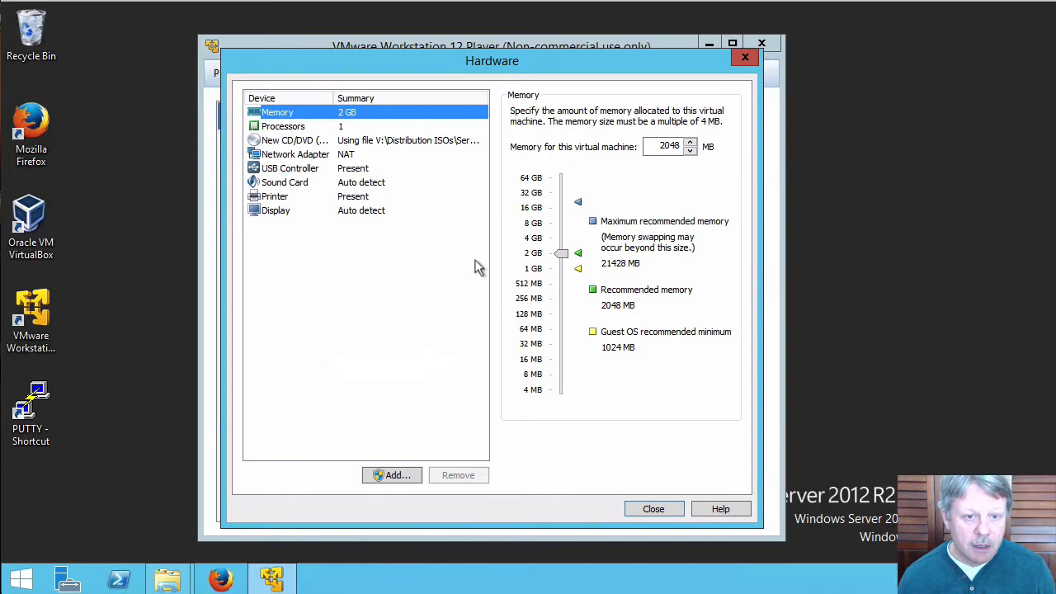
{"action": "mouse_move", "coordinate": [320, 132]}
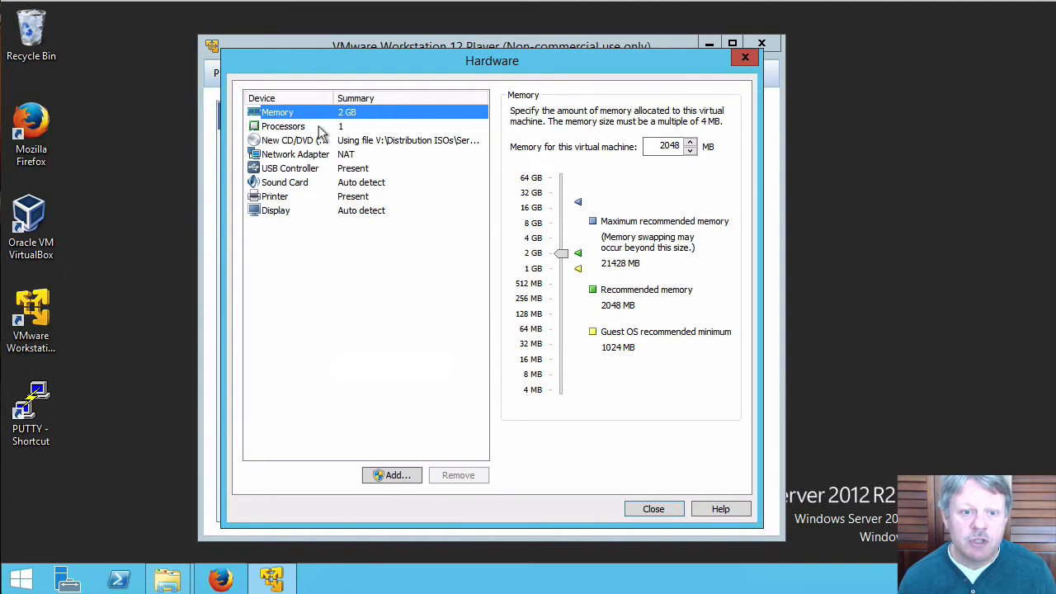
{"action": "mouse_move", "coordinate": [327, 118]}
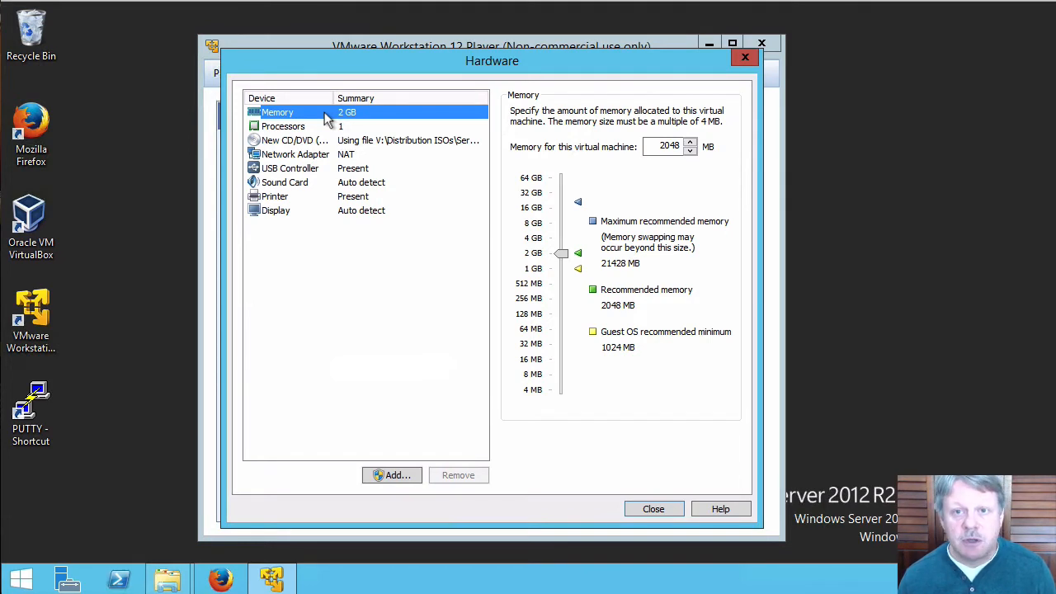
{"action": "mouse_move", "coordinate": [320, 229]}
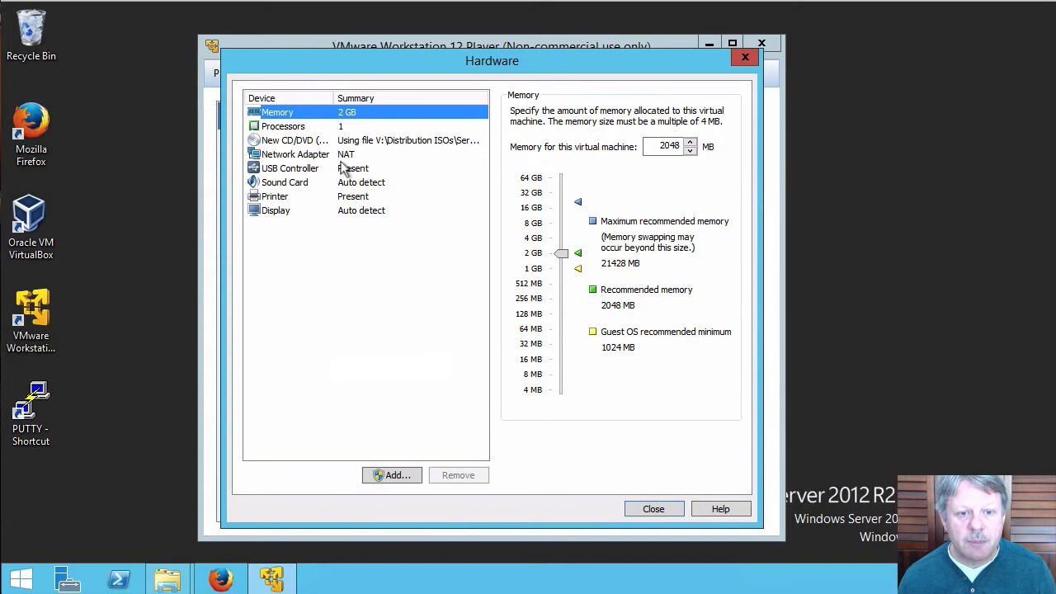
{"action": "mouse_move", "coordinate": [350, 170]}
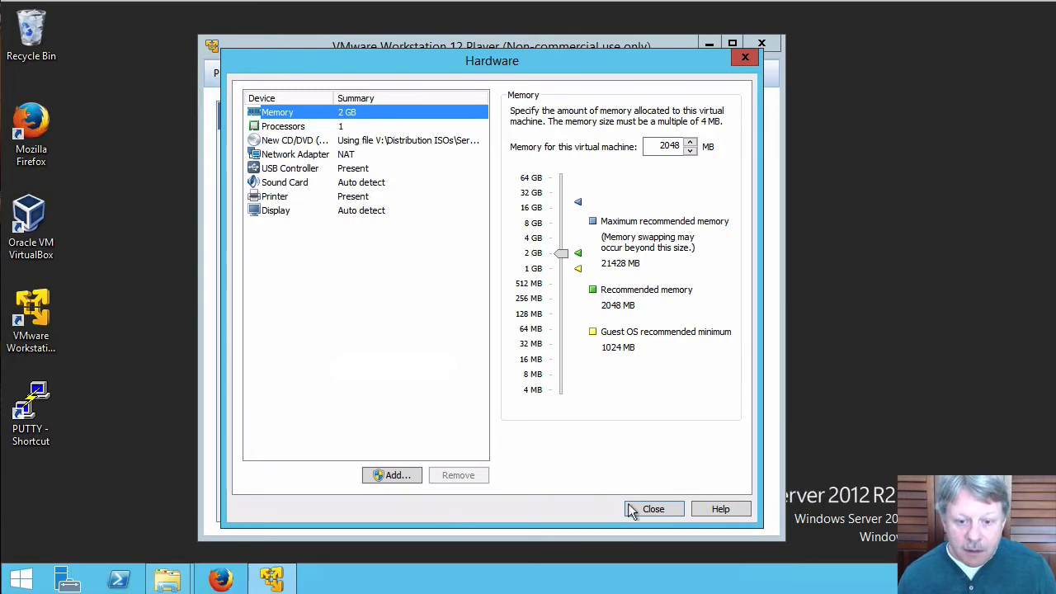
{"action": "left_click", "coordinate": [654, 508]}
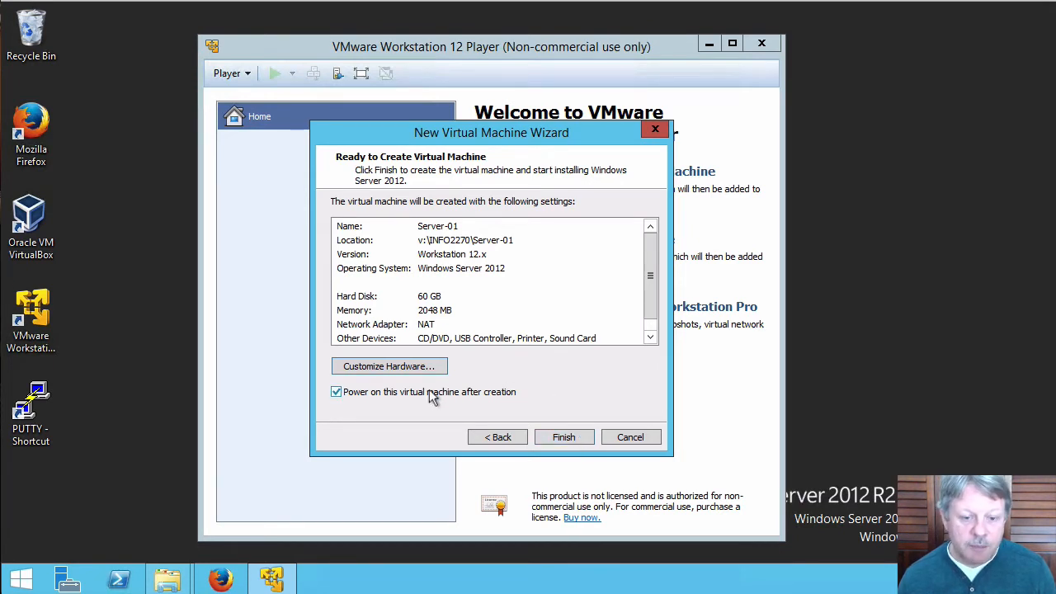
{"action": "left_click", "coordinate": [337, 391]}
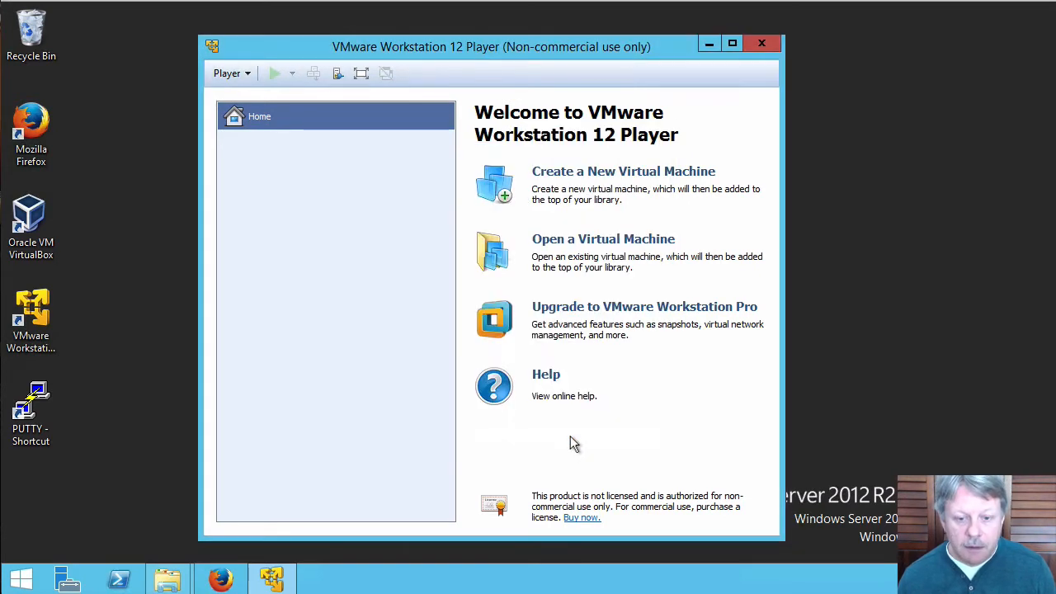
{"action": "left_click", "coordinate": [267, 142]}
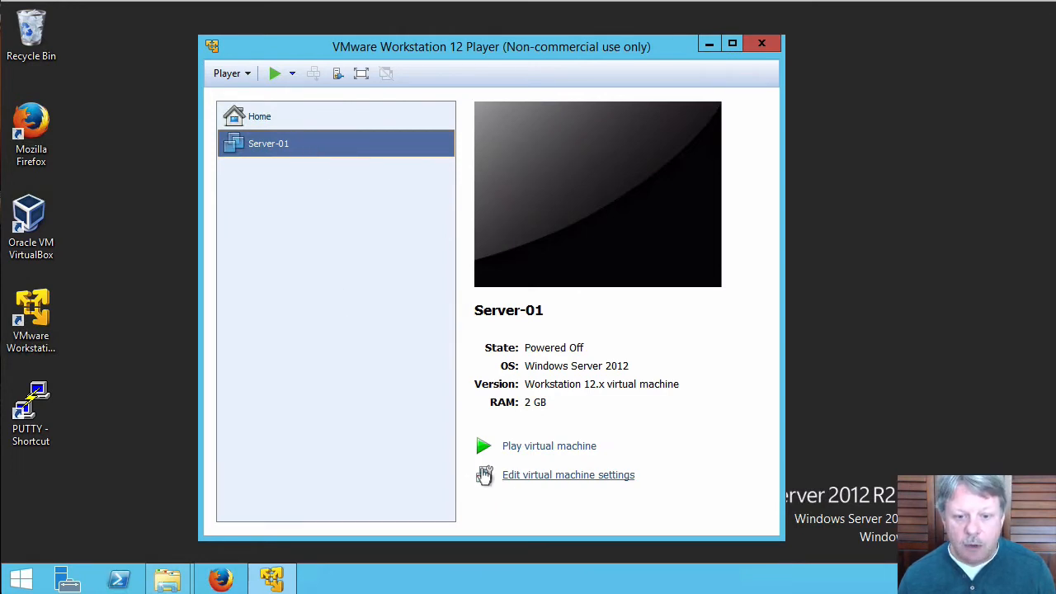
{"action": "mouse_move", "coordinate": [552, 482]}
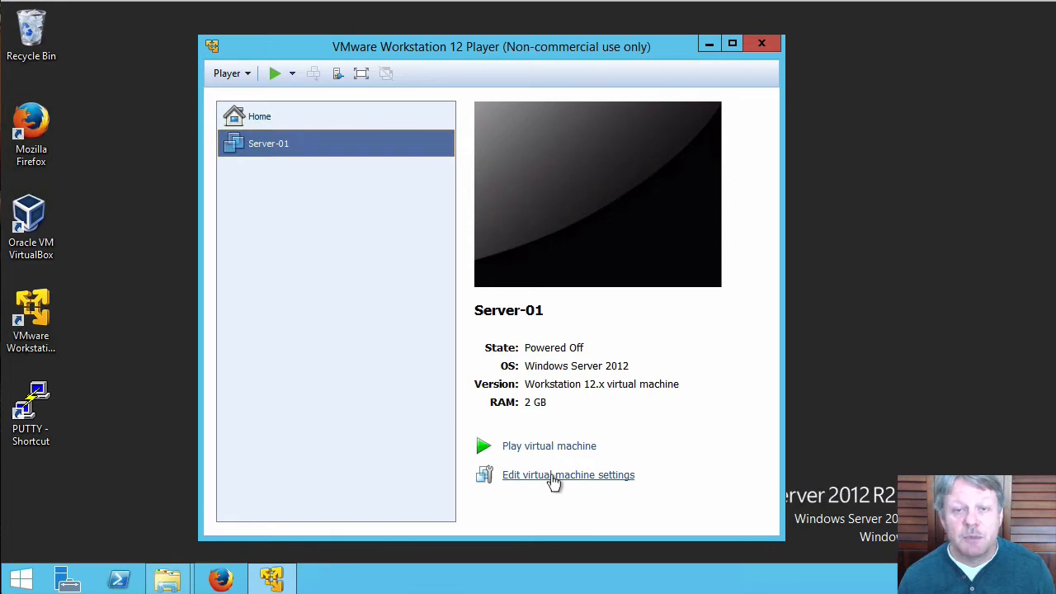
{"action": "mouse_move", "coordinate": [402, 426]}
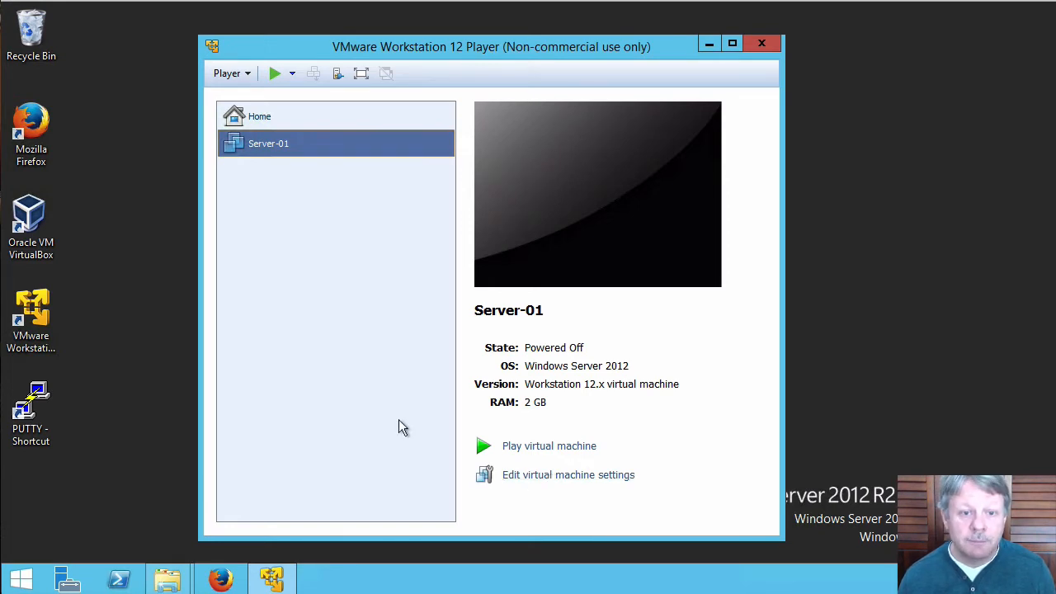
{"action": "mouse_move", "coordinate": [541, 469]}
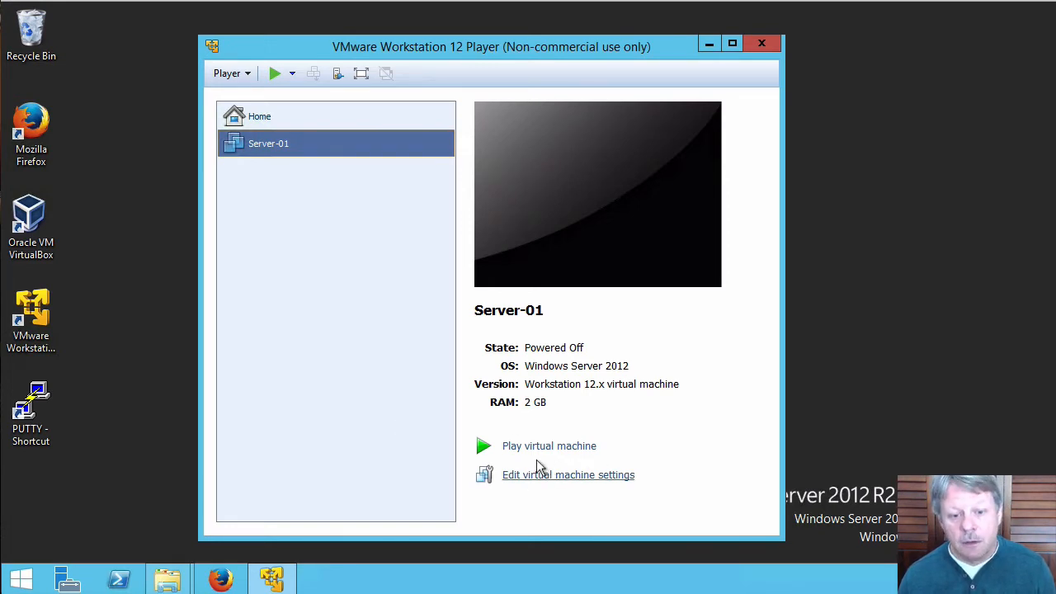
{"action": "mouse_move", "coordinate": [548, 445]}
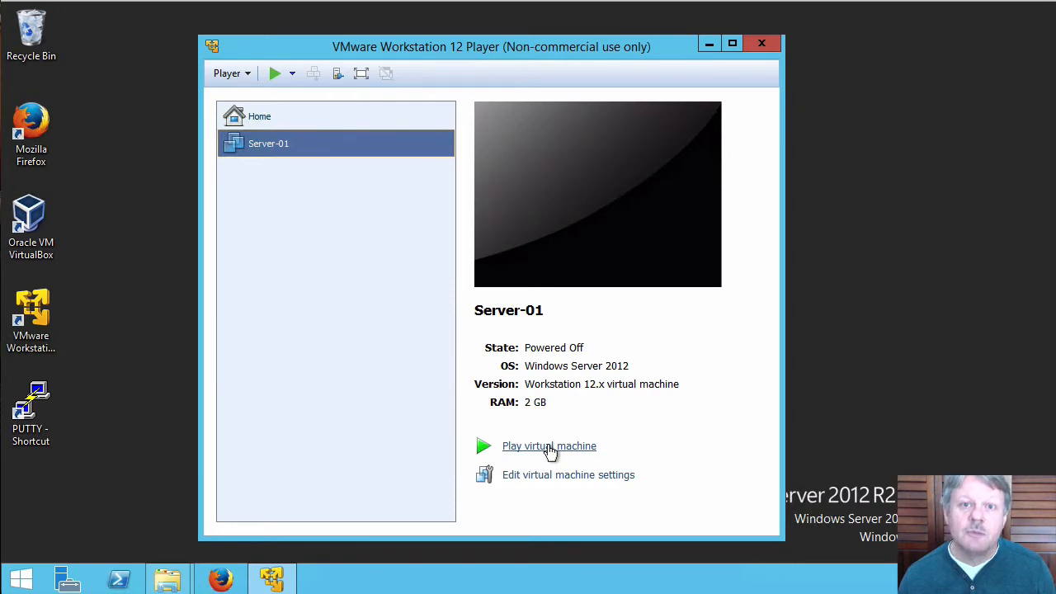
{"action": "mouse_move", "coordinate": [276, 72]}
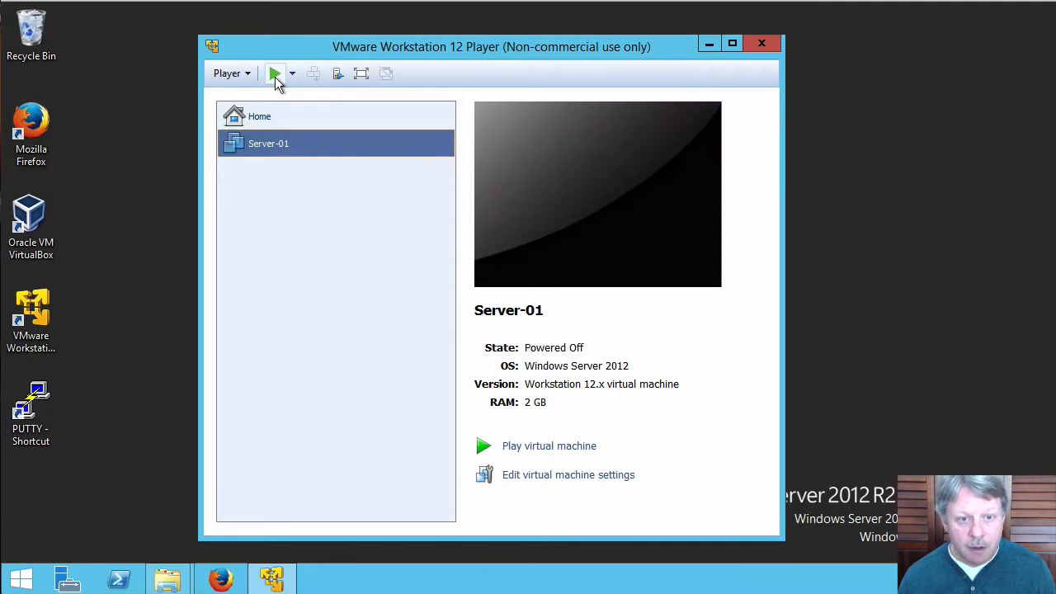
Step: Power on Server-01, accept English (United States) setup defaults and begin installing Windows Server 2012 R2
{"action": "left_click", "coordinate": [276, 73]}
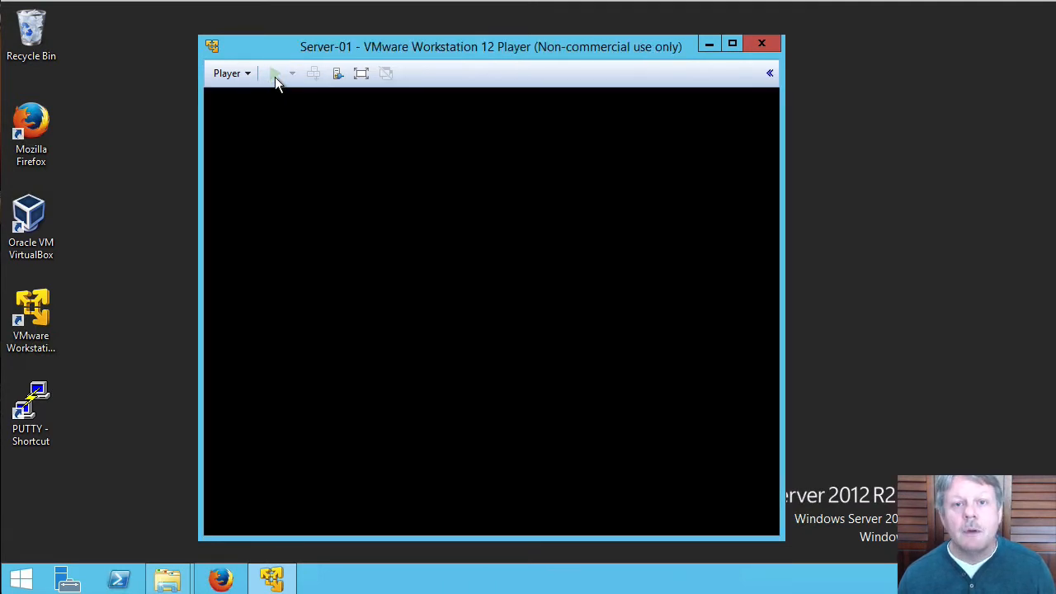
{"action": "left_click", "coordinate": [275, 73]}
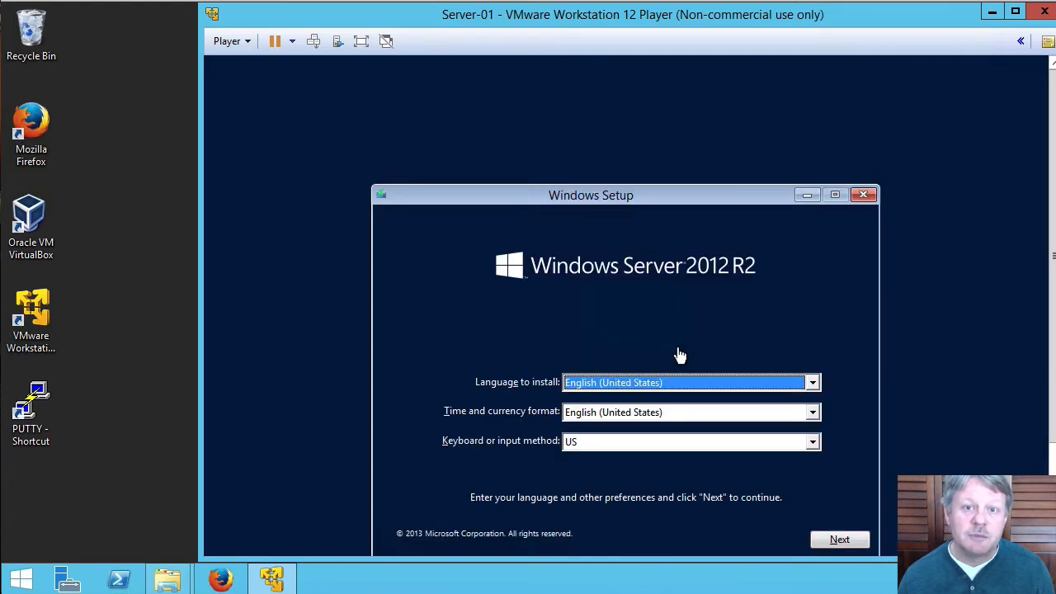
{"action": "mouse_move", "coordinate": [756, 413]}
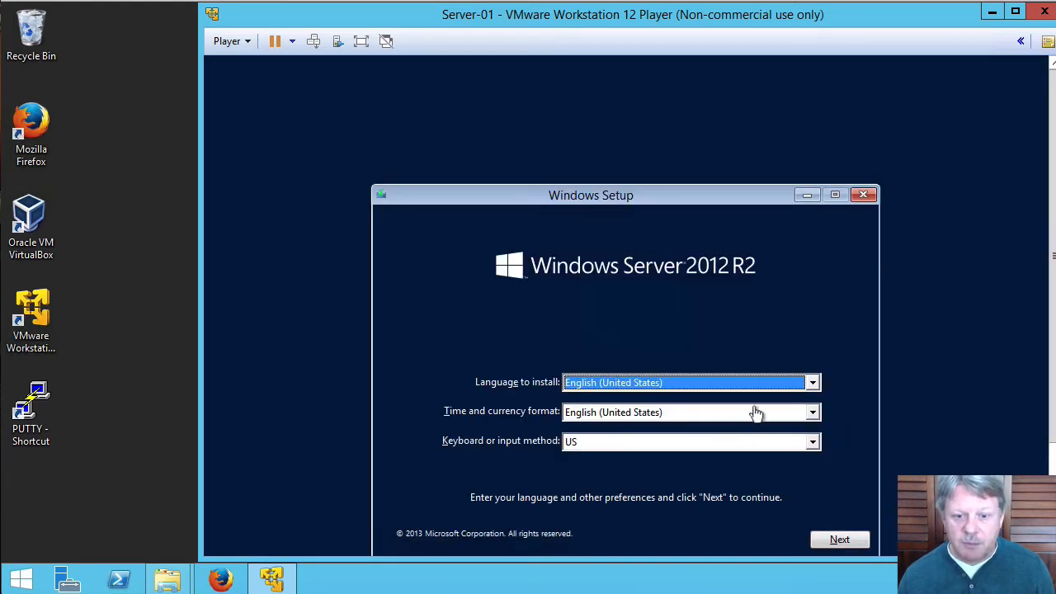
{"action": "mouse_move", "coordinate": [924, 442]}
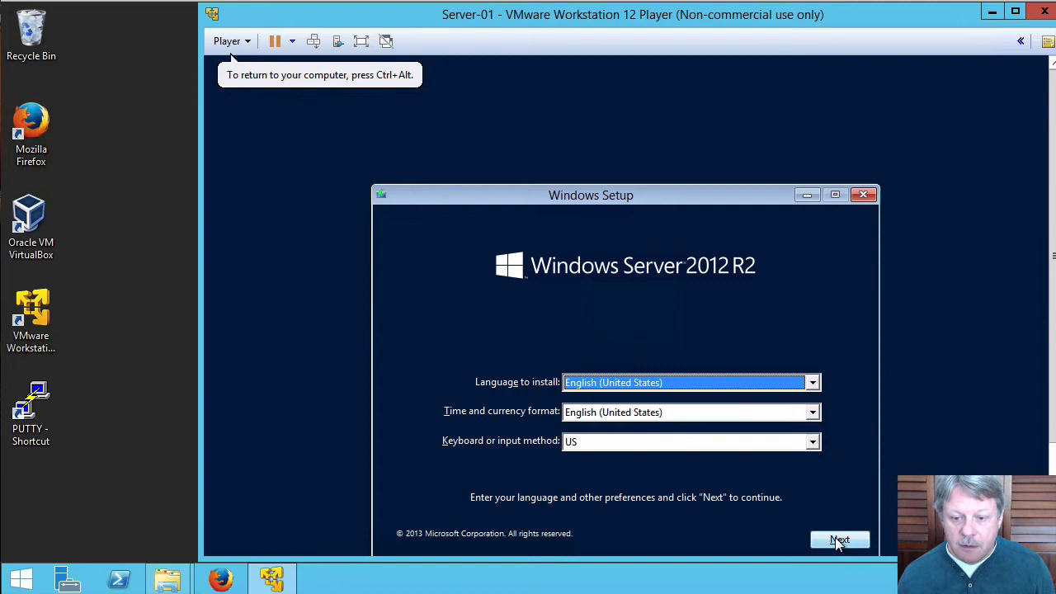
{"action": "left_click", "coordinate": [839, 538]}
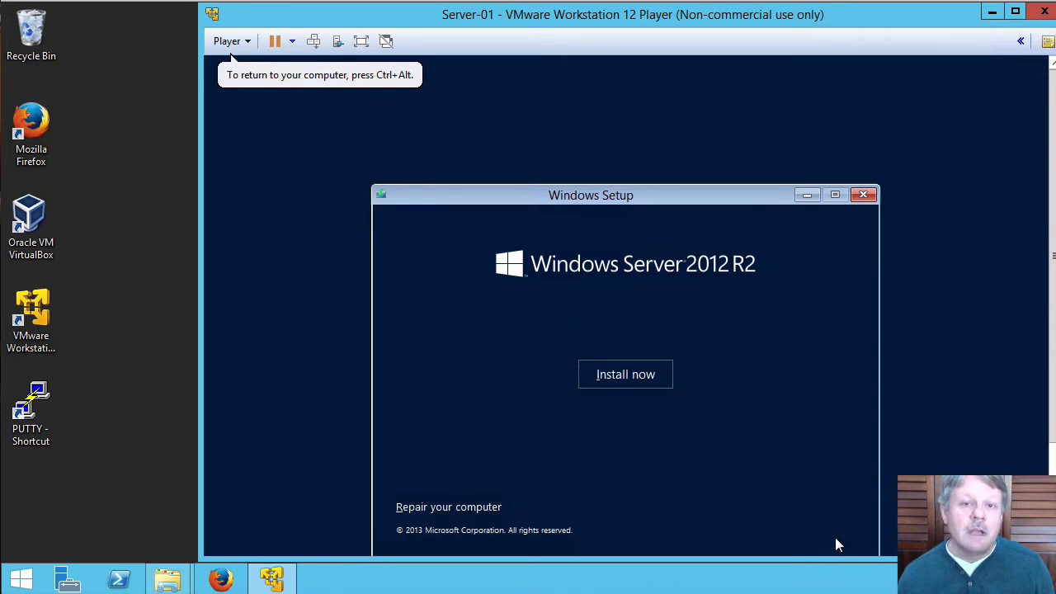
{"action": "mouse_move", "coordinate": [729, 393]}
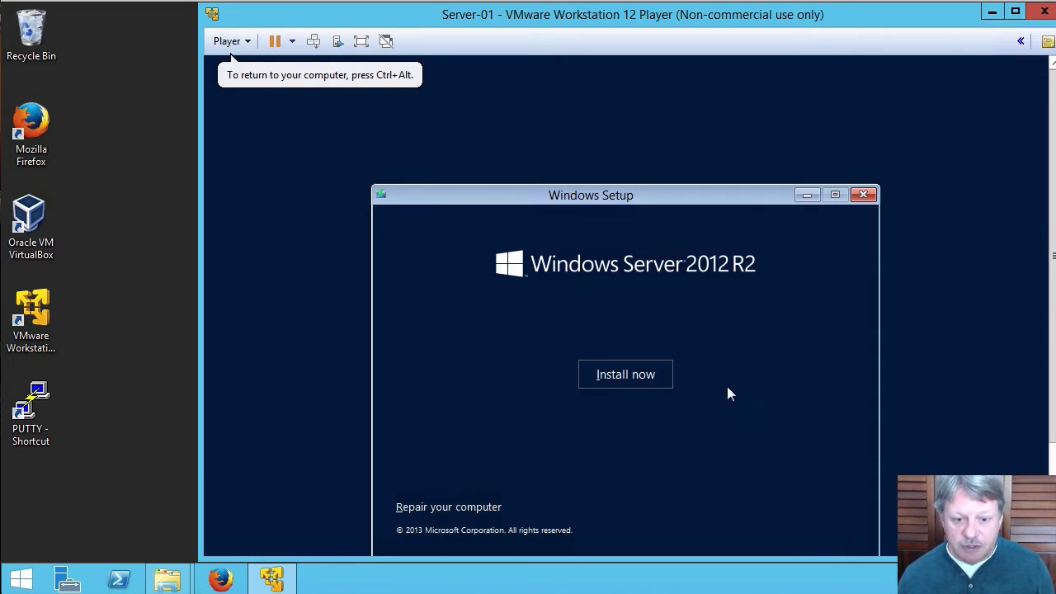
{"action": "mouse_move", "coordinate": [448, 506]}
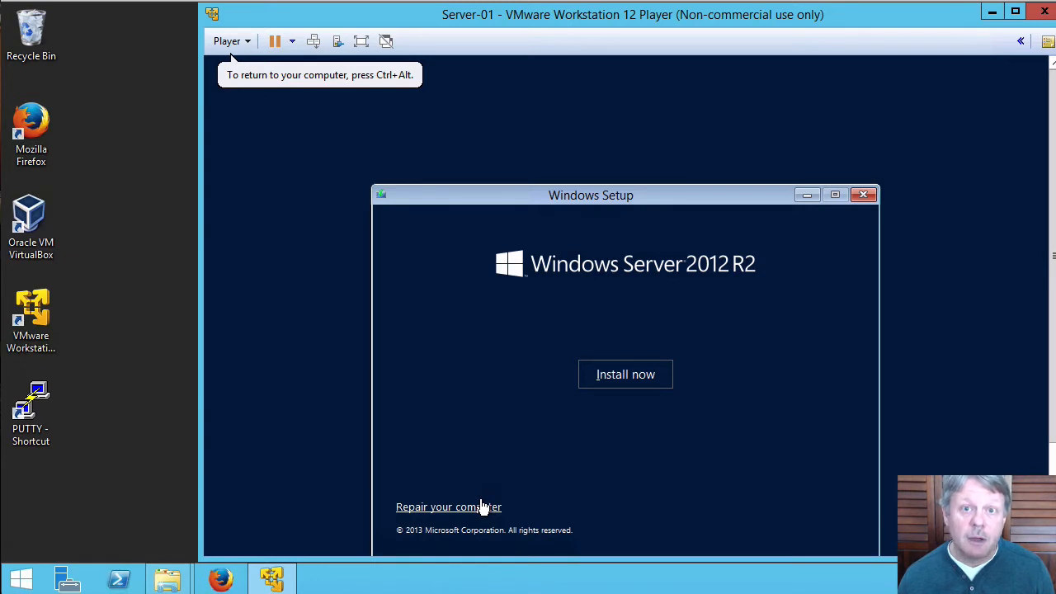
{"action": "left_click", "coordinate": [625, 373]}
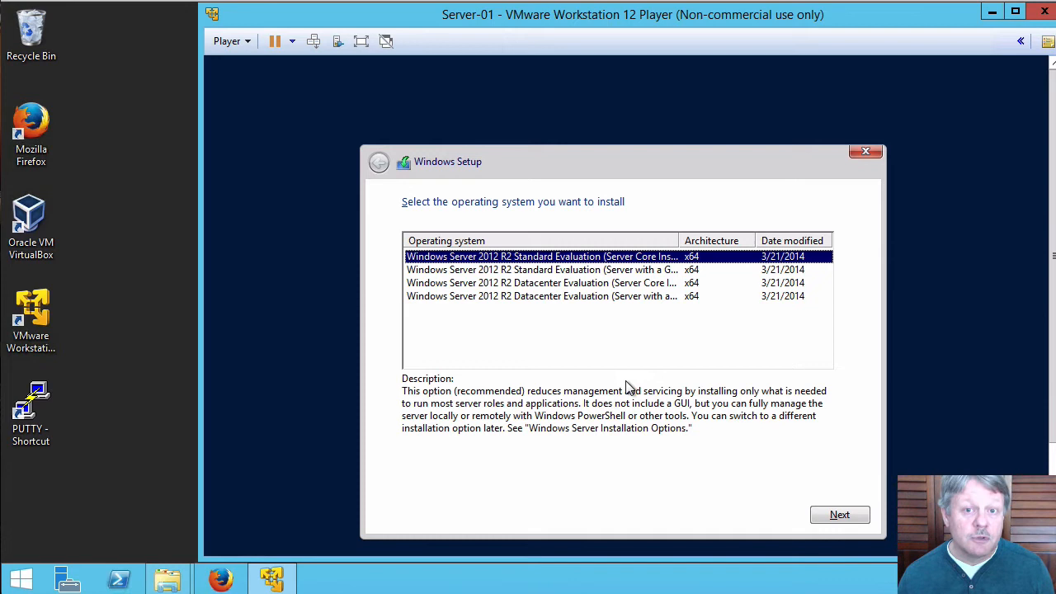
{"action": "mouse_move", "coordinate": [631, 361]}
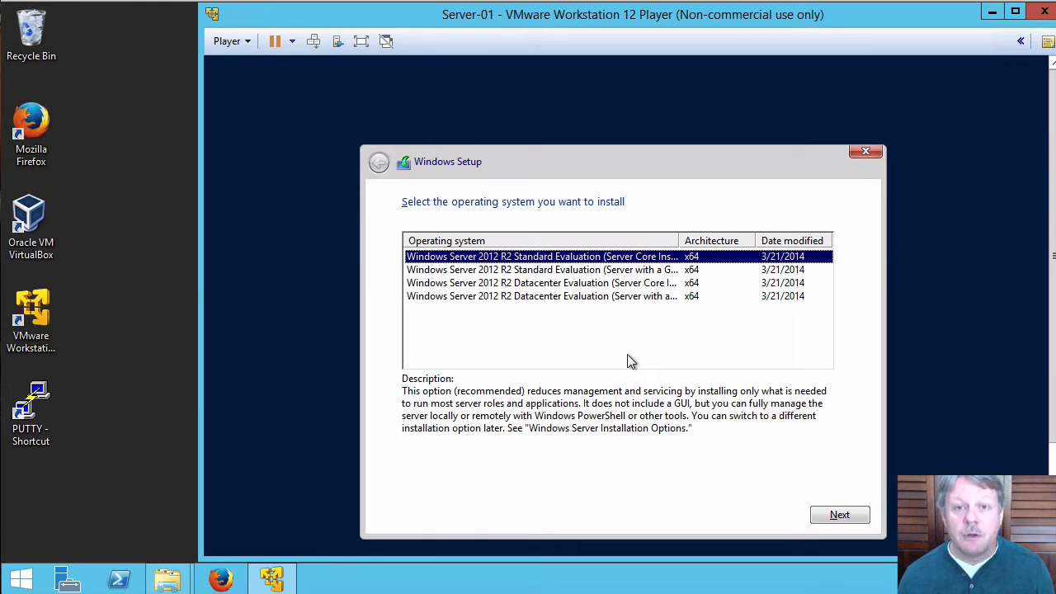
{"action": "mouse_move", "coordinate": [555, 269]}
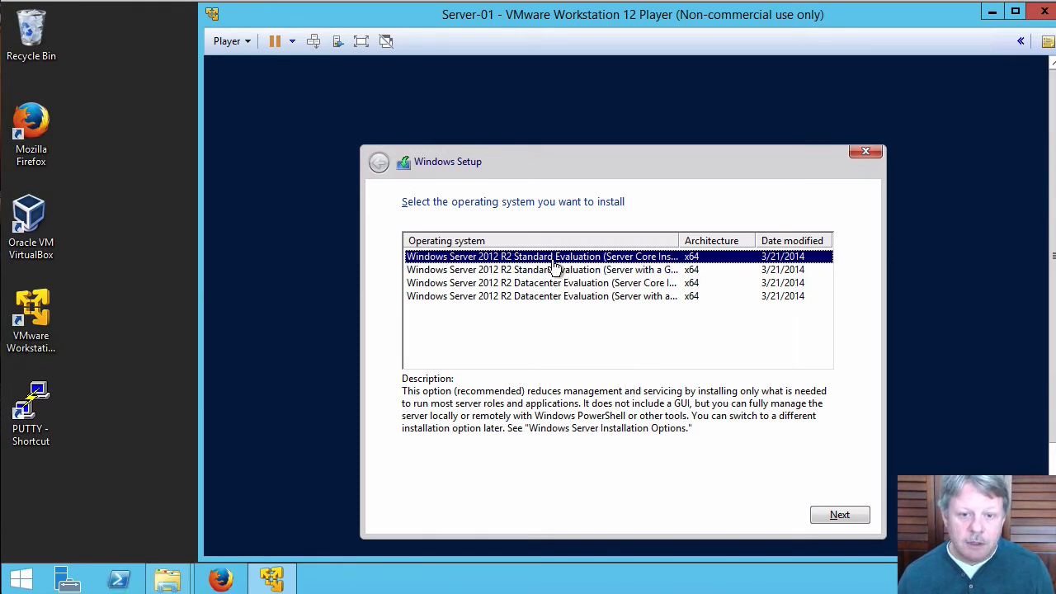
{"action": "mouse_move", "coordinate": [556, 347]}
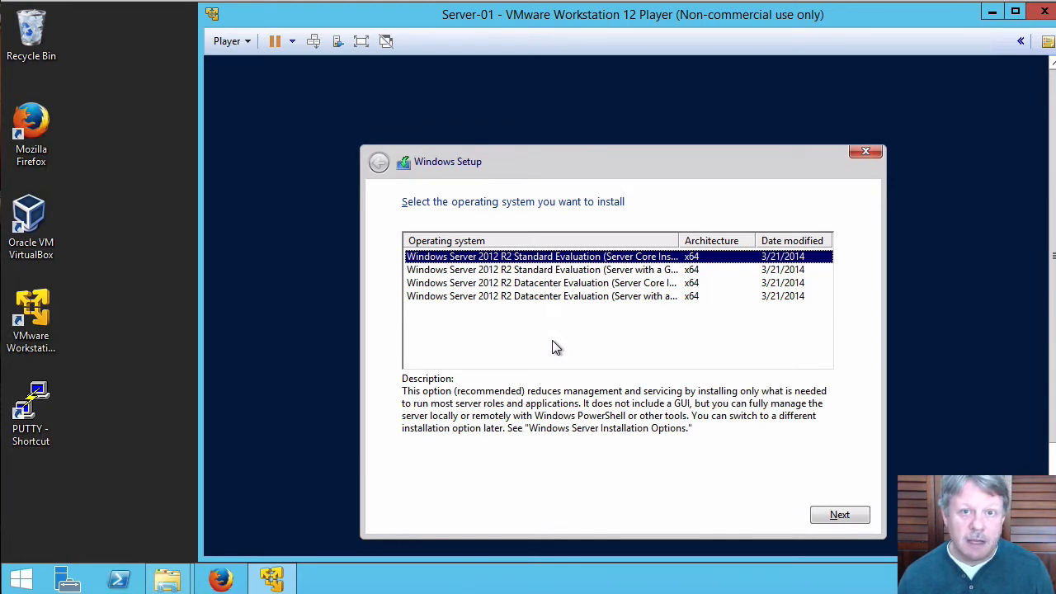
{"action": "mouse_move", "coordinate": [647, 267]}
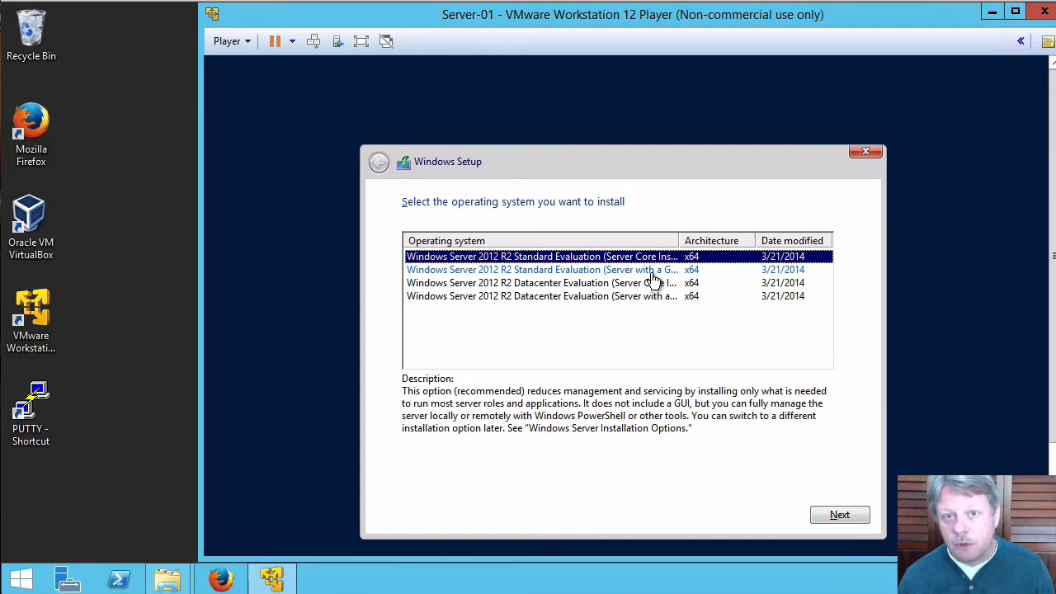
{"action": "mouse_move", "coordinate": [614, 279]}
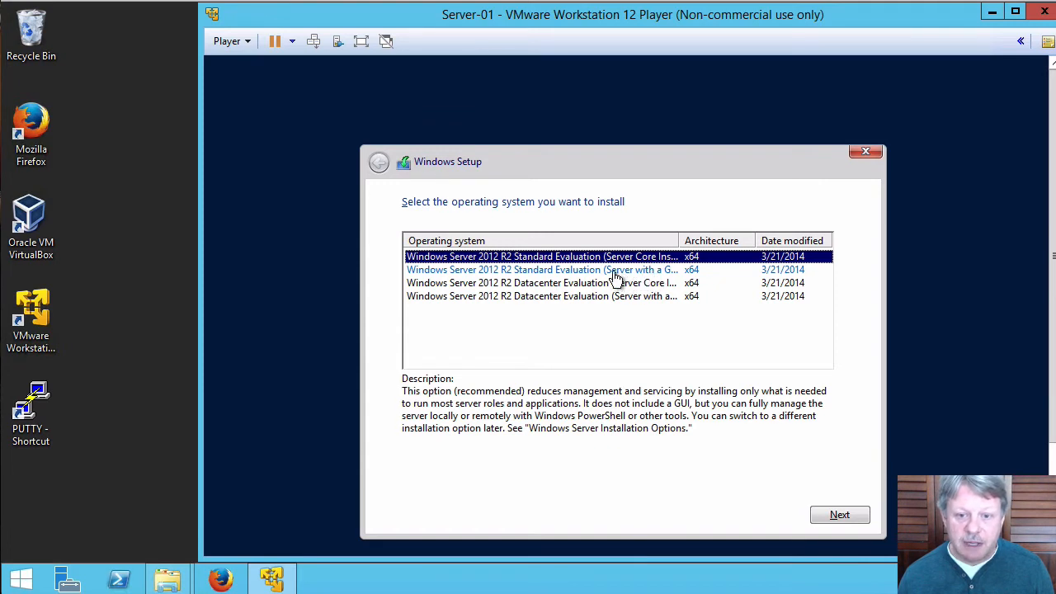
Step: Select Windows Server 2012 R2 Standard Evaluation (Server with a GUI) and continue to the license terms
{"action": "left_click", "coordinate": [542, 271]}
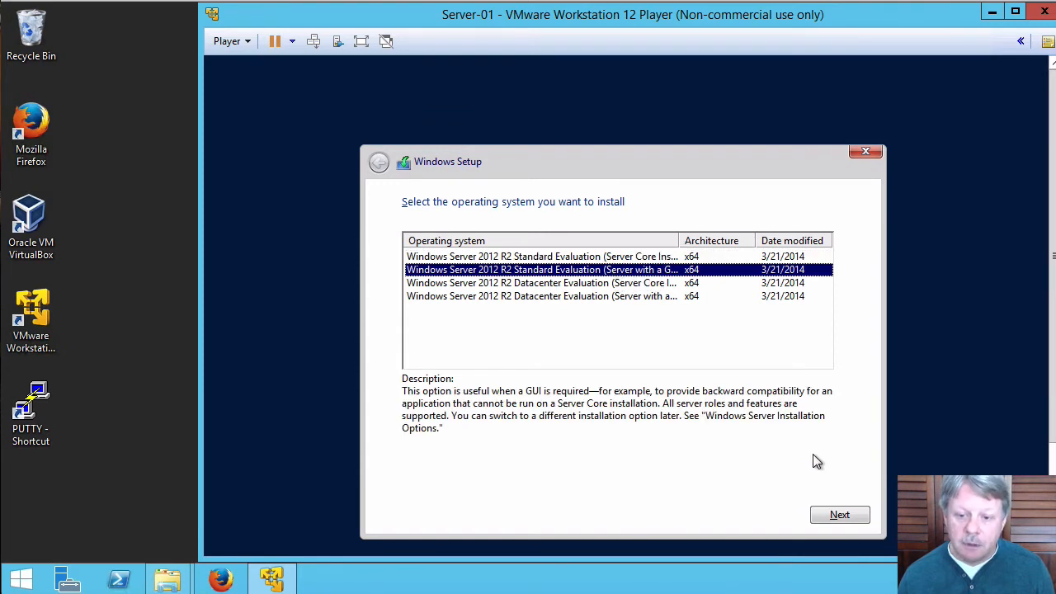
{"action": "left_click", "coordinate": [838, 515]}
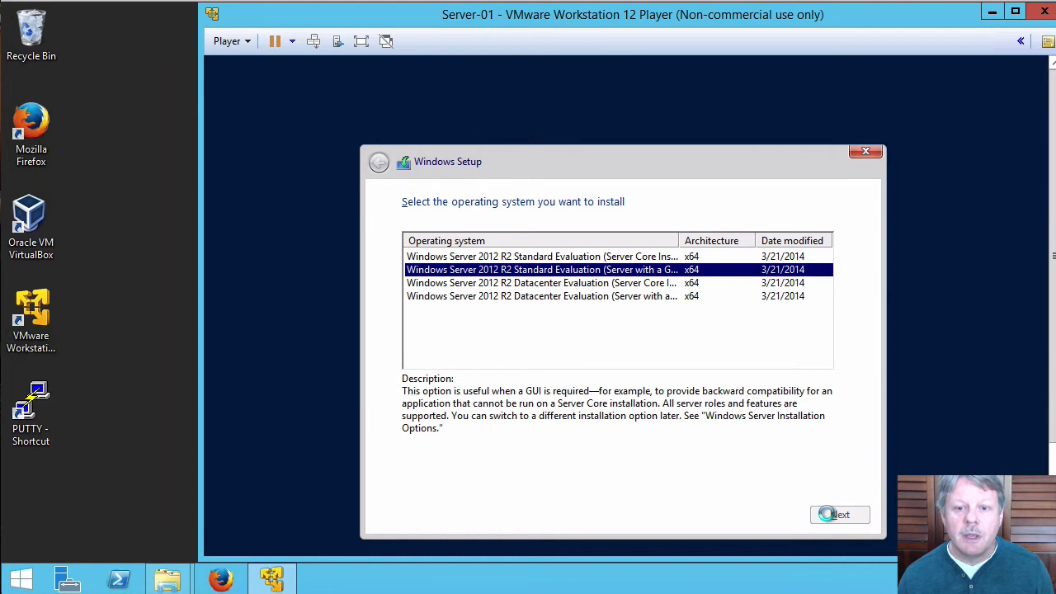
{"action": "left_click", "coordinate": [838, 514]}
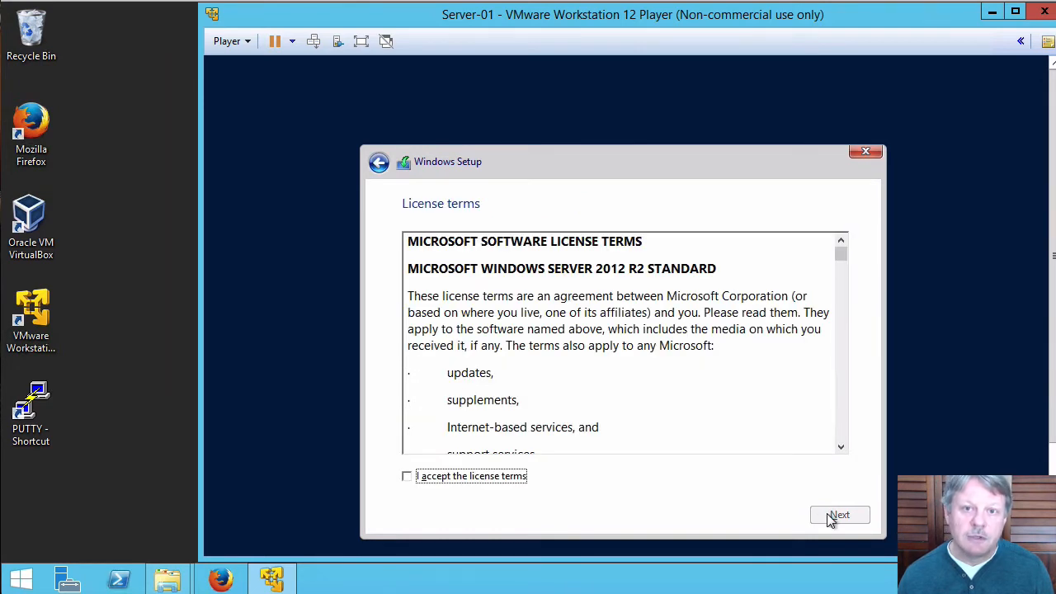
{"action": "mouse_move", "coordinate": [782, 515]}
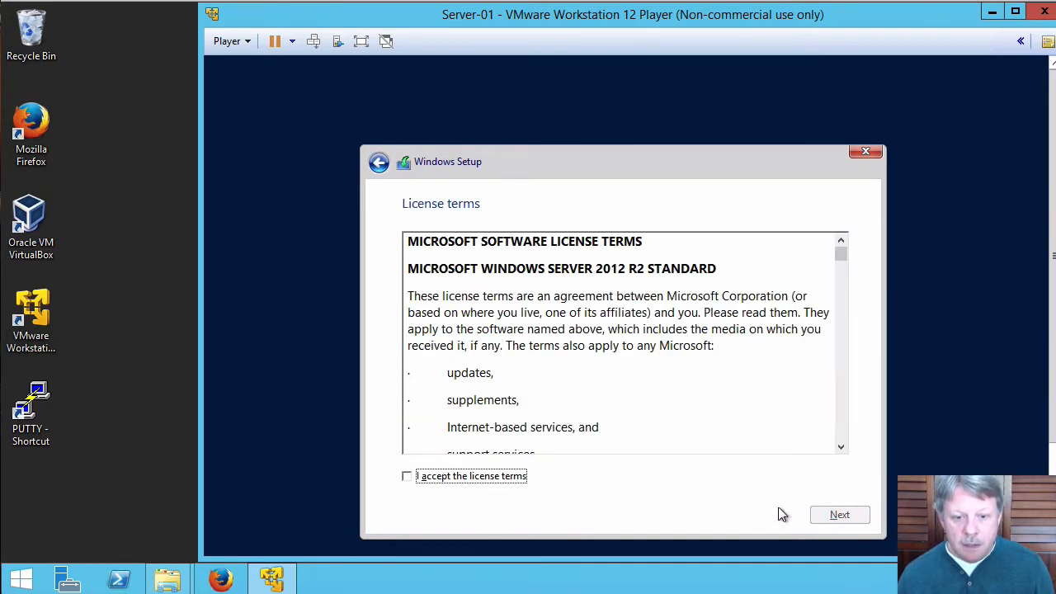
Step: Accept the license terms and install Windows onto Drive 0's 60 GB unallocated space
{"action": "left_click", "coordinate": [405, 475]}
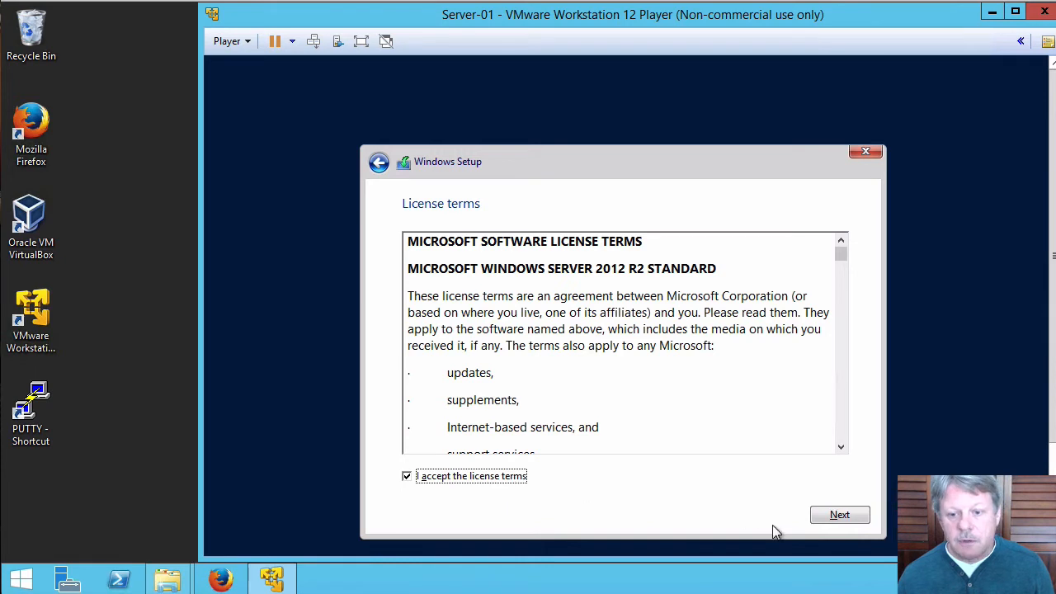
{"action": "left_click", "coordinate": [838, 515]}
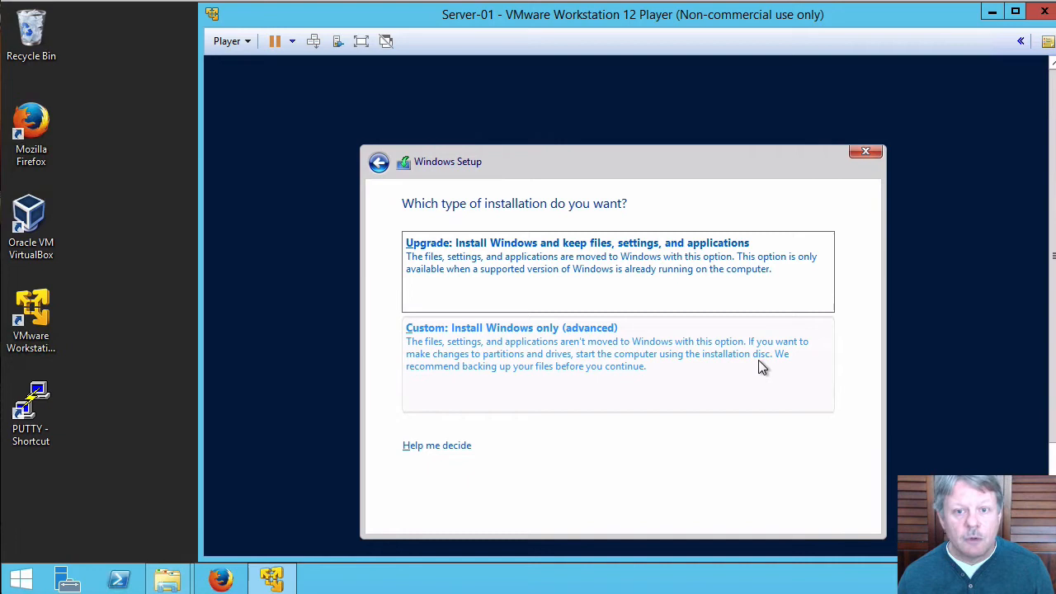
{"action": "mouse_move", "coordinate": [754, 337]}
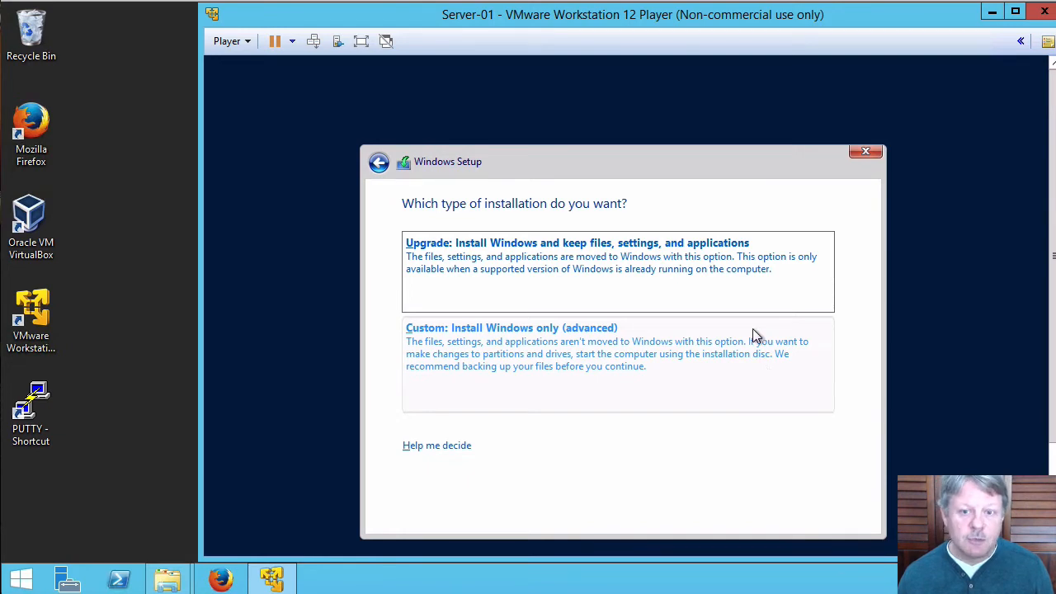
{"action": "mouse_move", "coordinate": [614, 350]}
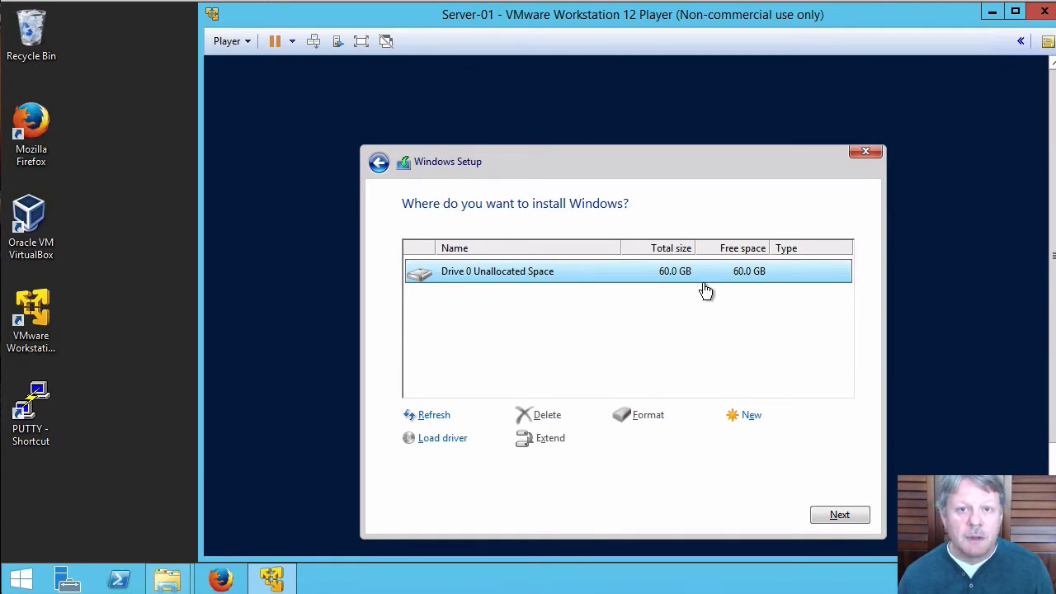
{"action": "mouse_move", "coordinate": [812, 386]}
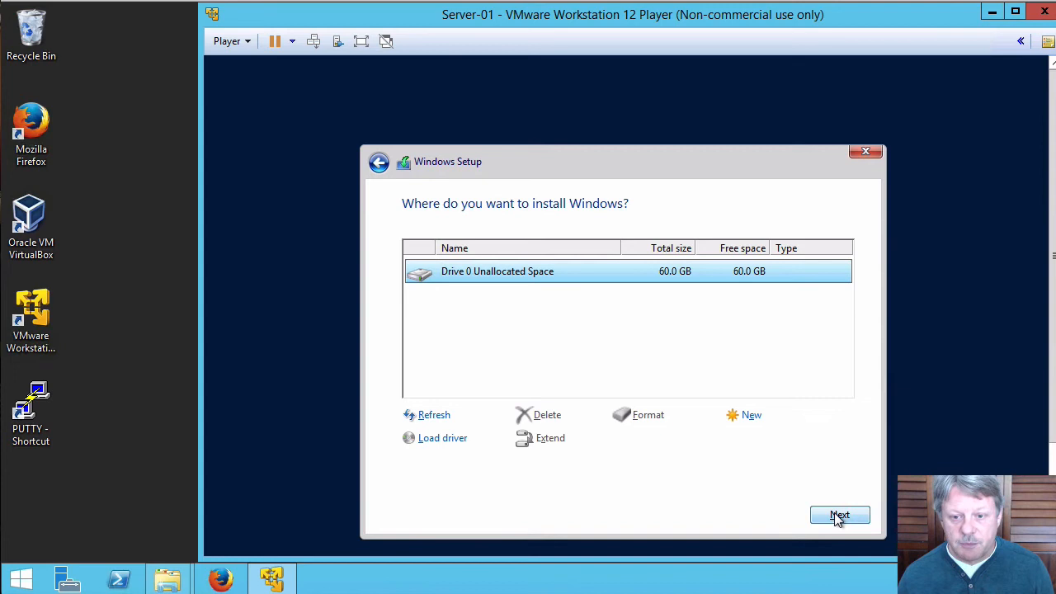
{"action": "left_click", "coordinate": [838, 514]}
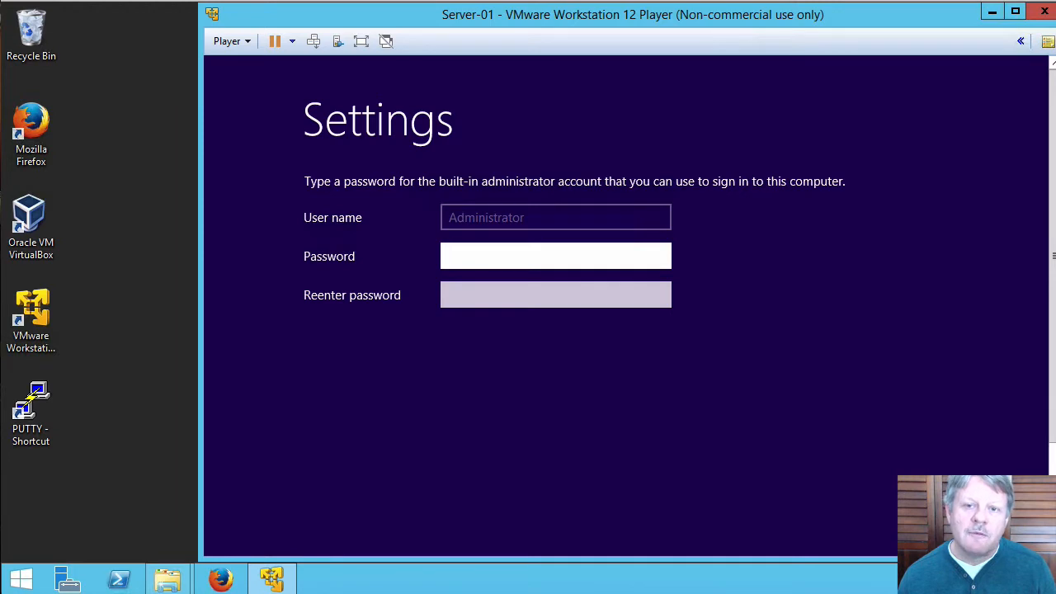
{"action": "mouse_move", "coordinate": [832, 193]}
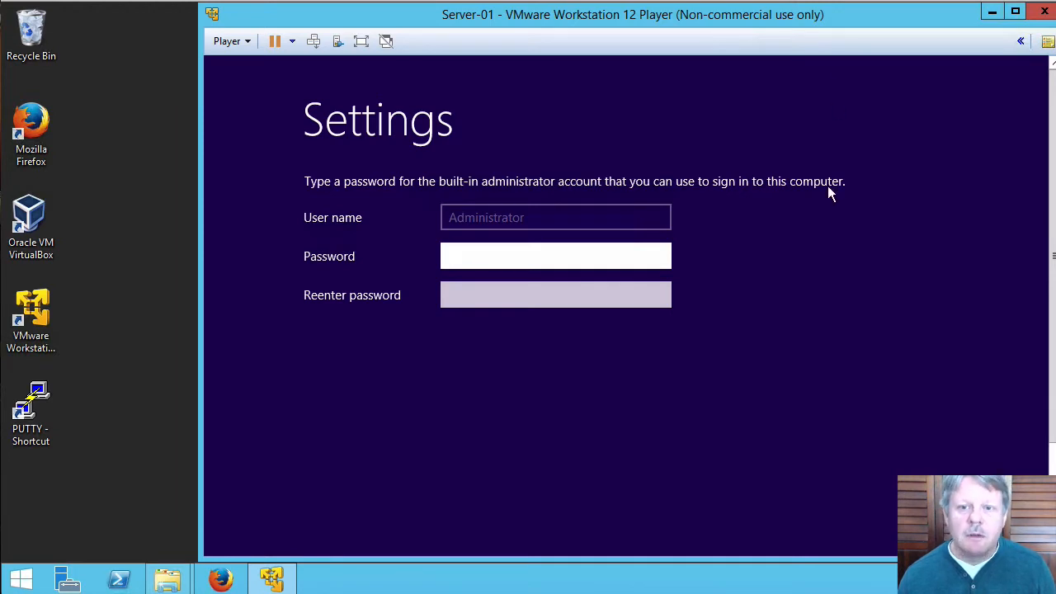
{"action": "mouse_move", "coordinate": [555, 245]}
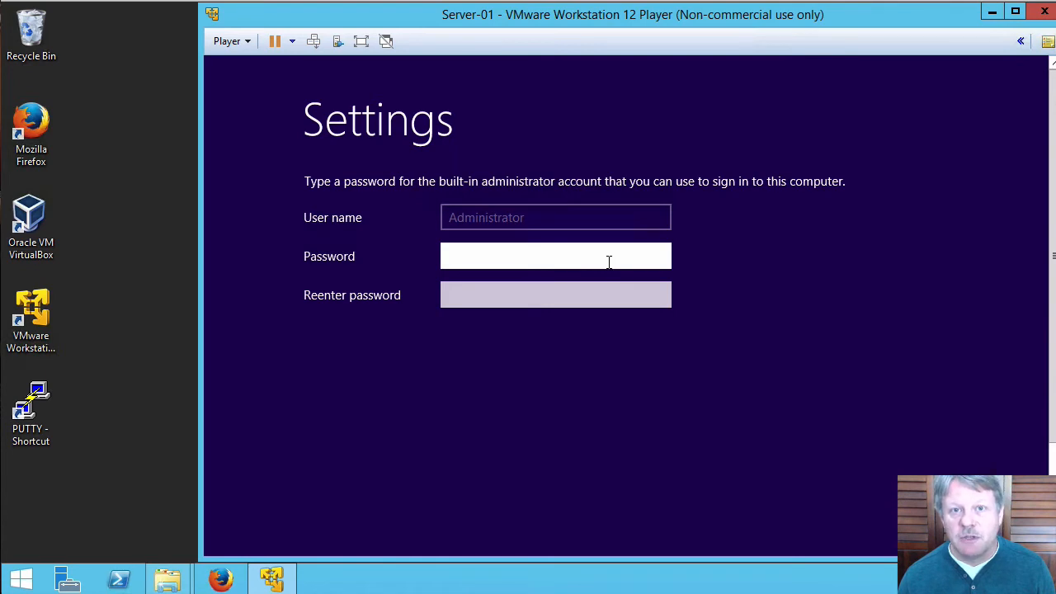
Step: Set the Administrator password and finish setup to reach the lock screen
{"action": "type", "text": "•"}
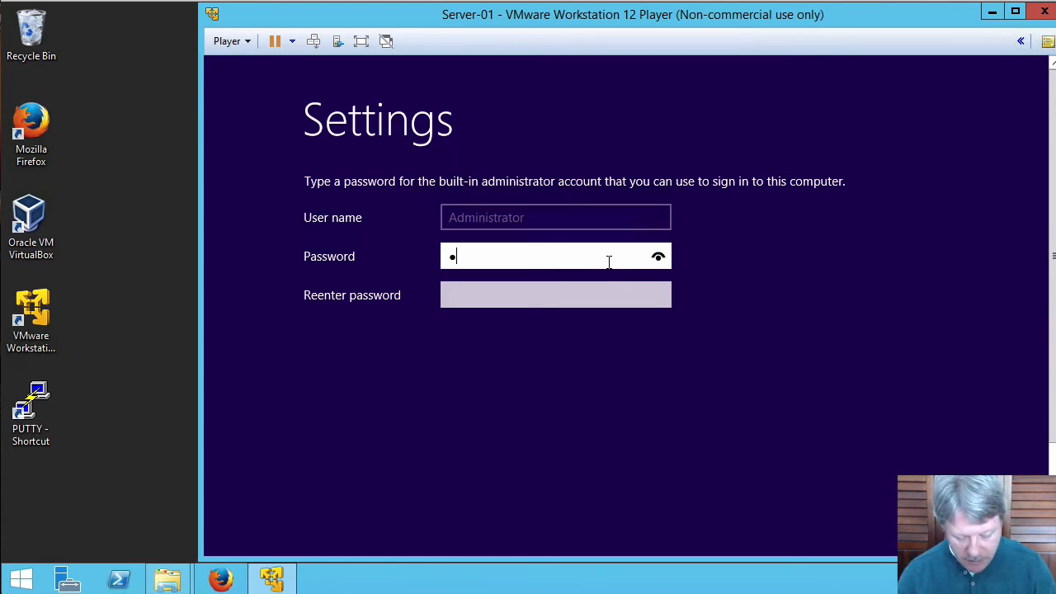
{"action": "type", "text": "•••"}
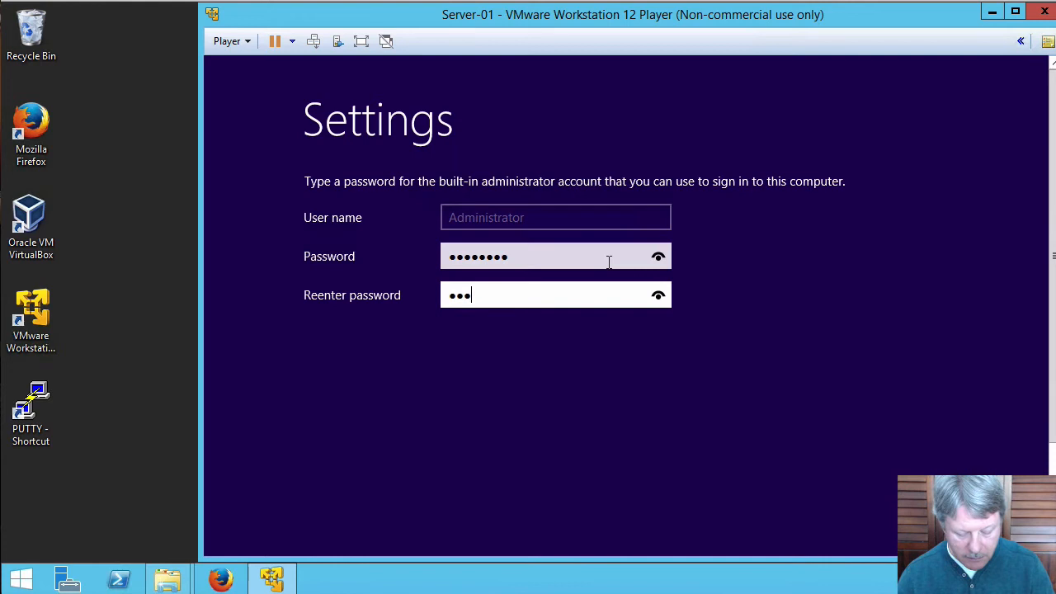
{"action": "type", "text": "••••"}
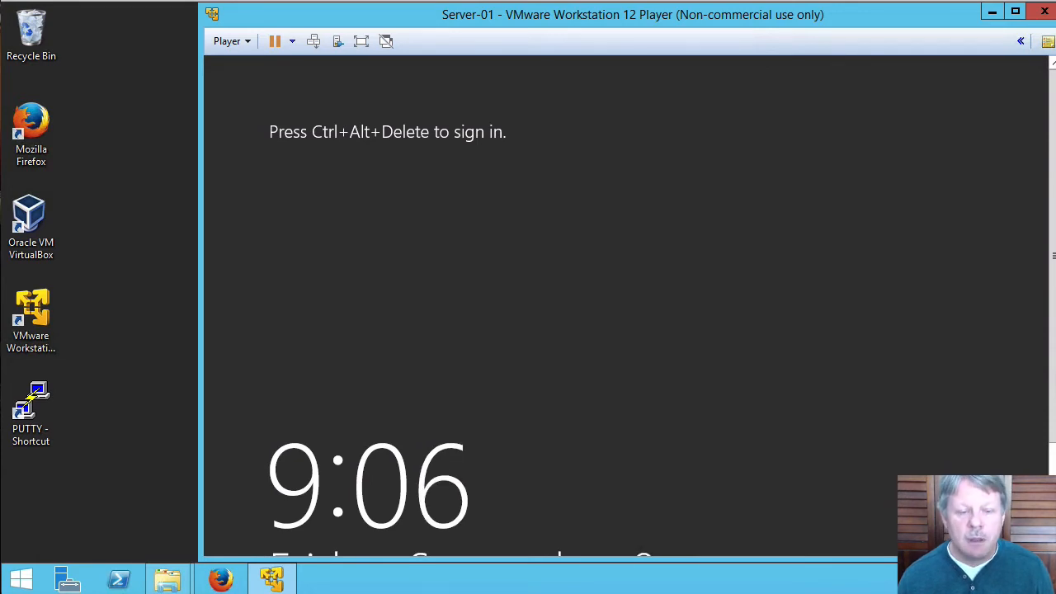
{"action": "mouse_move", "coordinate": [336, 204]}
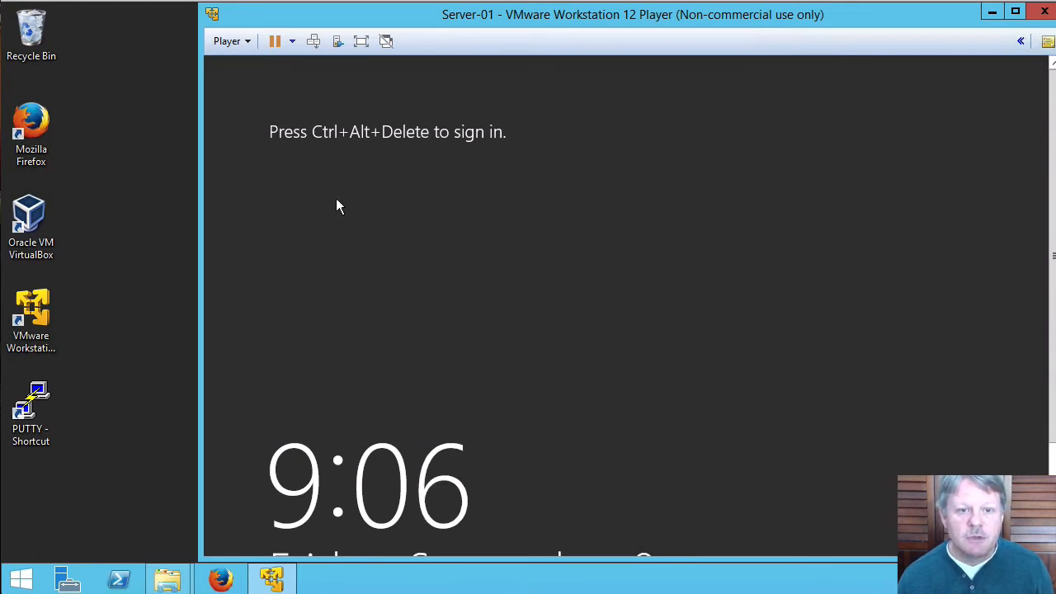
Step: Send Ctrl+Alt+Delete and sign in as Administrator with the password
{"action": "left_click", "coordinate": [313, 42]}
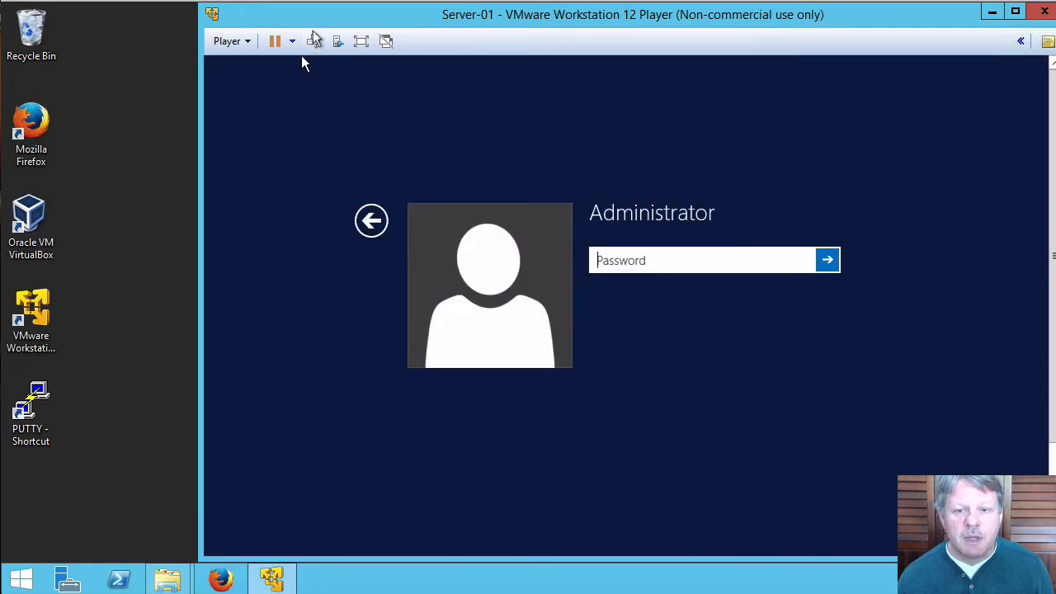
{"action": "mouse_move", "coordinate": [700, 207]}
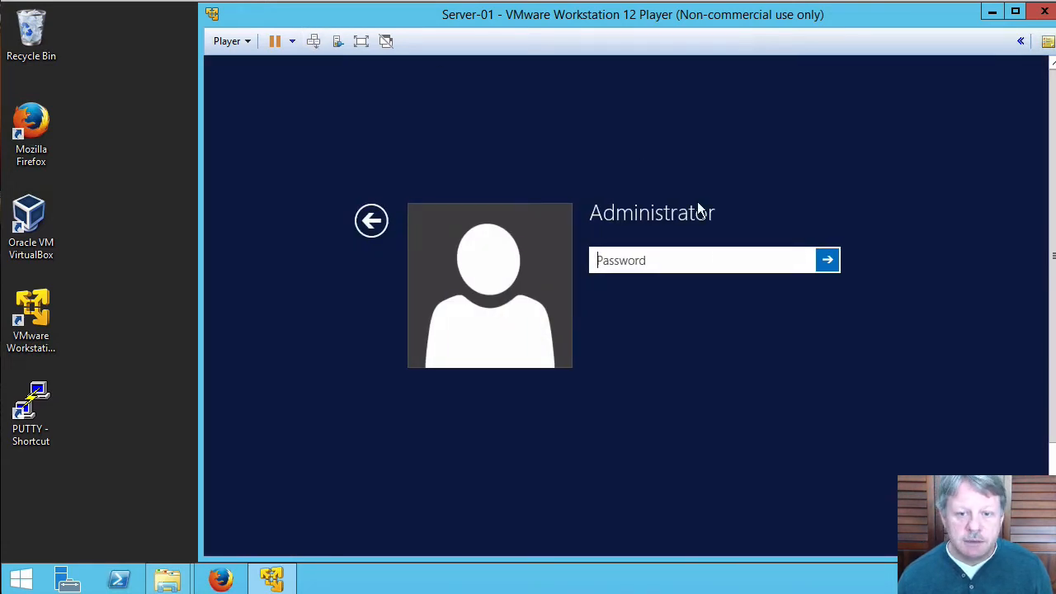
{"action": "type", "text": "password"}
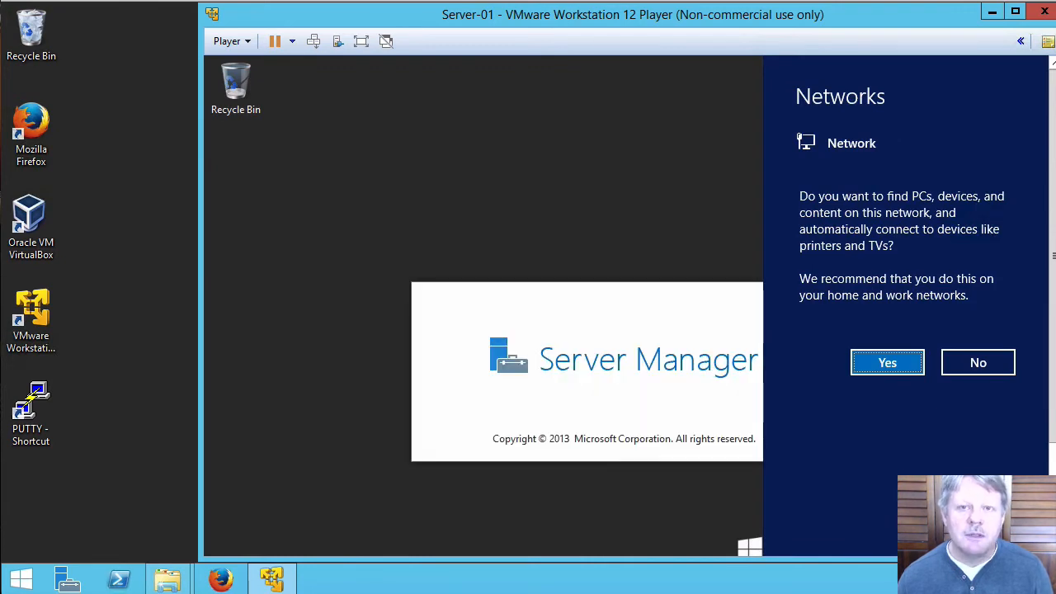
{"action": "mouse_move", "coordinate": [703, 231]}
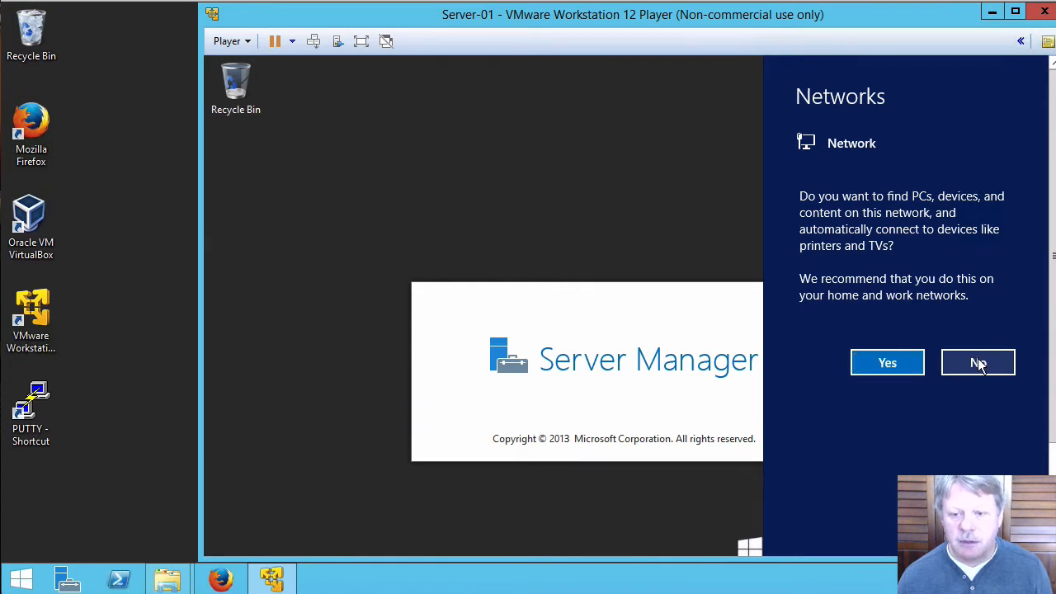
Step: Answer No to network discovery and let the Server Manager Dashboard load
{"action": "left_click", "coordinate": [977, 363]}
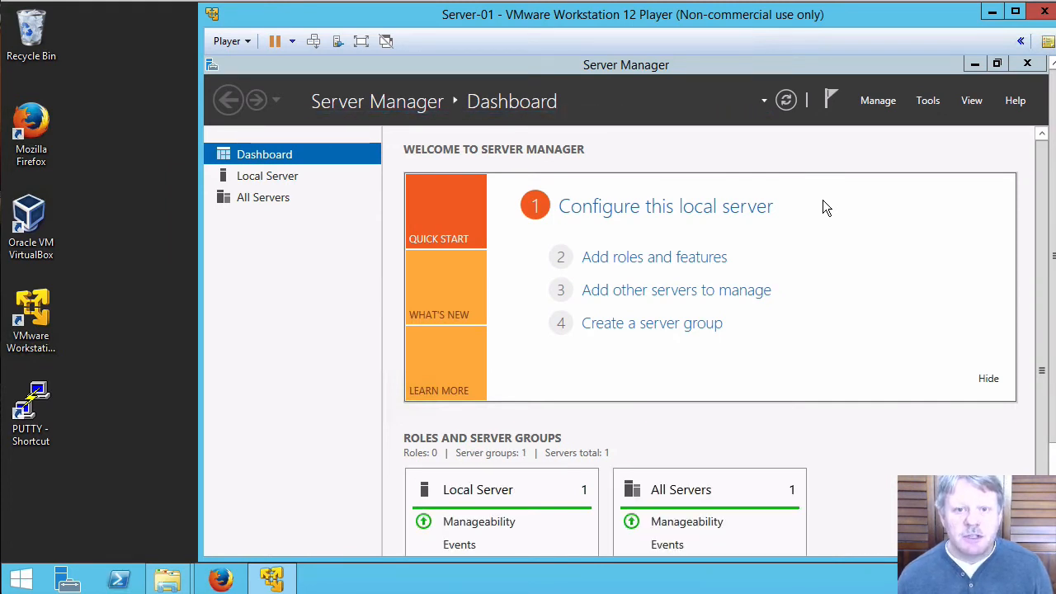
{"action": "mouse_move", "coordinate": [816, 174]}
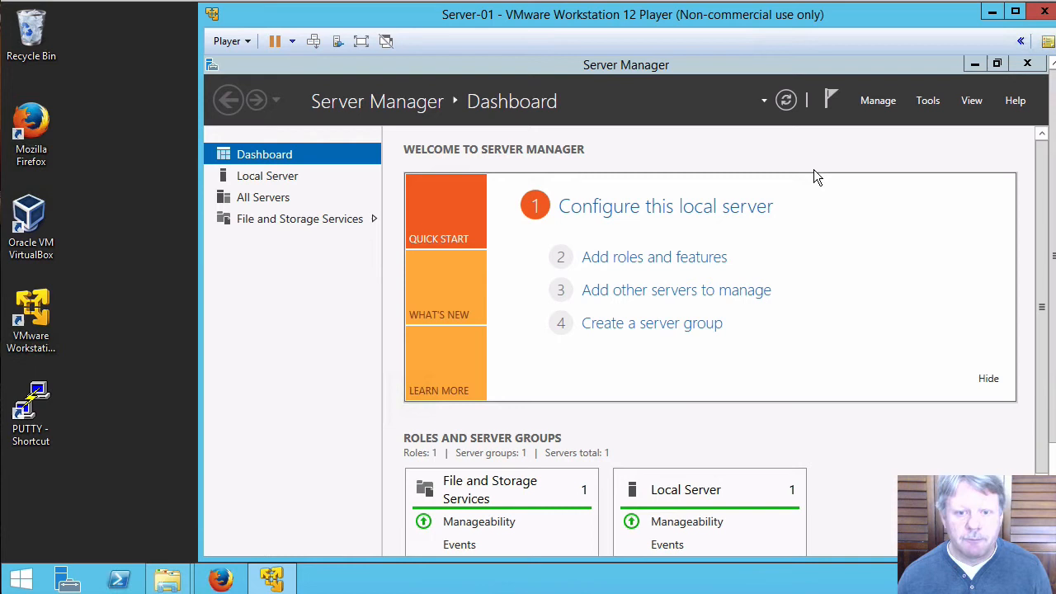
{"action": "mouse_move", "coordinate": [822, 162]}
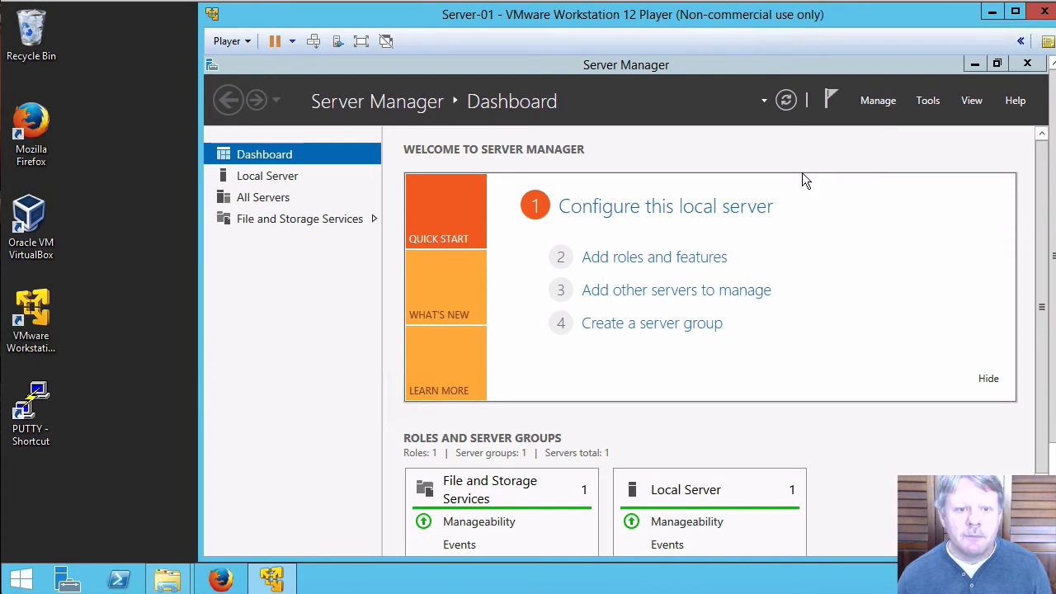
Step: Bring up the AutoPlay choices for the inserted VMware Tools disc in DVD Drive (D:)
{"action": "left_click", "coordinate": [228, 42]}
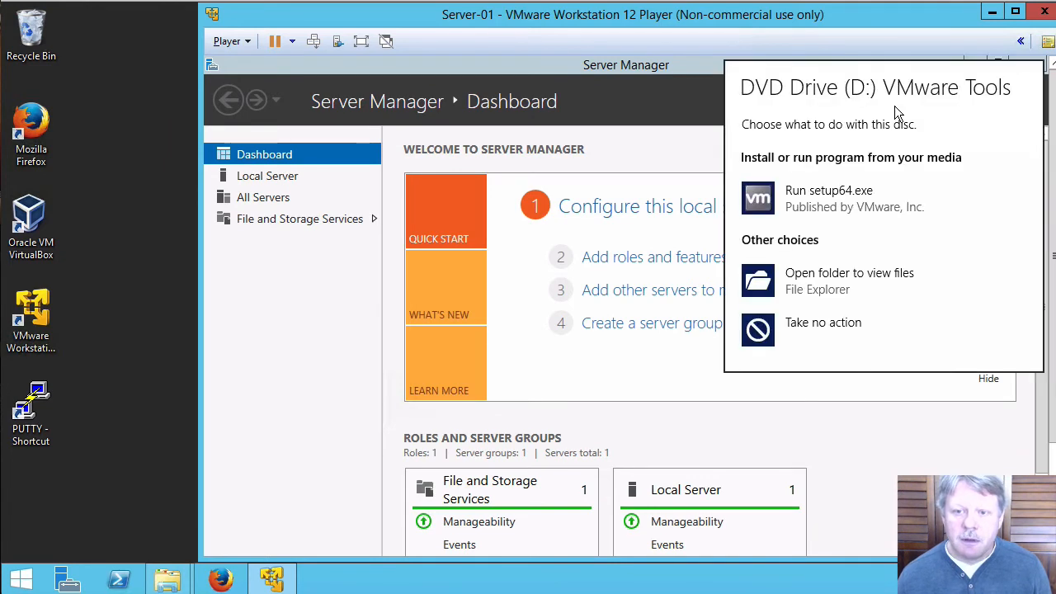
{"action": "mouse_move", "coordinate": [811, 198]}
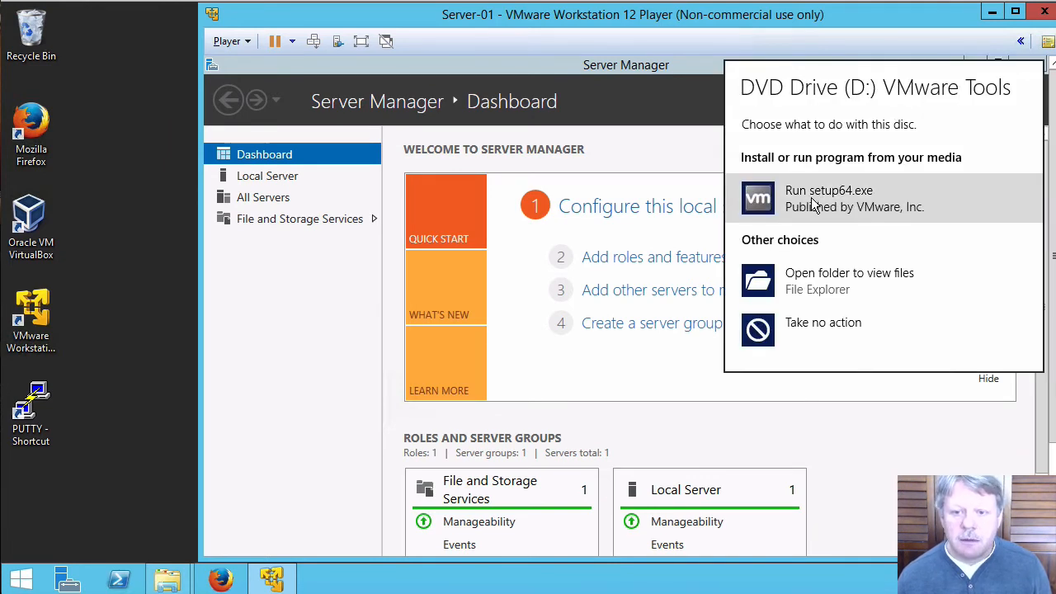
Step: Launch setup64.exe from the disc to start the VMware Tools Setup wizard
{"action": "left_click", "coordinate": [828, 198]}
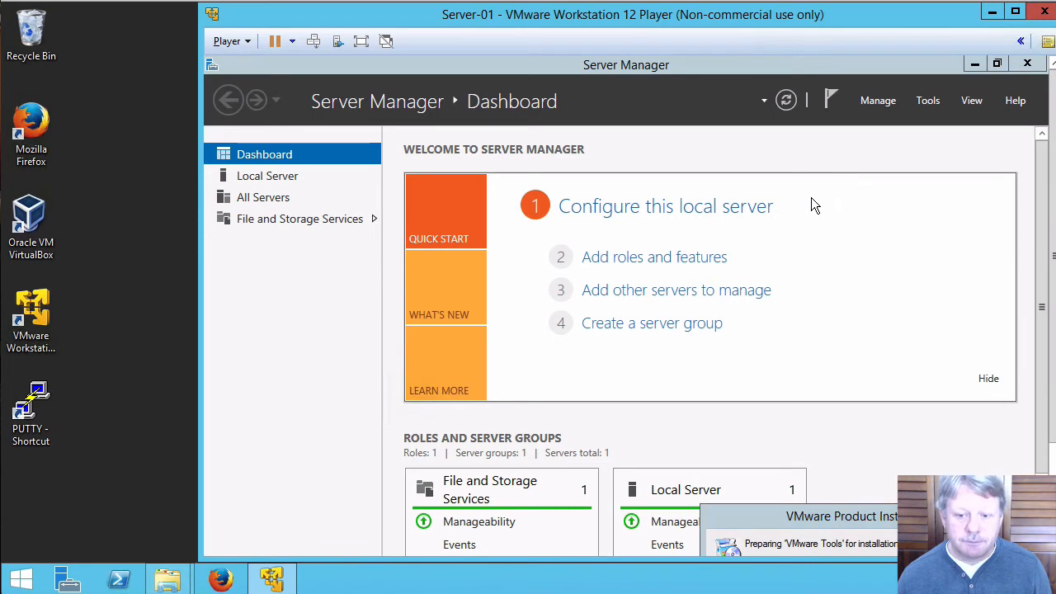
{"action": "mouse_move", "coordinate": [881, 505]}
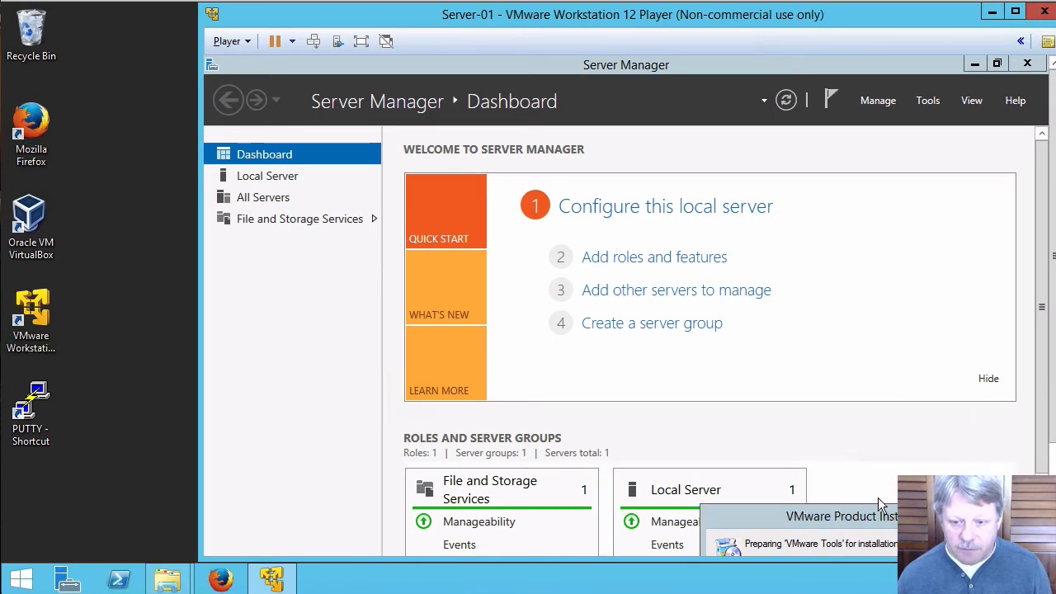
{"action": "mouse_move", "coordinate": [848, 465]}
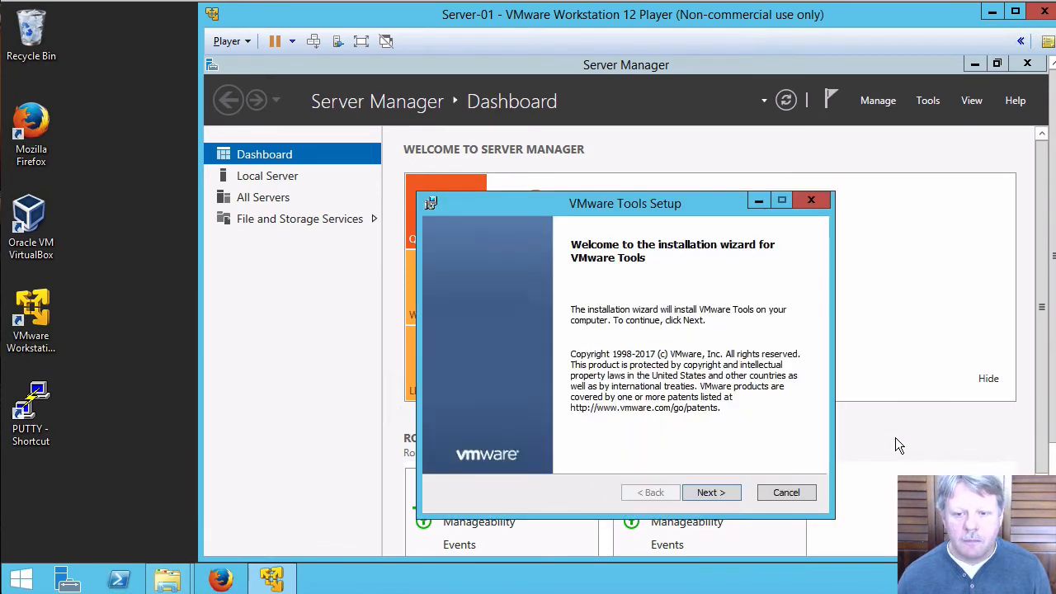
{"action": "mouse_move", "coordinate": [659, 449]}
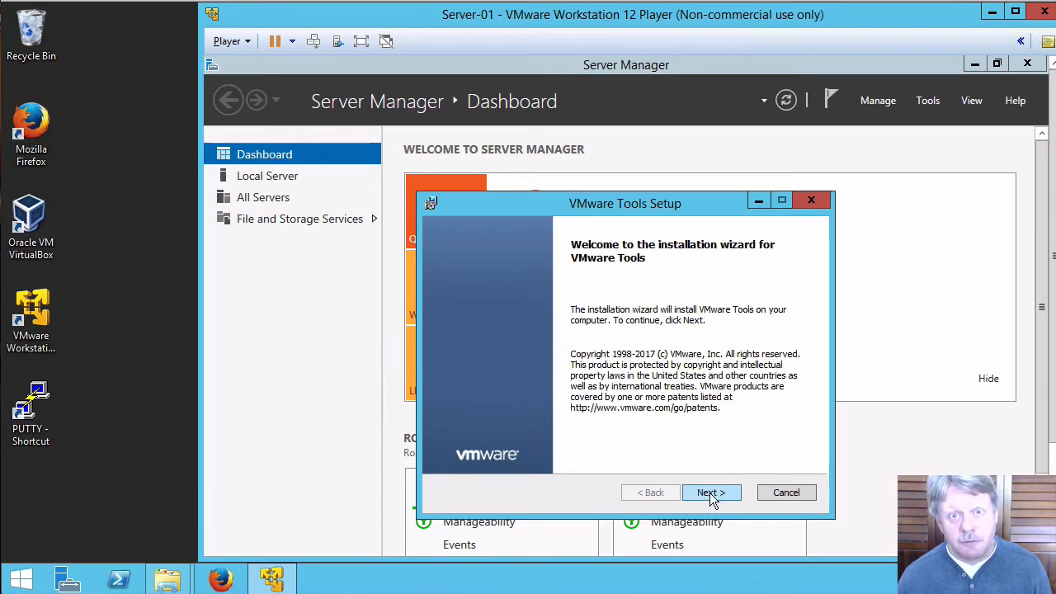
Step: Advance the VMware Tools wizard past the welcome page with the Typical setup type
{"action": "left_click", "coordinate": [711, 491]}
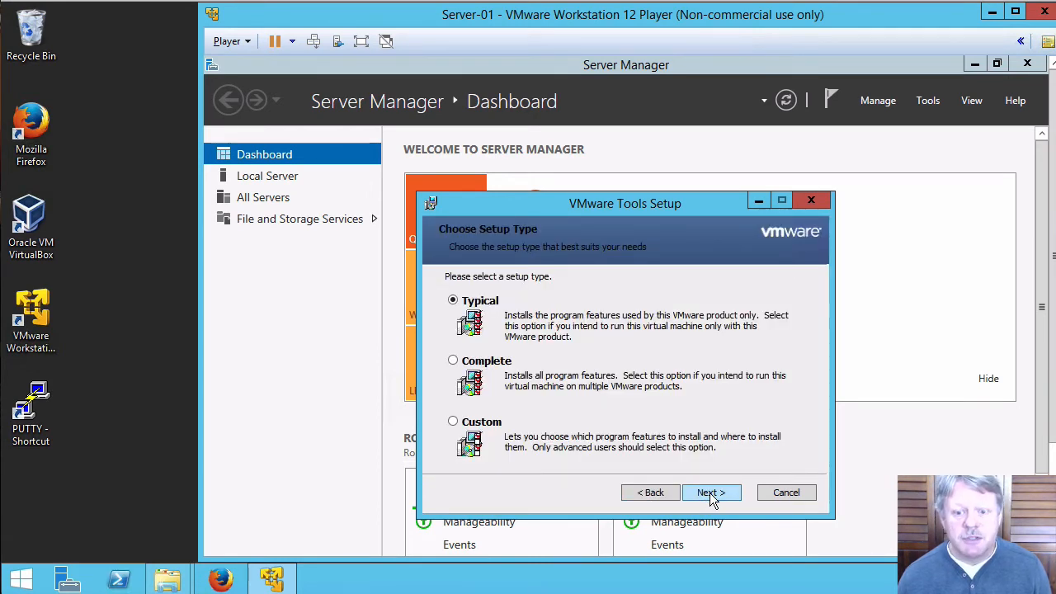
{"action": "left_click", "coordinate": [711, 491]}
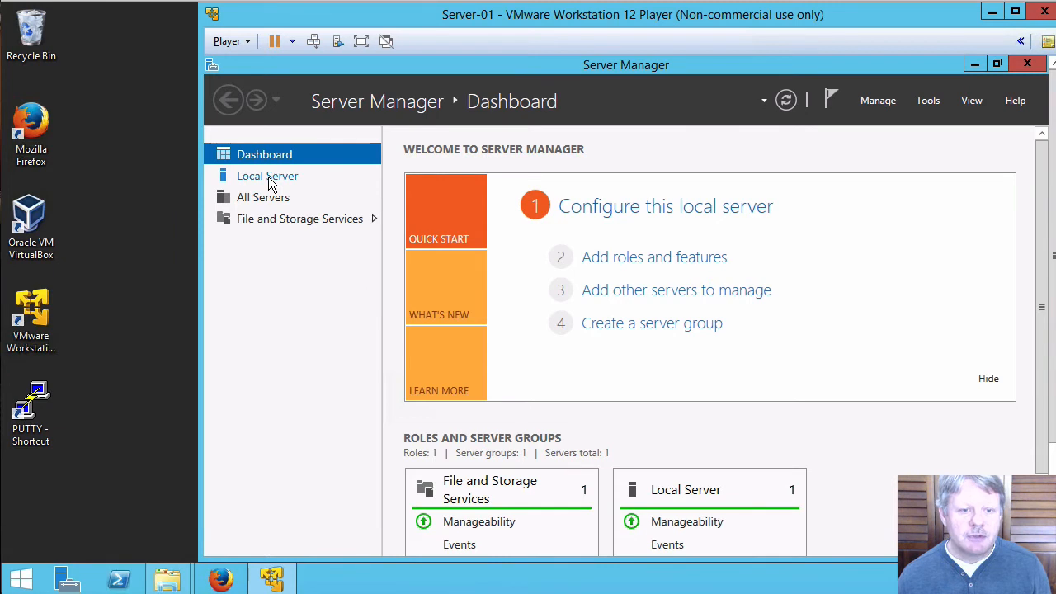
Step: Show Local Server properties and bring up System Properties on the Computer Name tab
{"action": "left_click", "coordinate": [267, 175]}
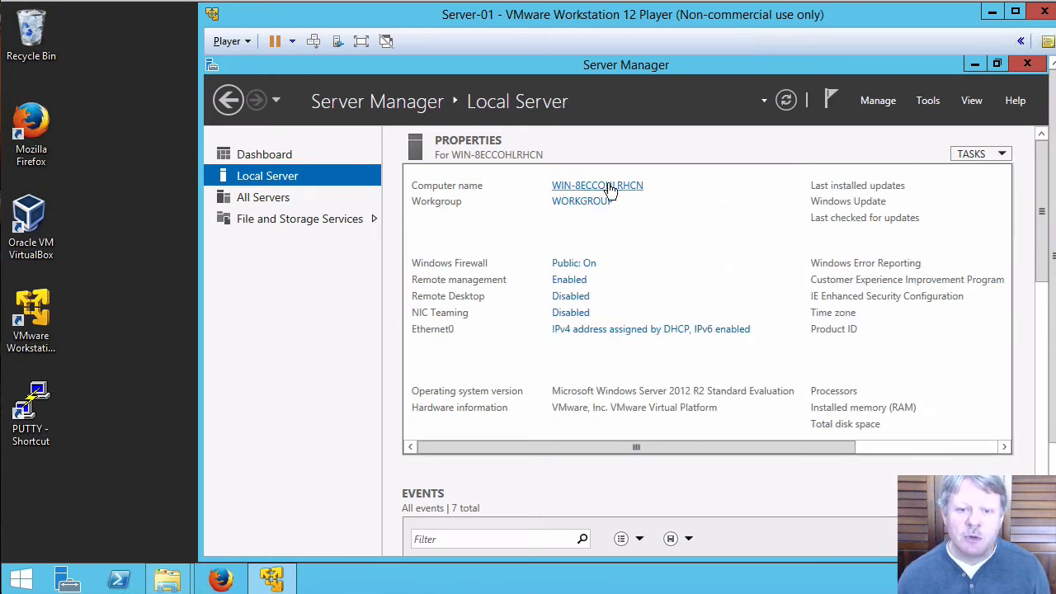
{"action": "mouse_move", "coordinate": [676, 208]}
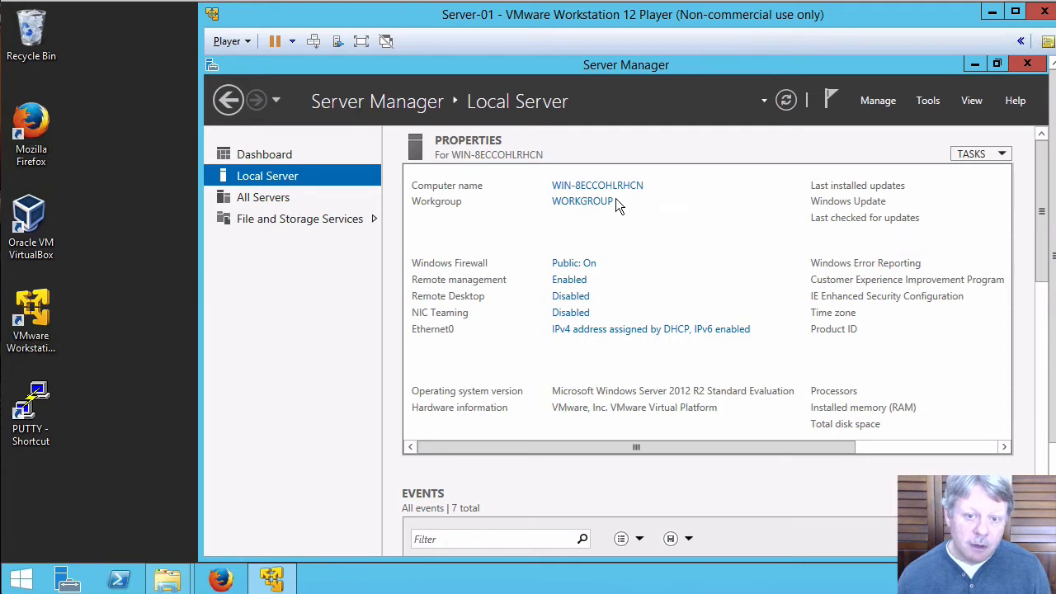
{"action": "mouse_move", "coordinate": [597, 185]}
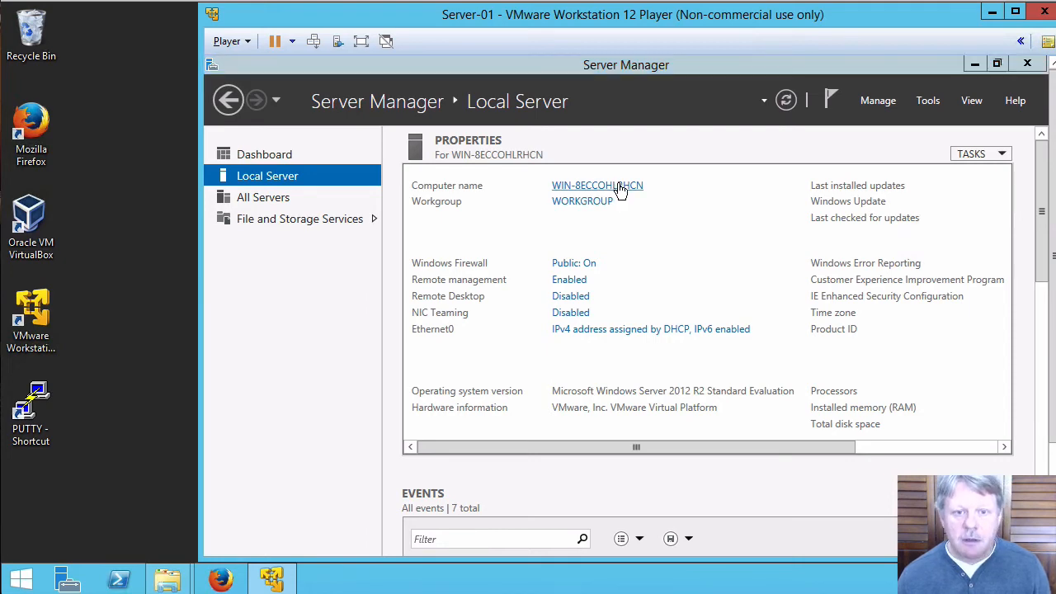
{"action": "left_click", "coordinate": [597, 184]}
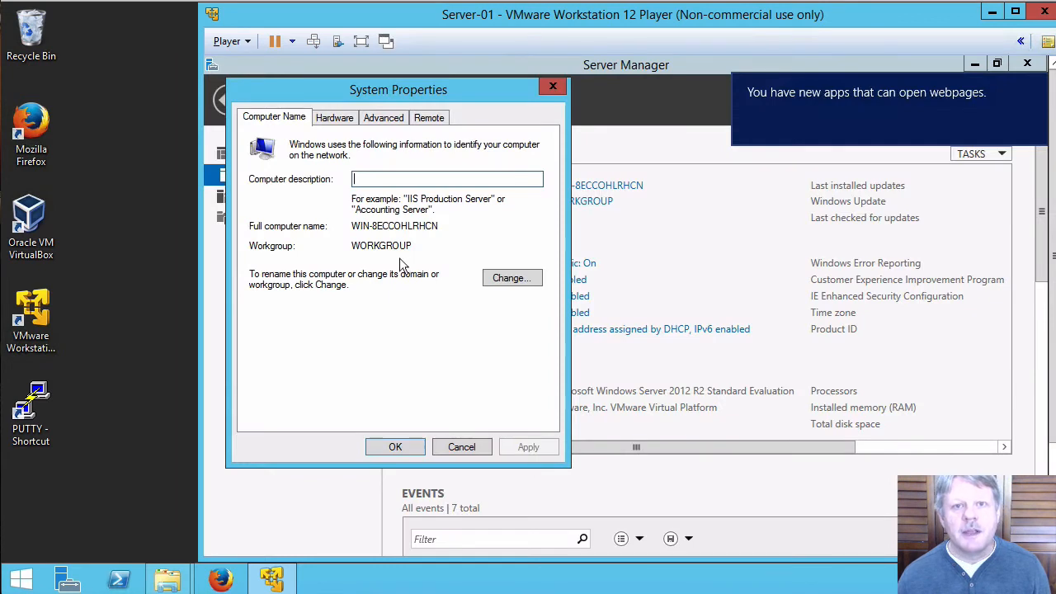
Step: Rename the computer to Server-01 and acknowledge the restart-required notice
{"action": "left_click", "coordinate": [511, 277]}
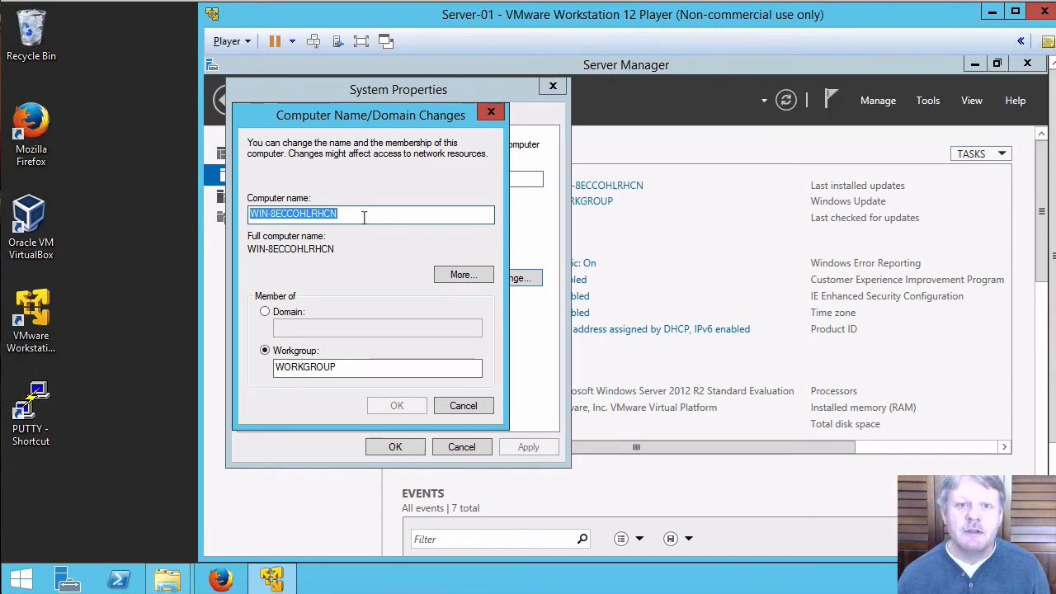
{"action": "mouse_move", "coordinate": [481, 37]}
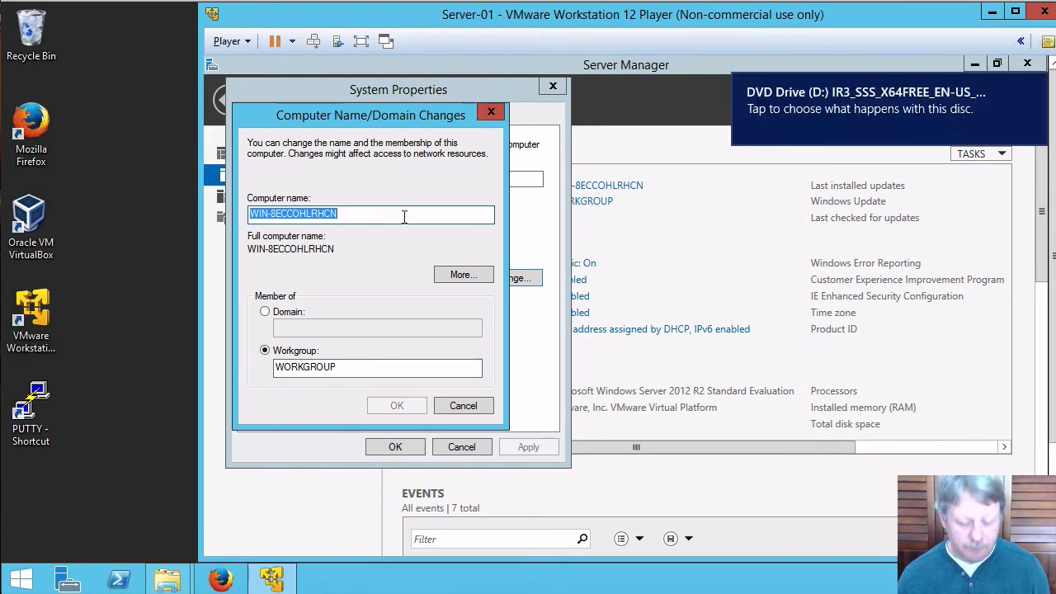
{"action": "type", "text": "Server-01"}
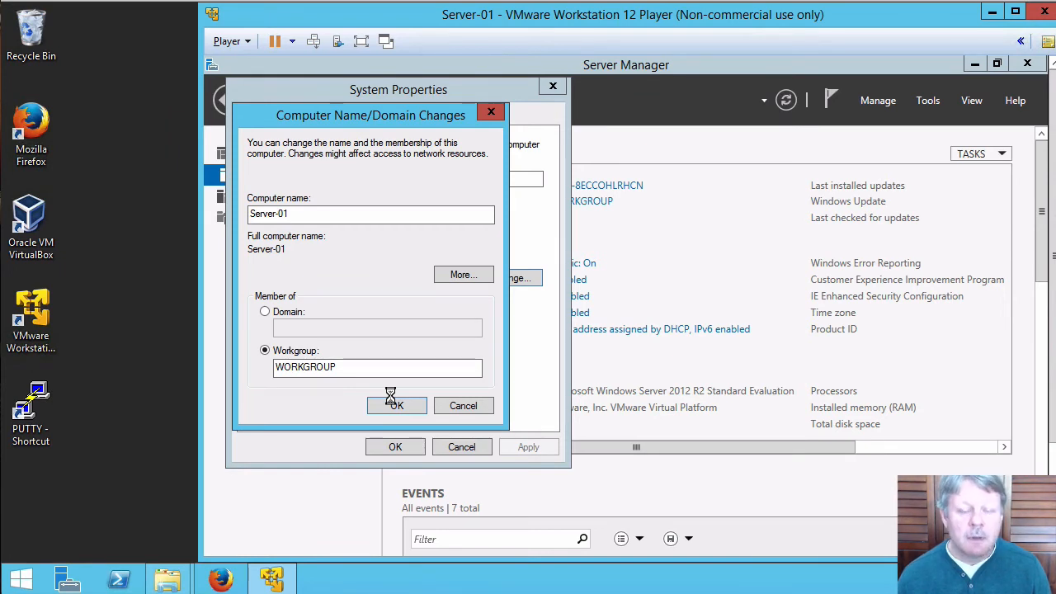
{"action": "left_click", "coordinate": [396, 406]}
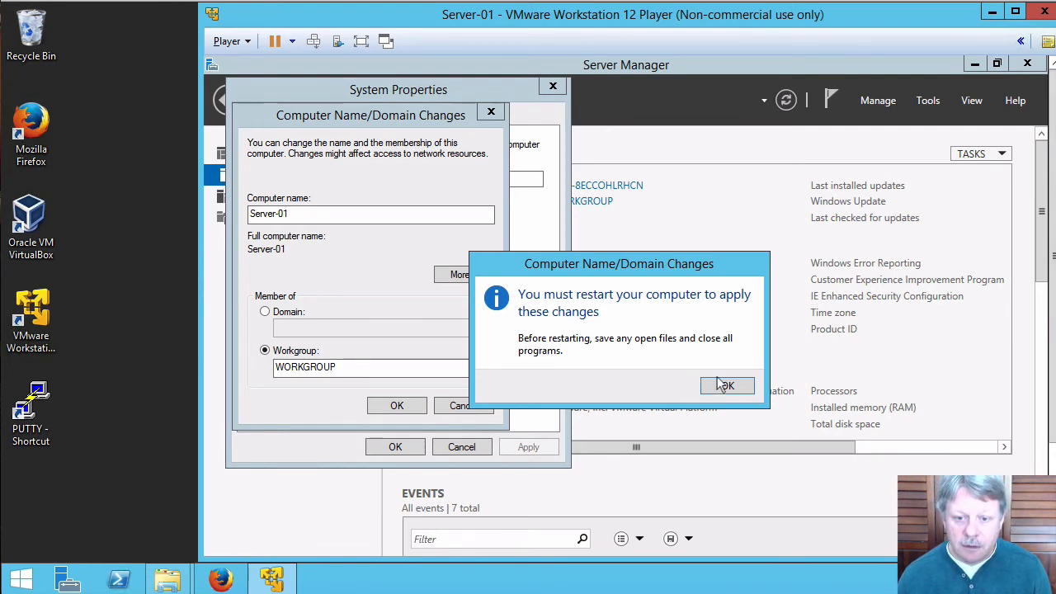
{"action": "left_click", "coordinate": [726, 386]}
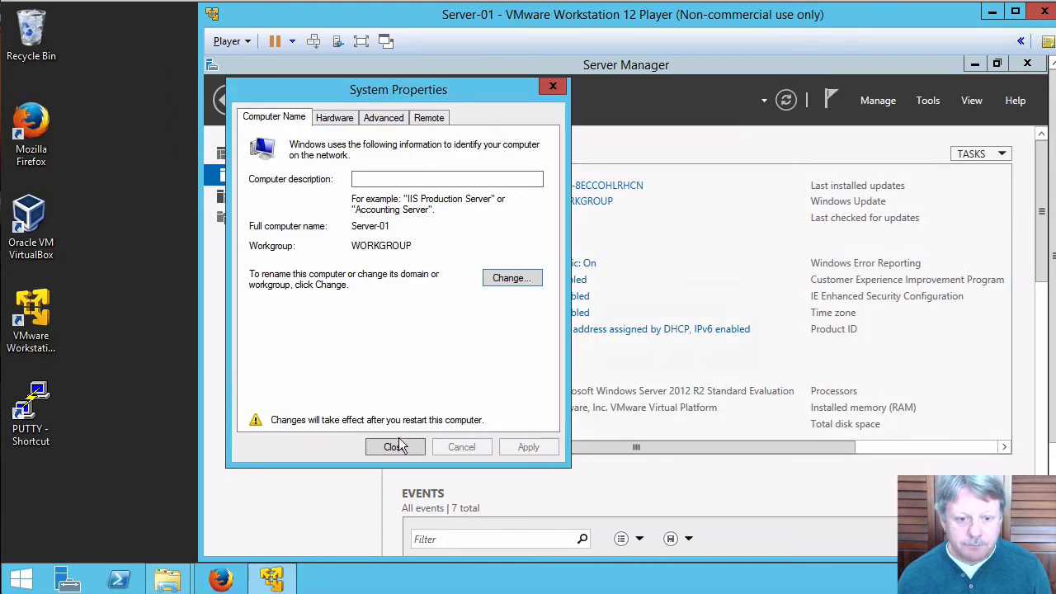
Step: Close System Properties, finish VMware Tools setup and restart the server now
{"action": "left_click", "coordinate": [394, 445]}
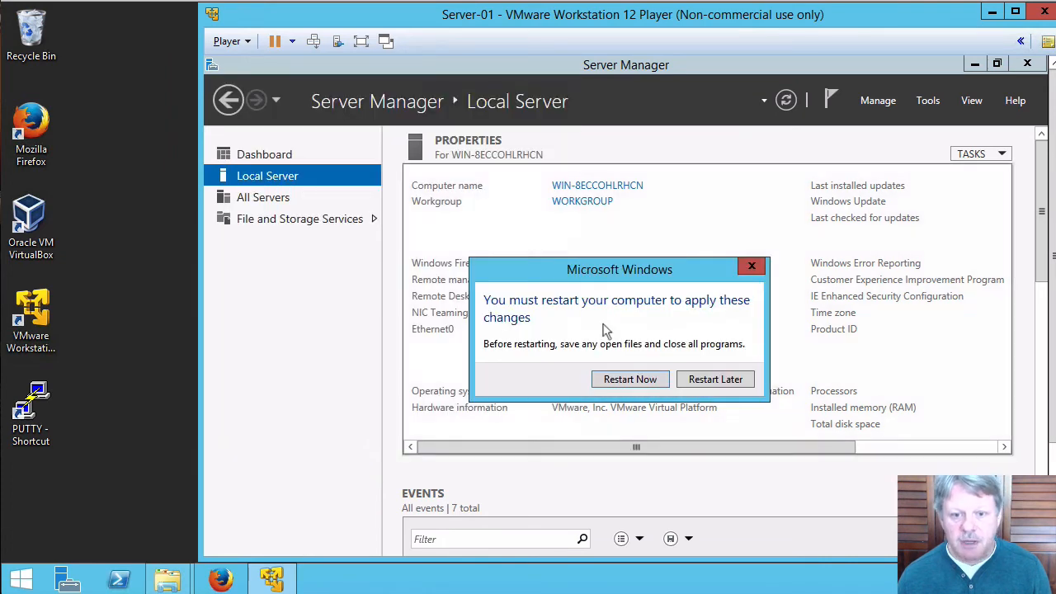
{"action": "mouse_move", "coordinate": [635, 328]}
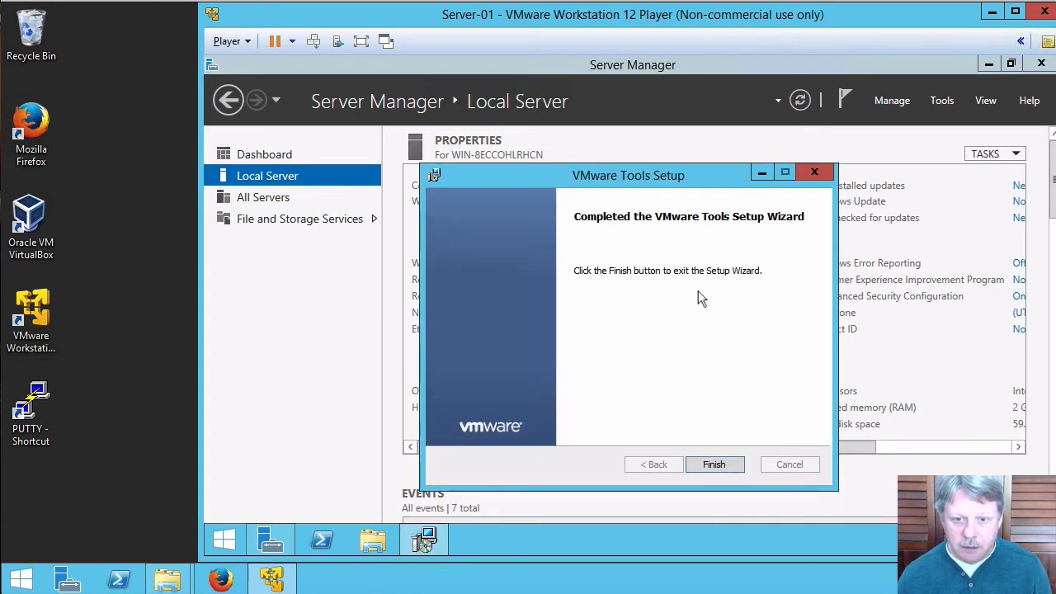
{"action": "left_click", "coordinate": [712, 463]}
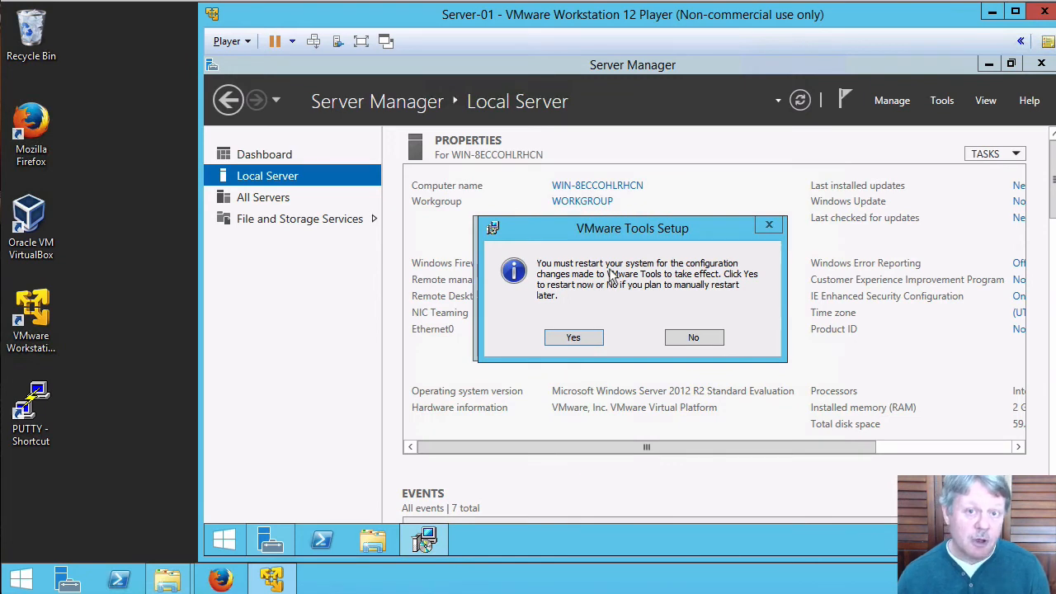
{"action": "mouse_move", "coordinate": [613, 271]}
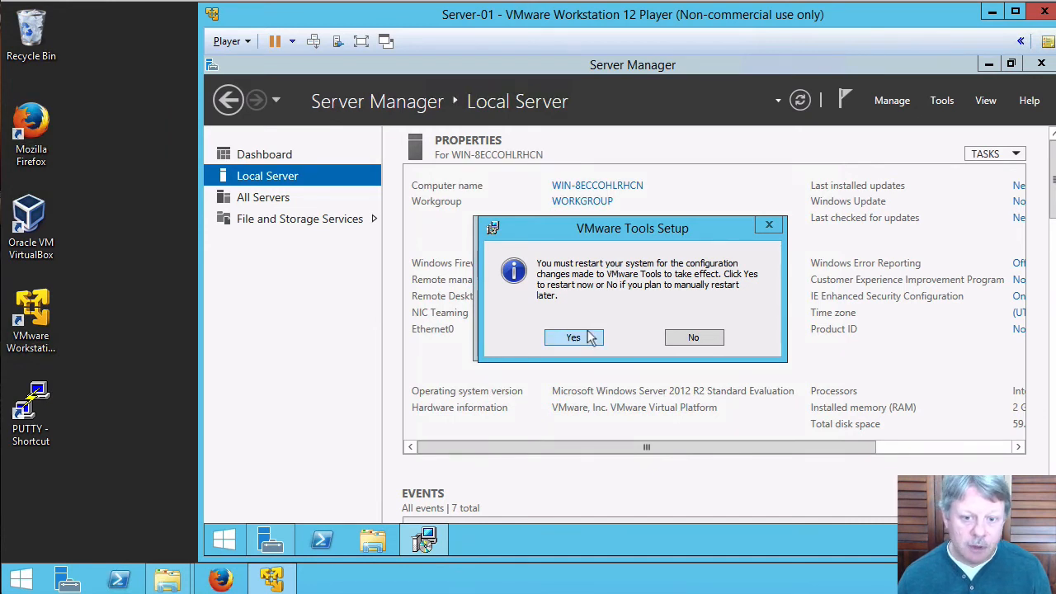
{"action": "left_click", "coordinate": [574, 337]}
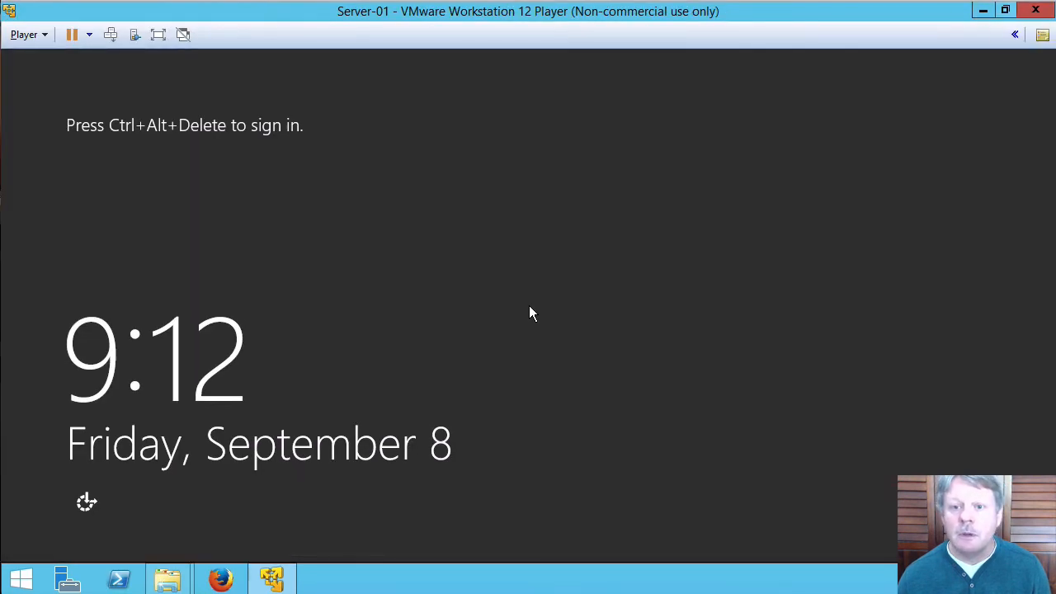
{"action": "mouse_move", "coordinate": [607, 363]}
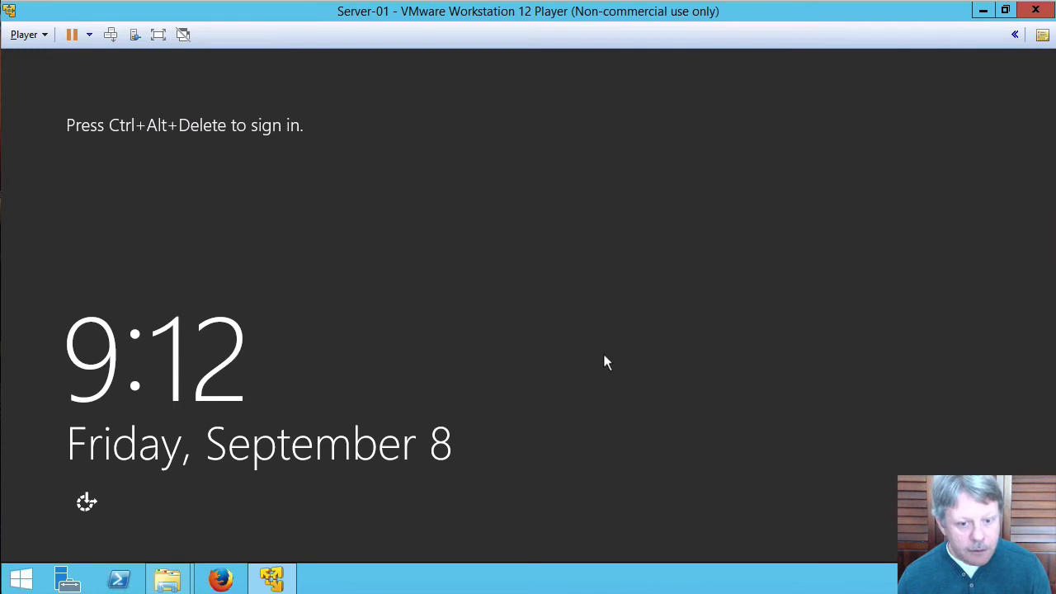
{"action": "mouse_move", "coordinate": [657, 310]}
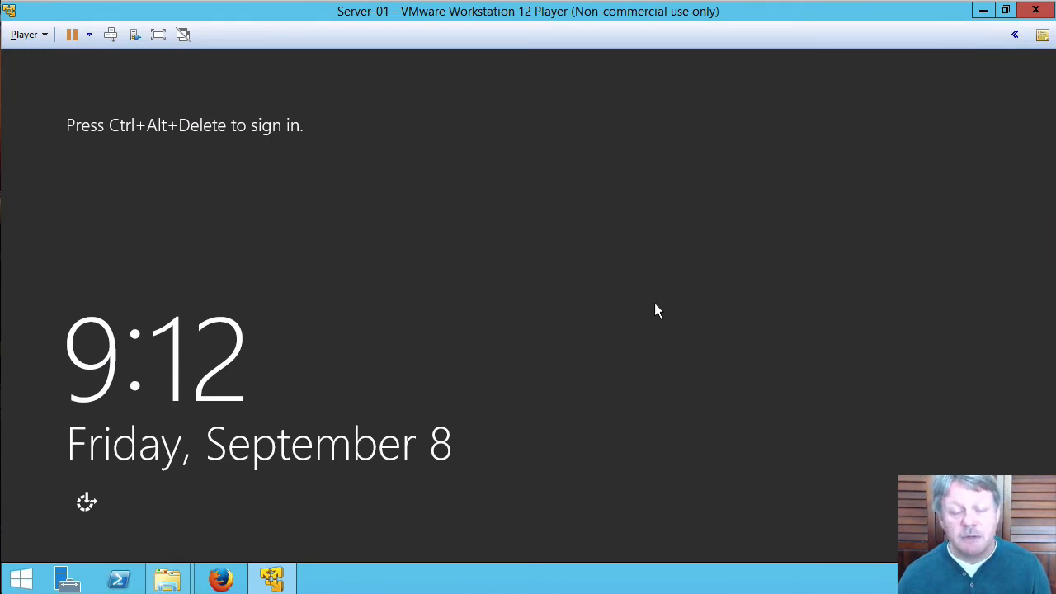
{"action": "mouse_move", "coordinate": [135, 81]}
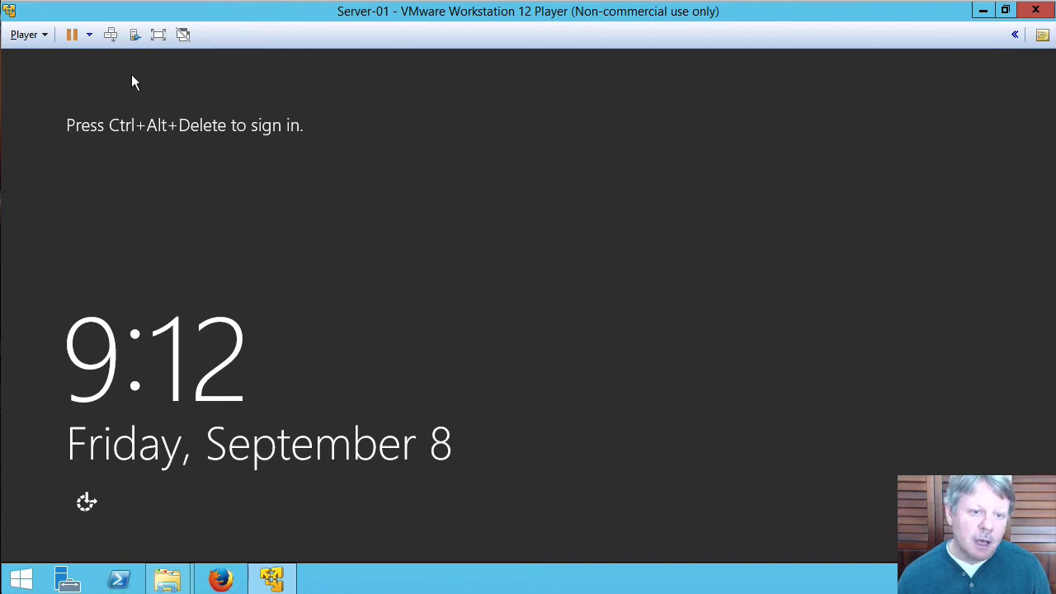
{"action": "mouse_move", "coordinate": [112, 35]}
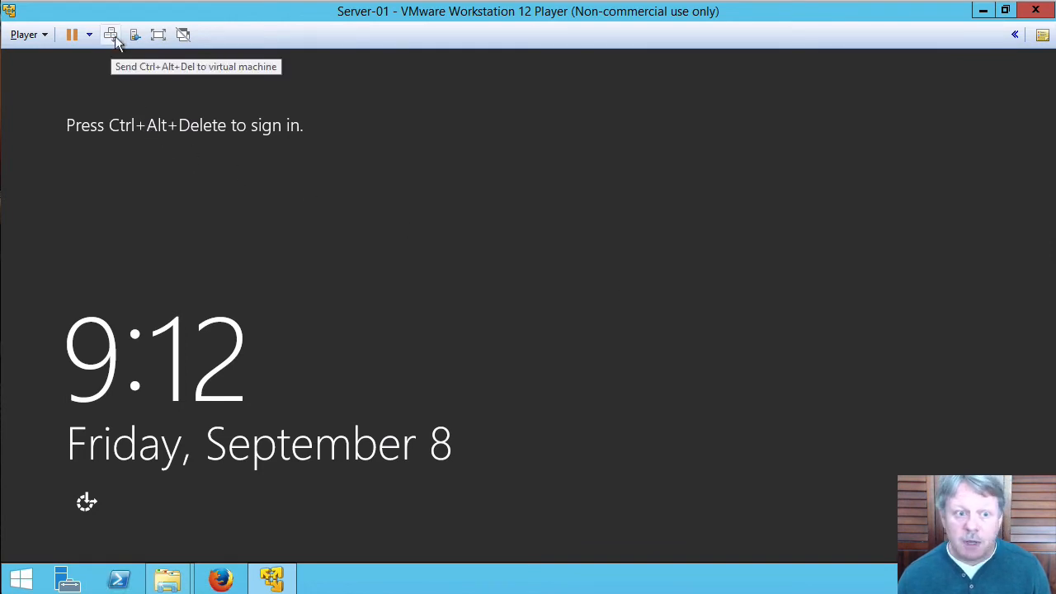
Step: Send Ctrl+Alt+Del and sign in as Administrator with the account password
{"action": "left_click", "coordinate": [111, 35]}
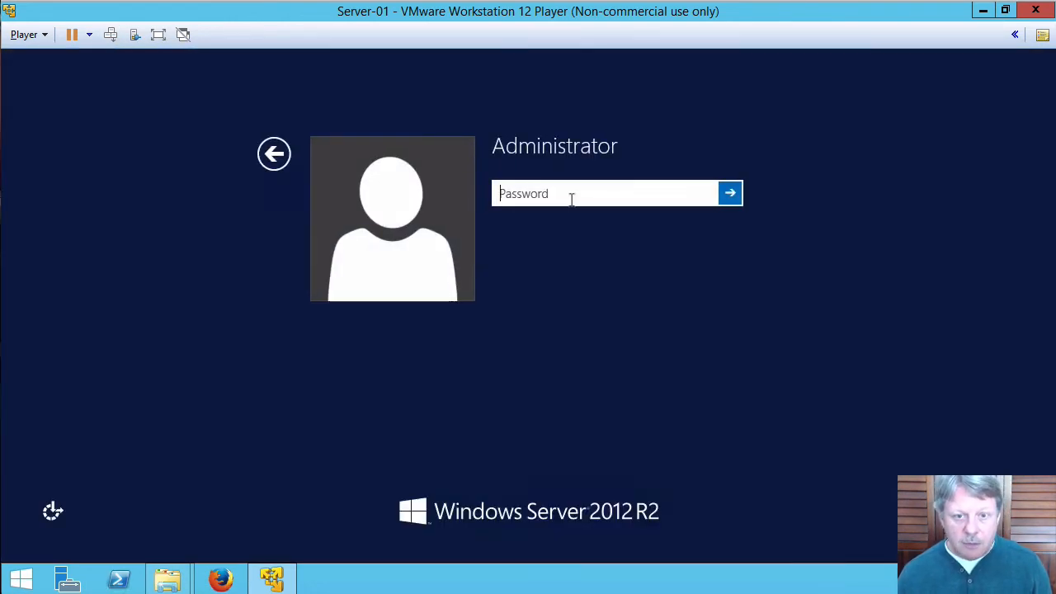
{"action": "type", "text": "password"}
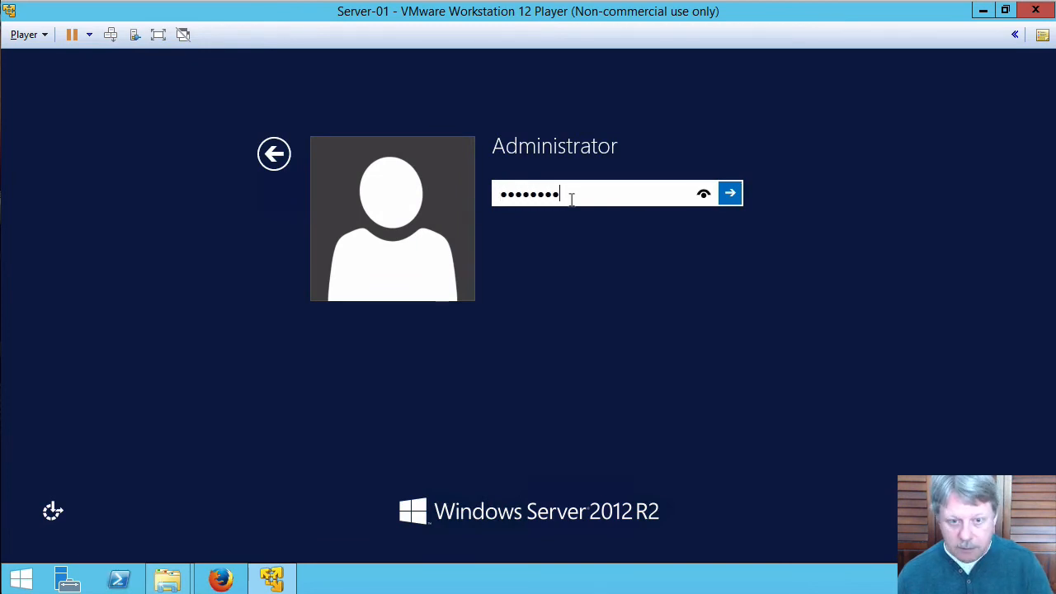
{"action": "left_click", "coordinate": [729, 191]}
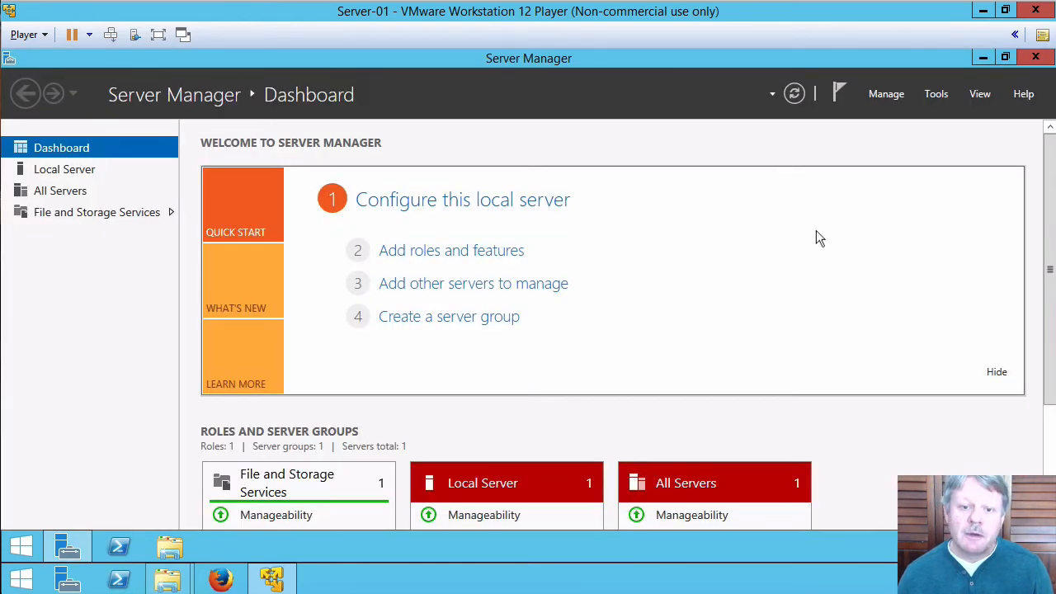
{"action": "mouse_move", "coordinate": [64, 168]}
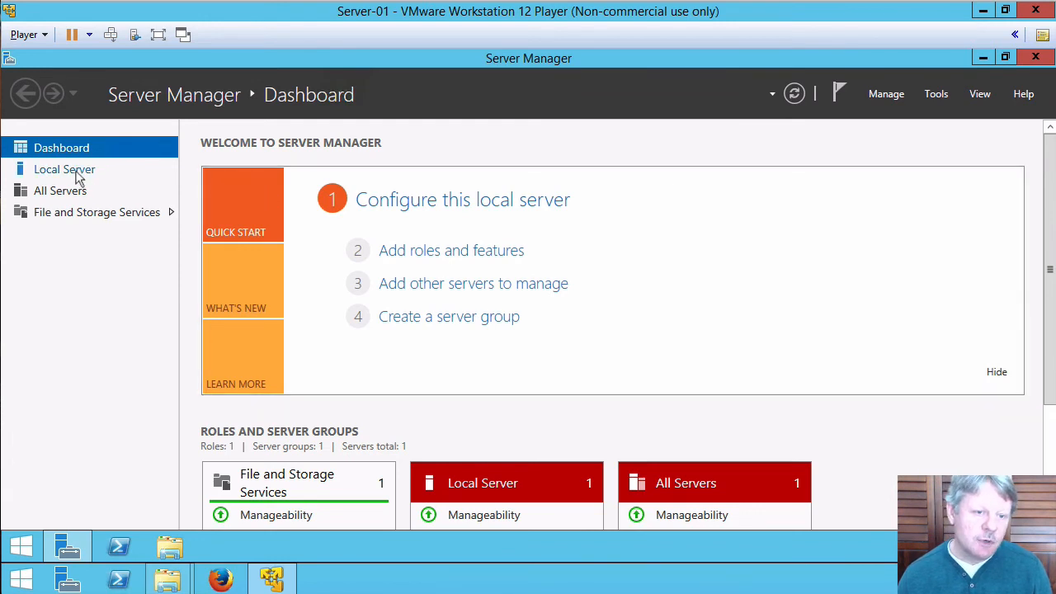
Step: Show the Local Server properties, confirming the computer name Server-01
{"action": "left_click", "coordinate": [65, 168]}
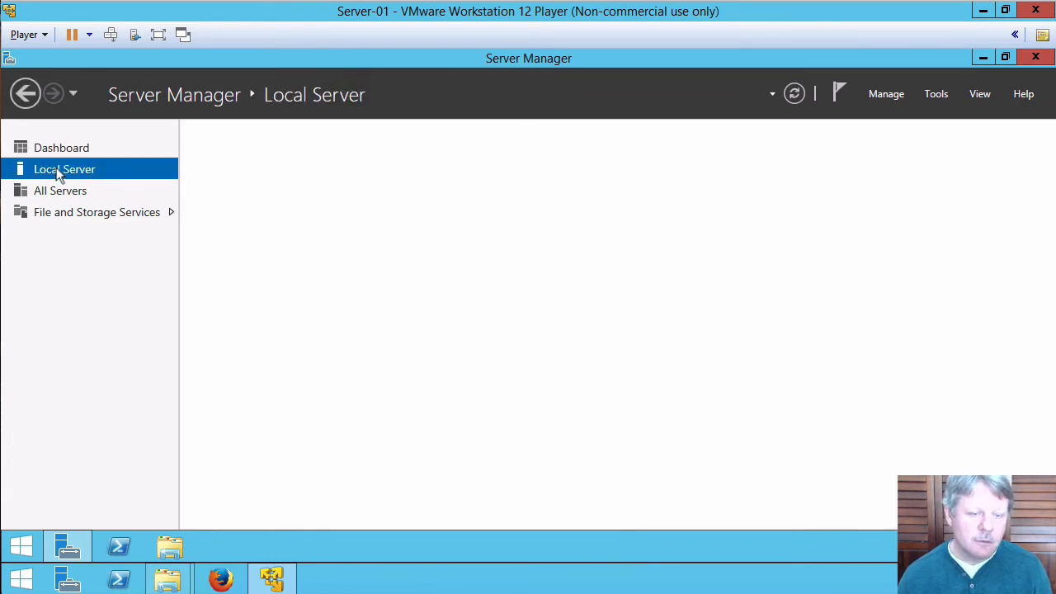
{"action": "left_click", "coordinate": [65, 168]}
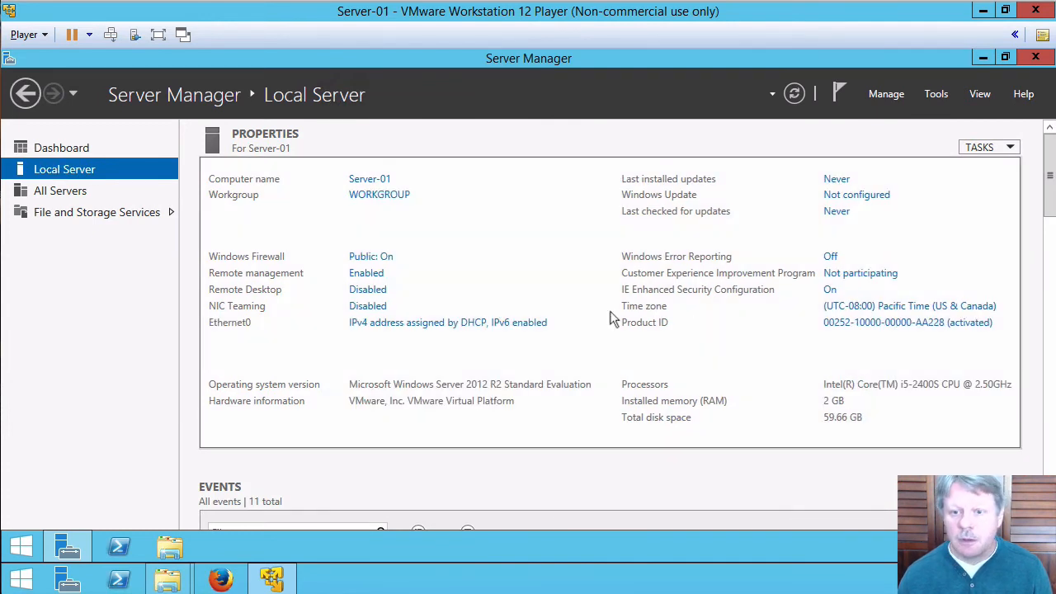
{"action": "mouse_move", "coordinate": [922, 355]}
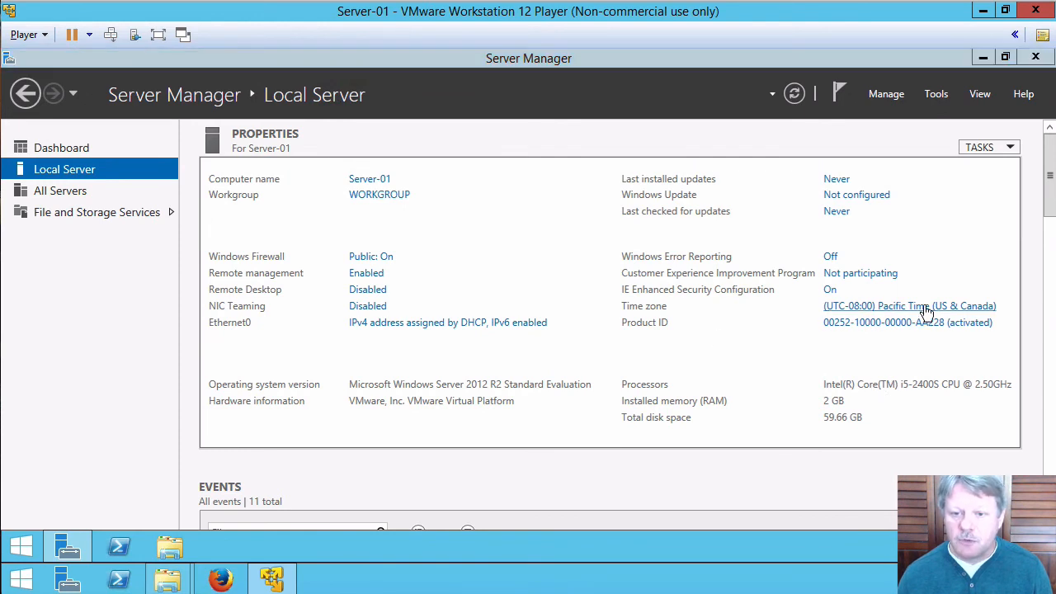
Step: Set the time zone to (UTC-05:00) Eastern Time (US & Canada) and close Date and Time
{"action": "left_click", "coordinate": [909, 305]}
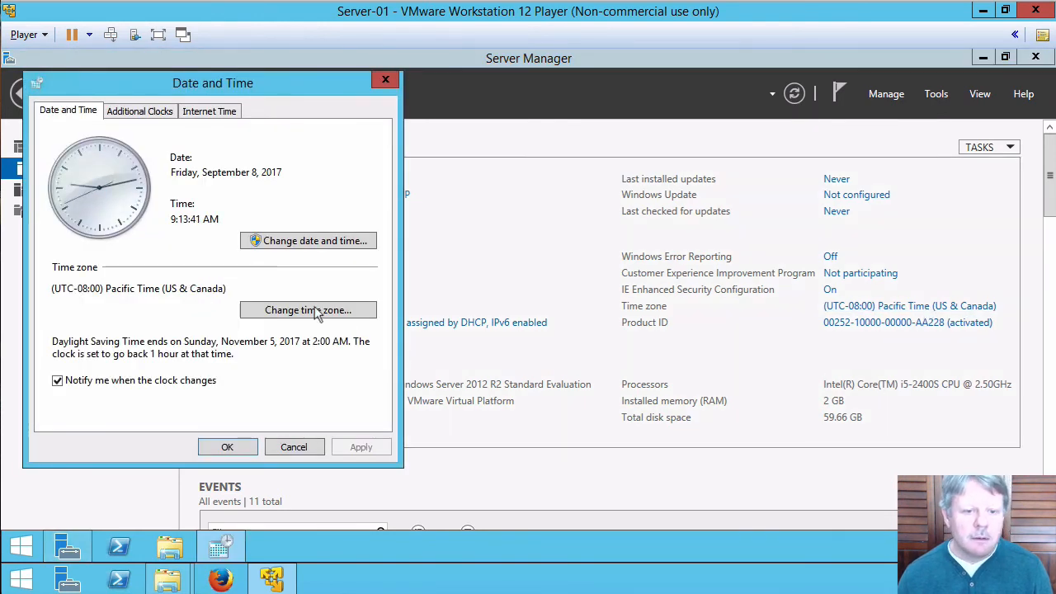
{"action": "left_click", "coordinate": [307, 310]}
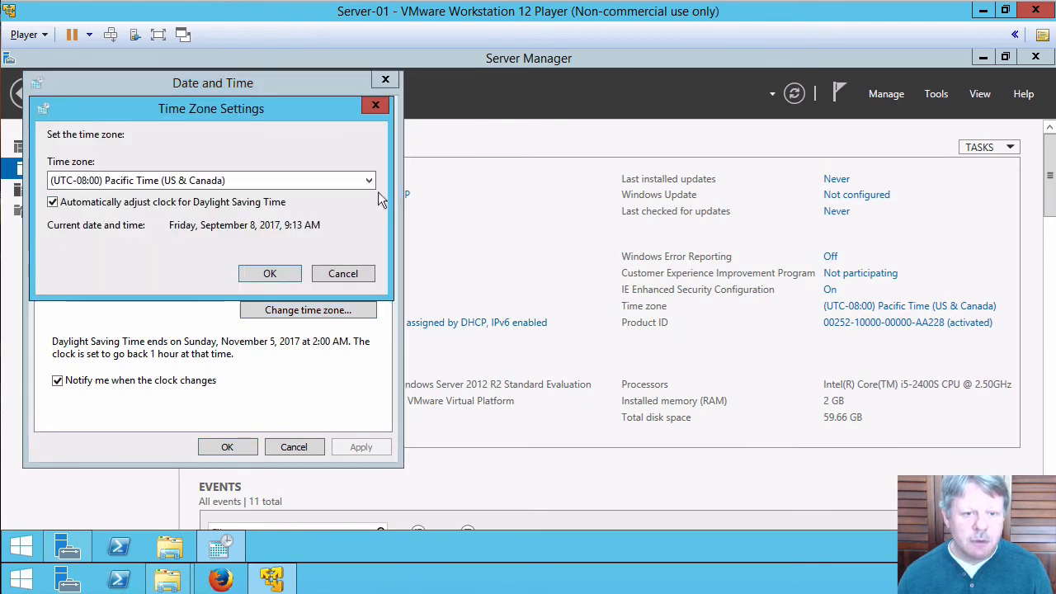
{"action": "left_click", "coordinate": [369, 179]}
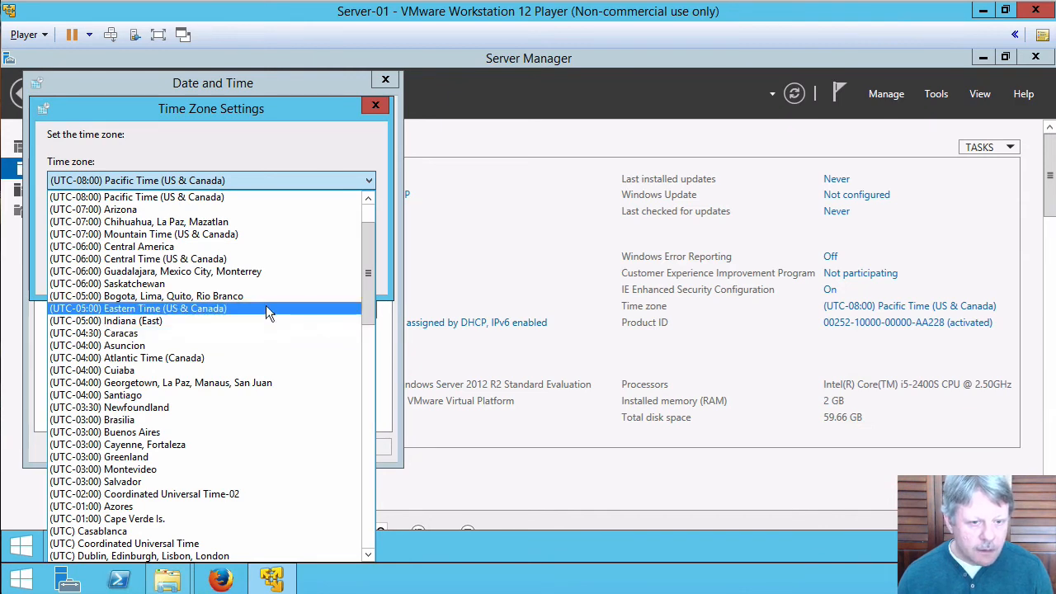
{"action": "left_click", "coordinate": [138, 308]}
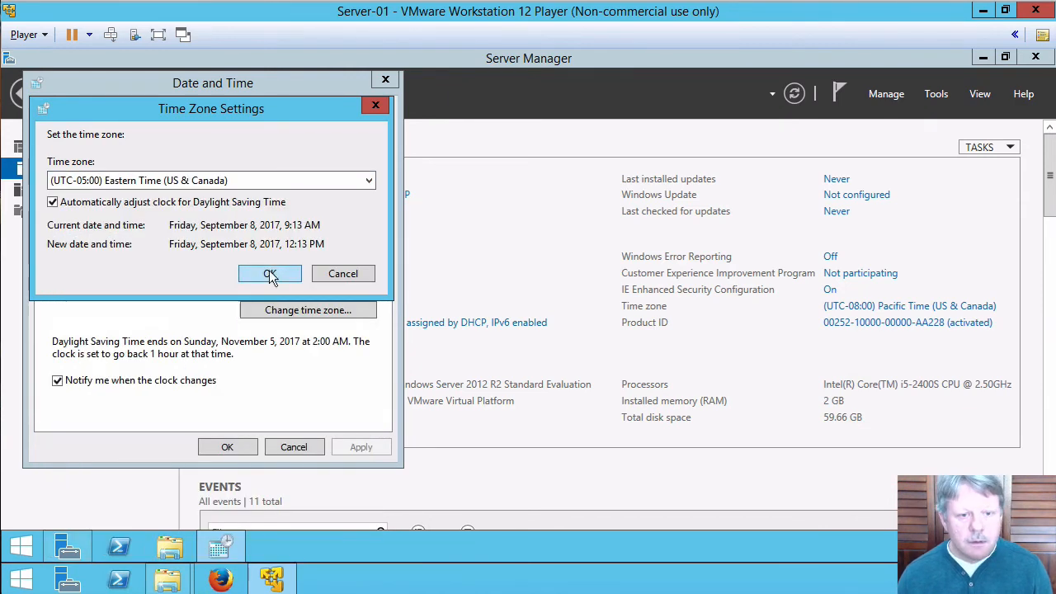
{"action": "left_click", "coordinate": [271, 274]}
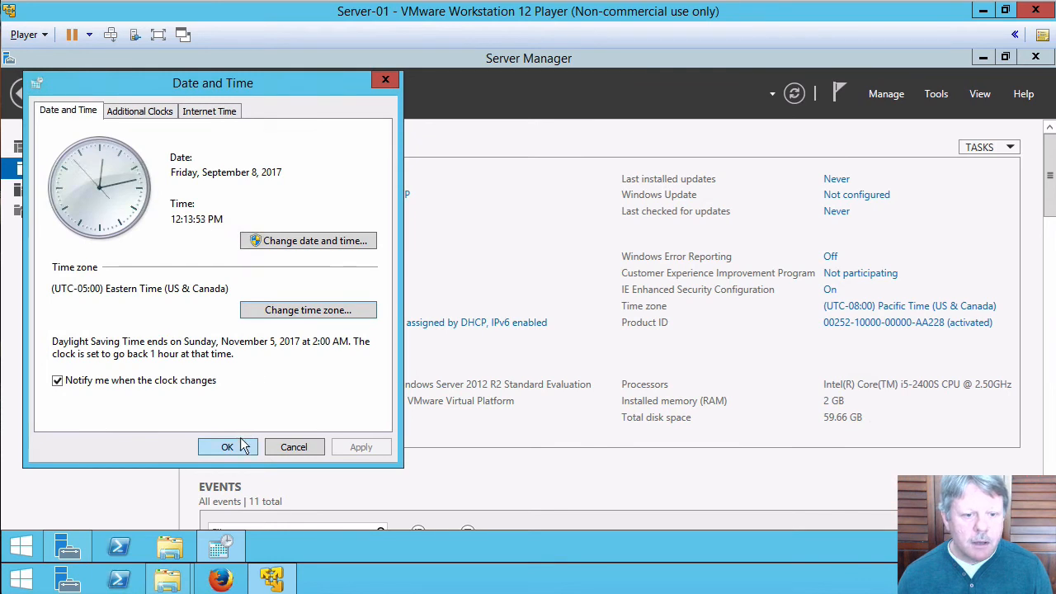
{"action": "left_click", "coordinate": [227, 445]}
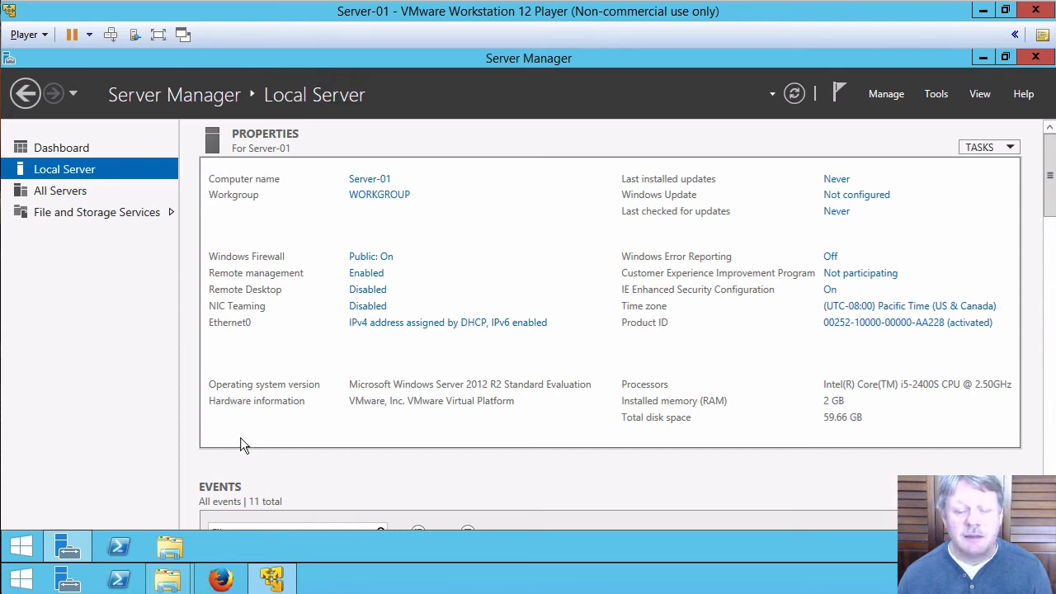
{"action": "mouse_move", "coordinate": [878, 311]}
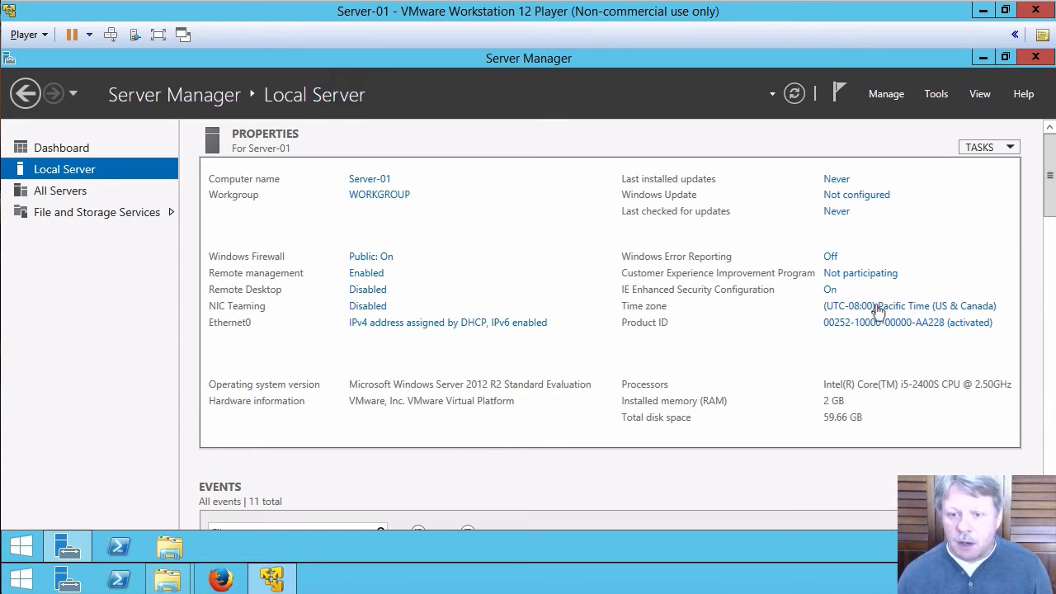
{"action": "mouse_move", "coordinate": [758, 157]}
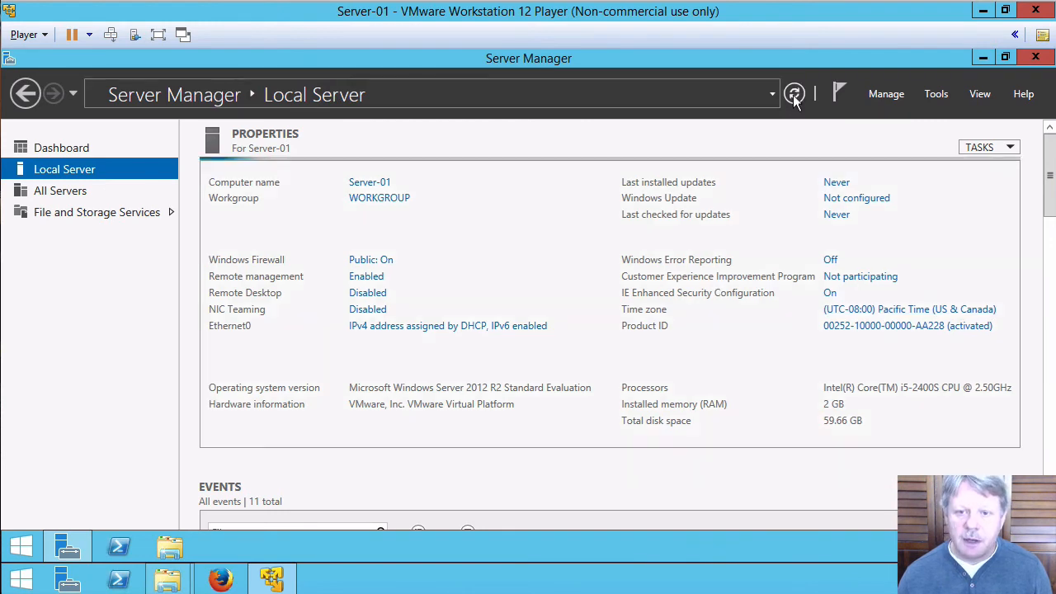
Step: Refresh the Local Server properties to show Eastern Time, then launch Windows PowerShell
{"action": "left_click", "coordinate": [911, 309]}
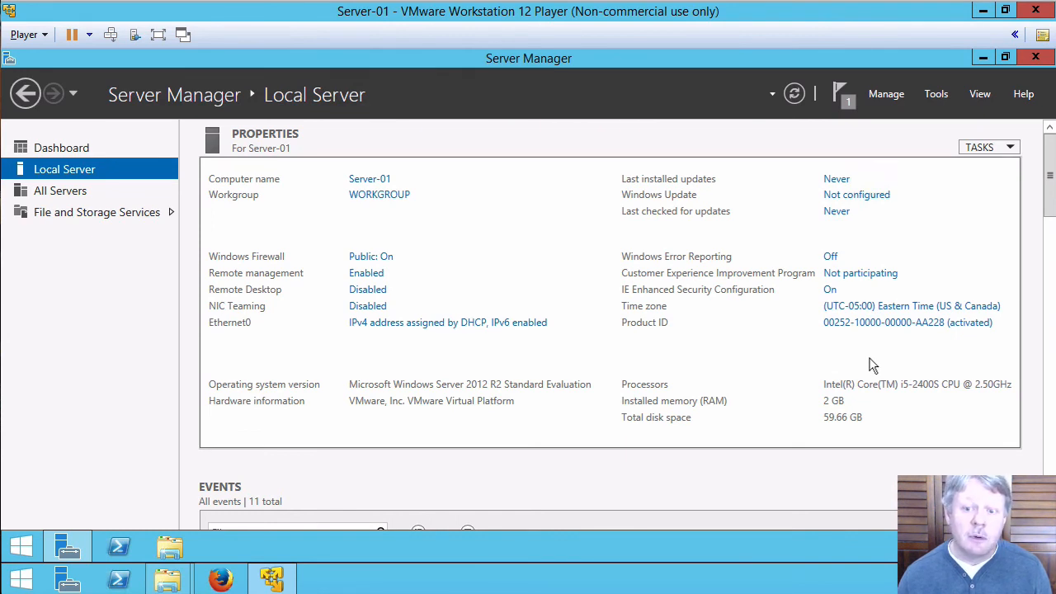
{"action": "mouse_move", "coordinate": [492, 370]}
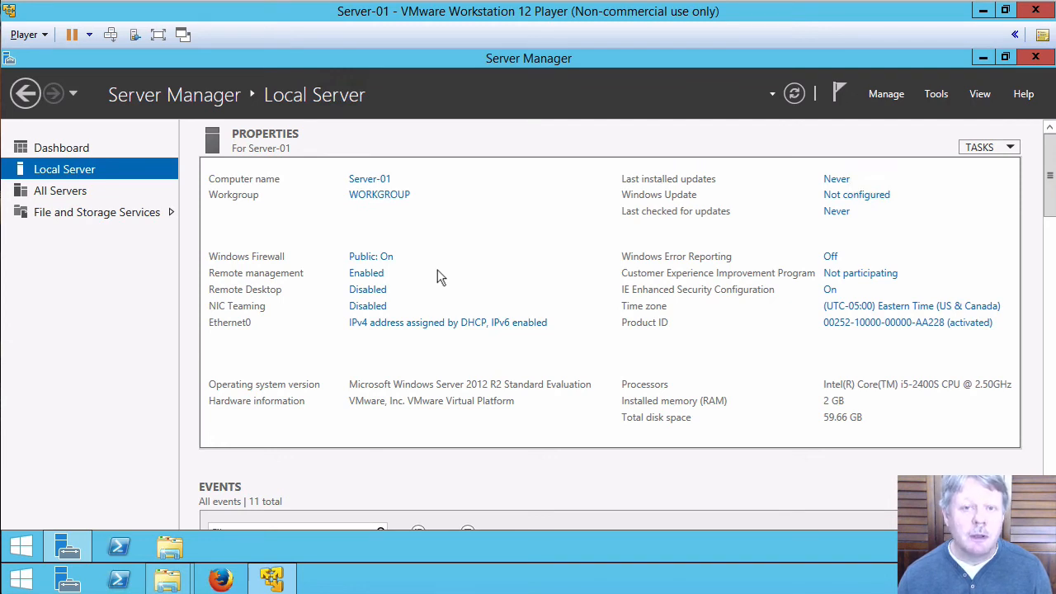
{"action": "mouse_move", "coordinate": [371, 256]}
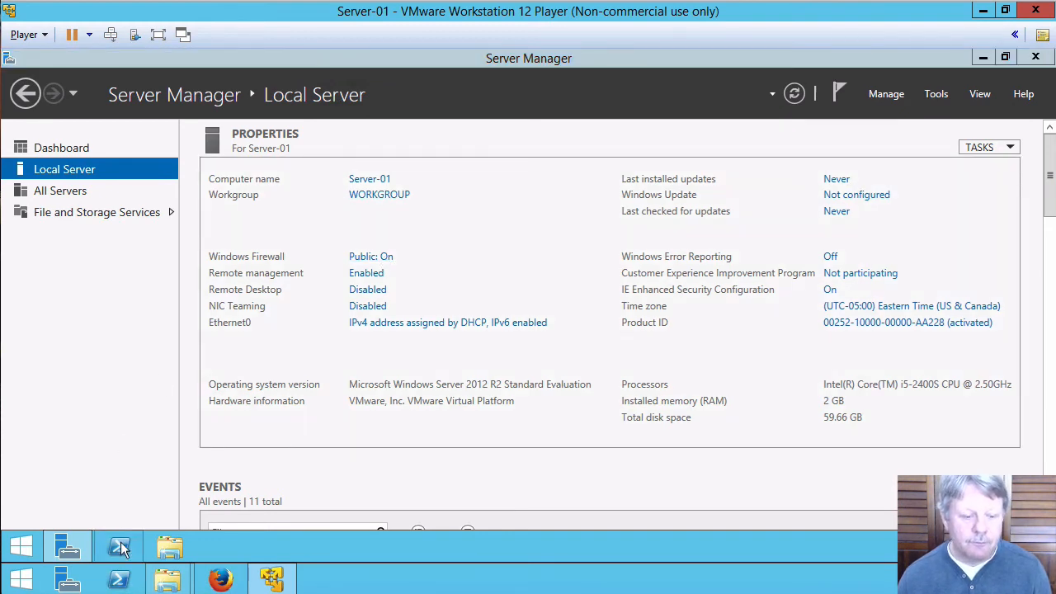
{"action": "left_click", "coordinate": [119, 546]}
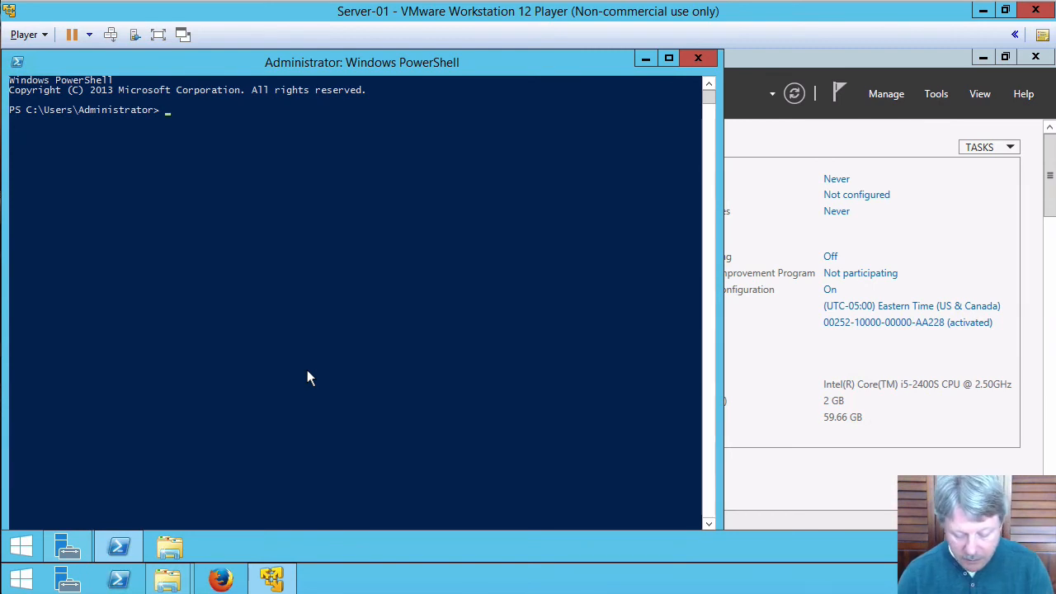
Step: Run Get-NetConnectionProfile to show Ethernet0's Network profile as Public
{"action": "type", "text": "get-net"}
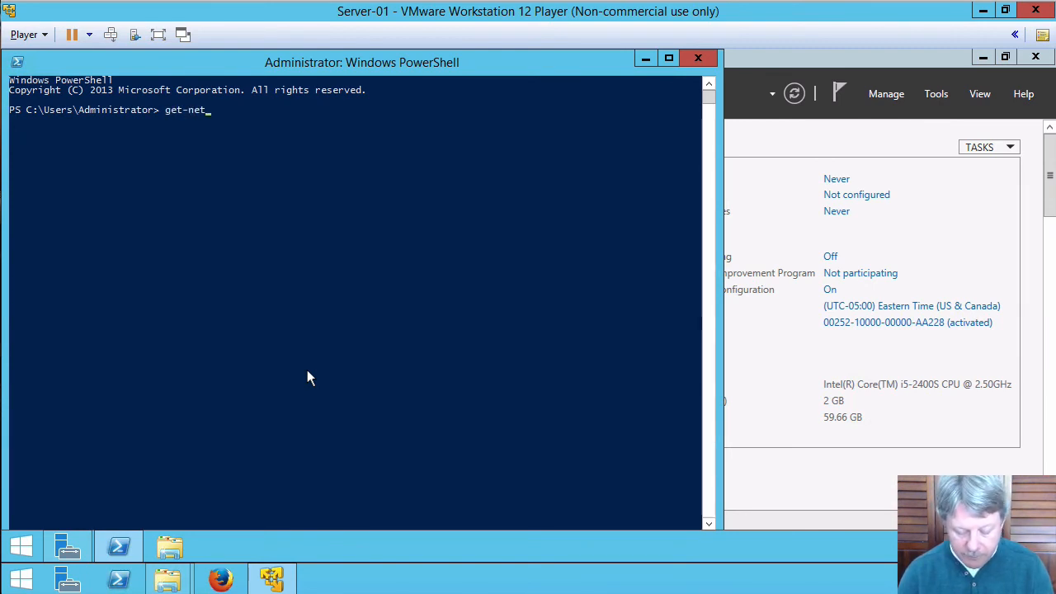
{"action": "type", "text": "con"}
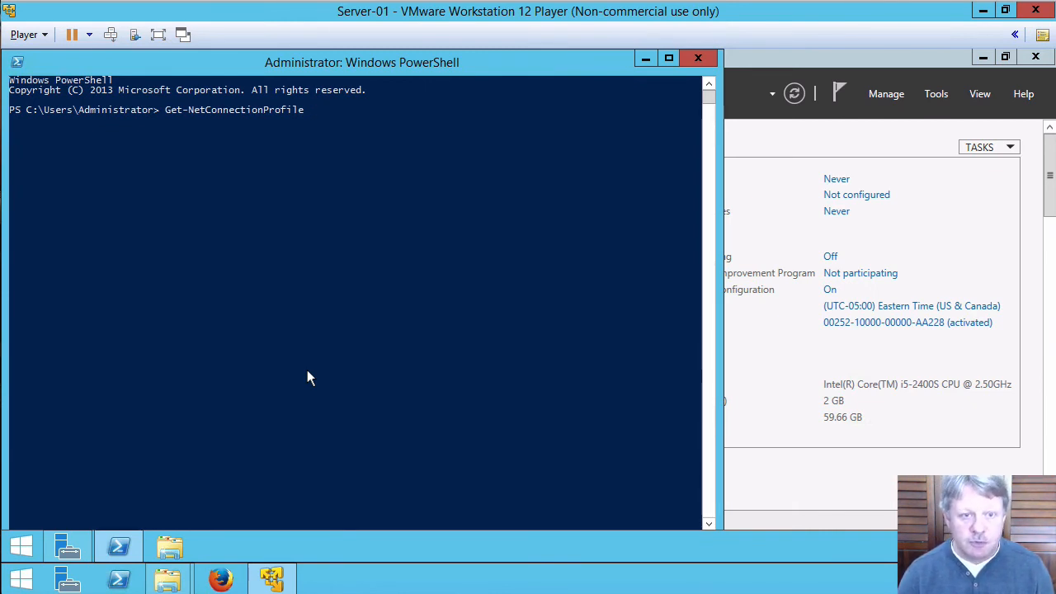
{"action": "key", "text": "Enter"}
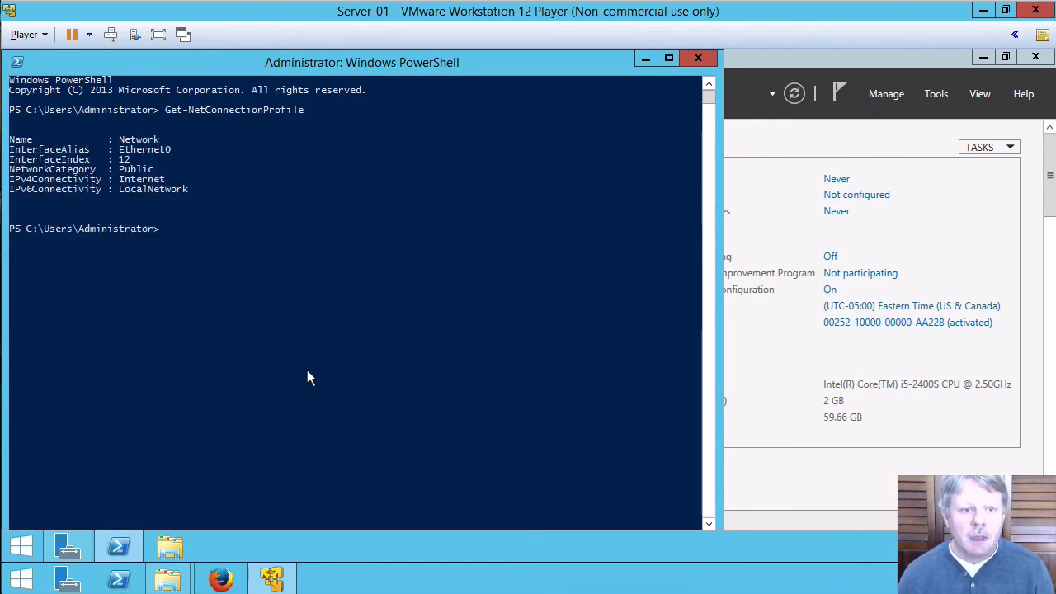
{"action": "mouse_move", "coordinate": [140, 163]}
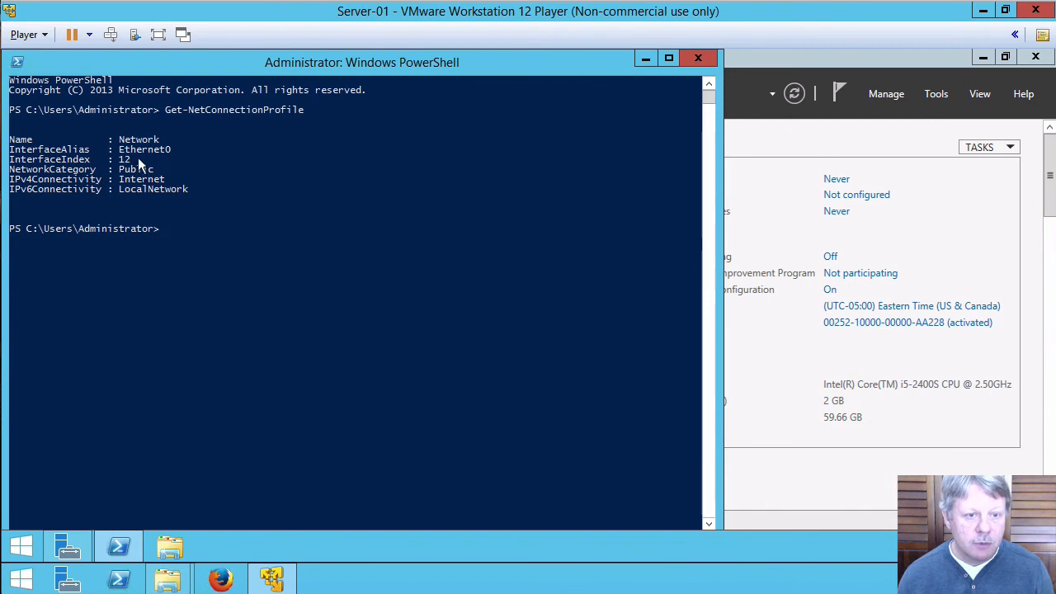
{"action": "mouse_move", "coordinate": [263, 272]}
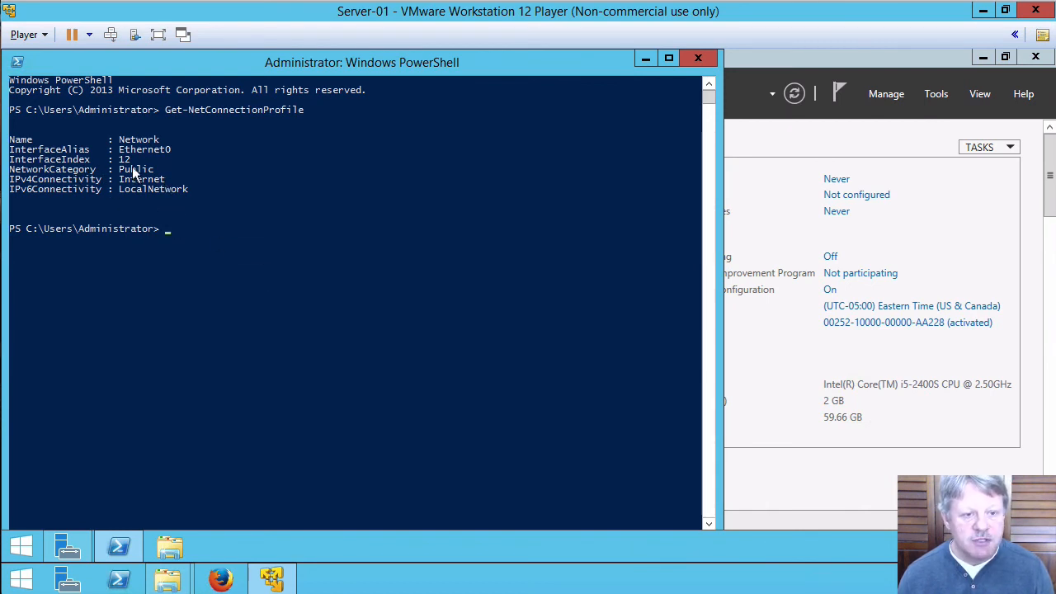
{"action": "mouse_move", "coordinate": [250, 271]}
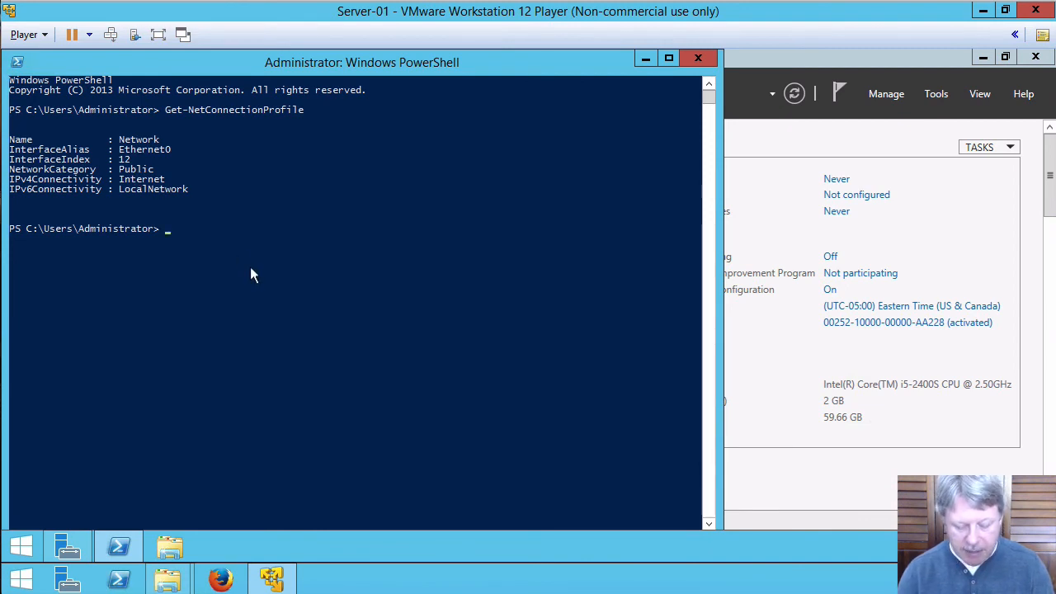
Step: Enter Set-NetConnectionProfile -Name Network -NetworkCategory Private to make the profile Private
{"action": "type", "text": "set-netc"}
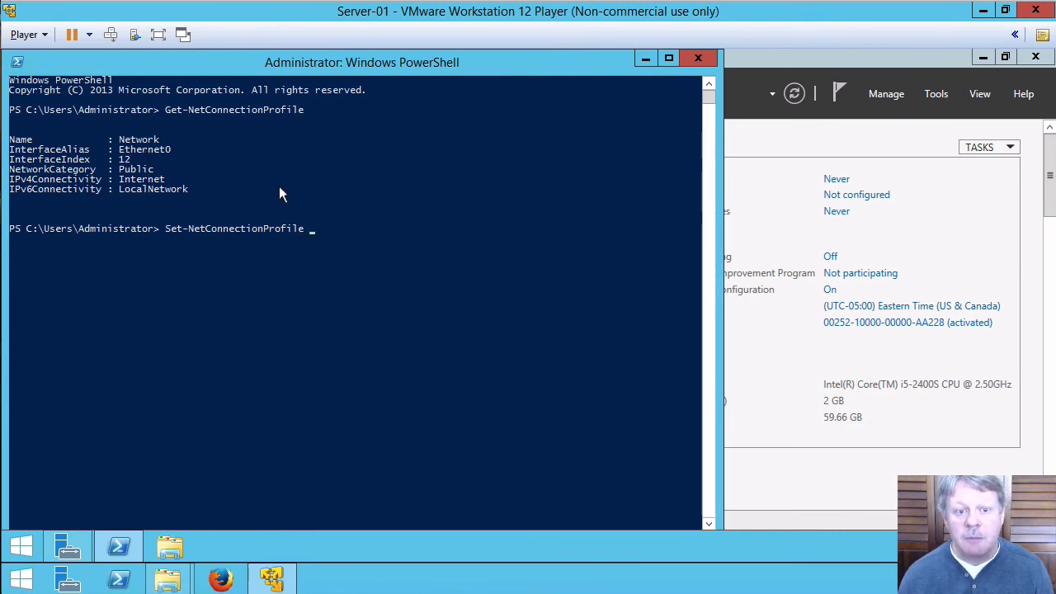
{"action": "type", "text": "-name"}
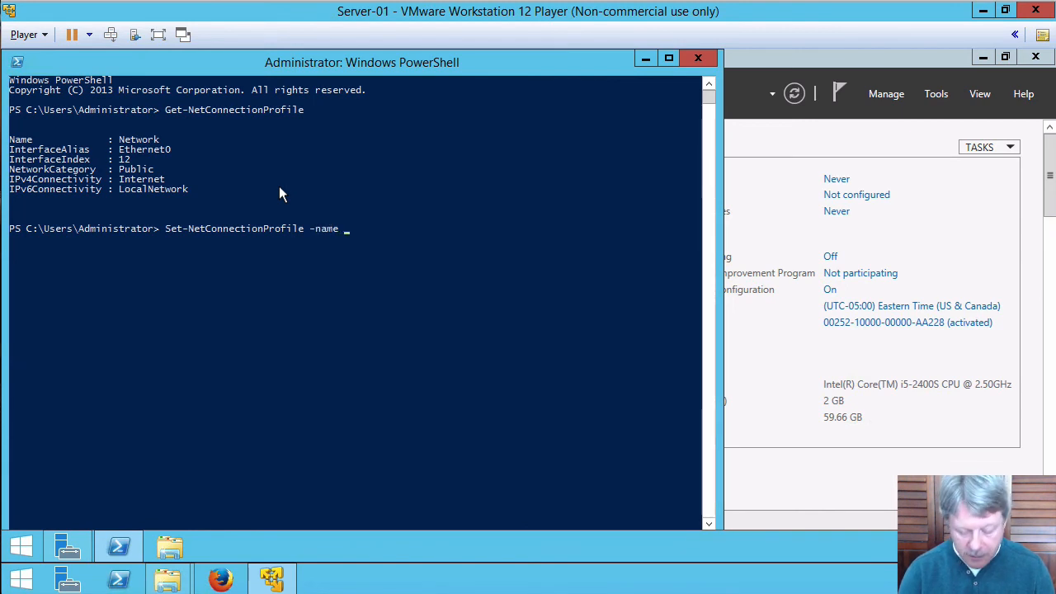
{"action": "type", "text": "Network"}
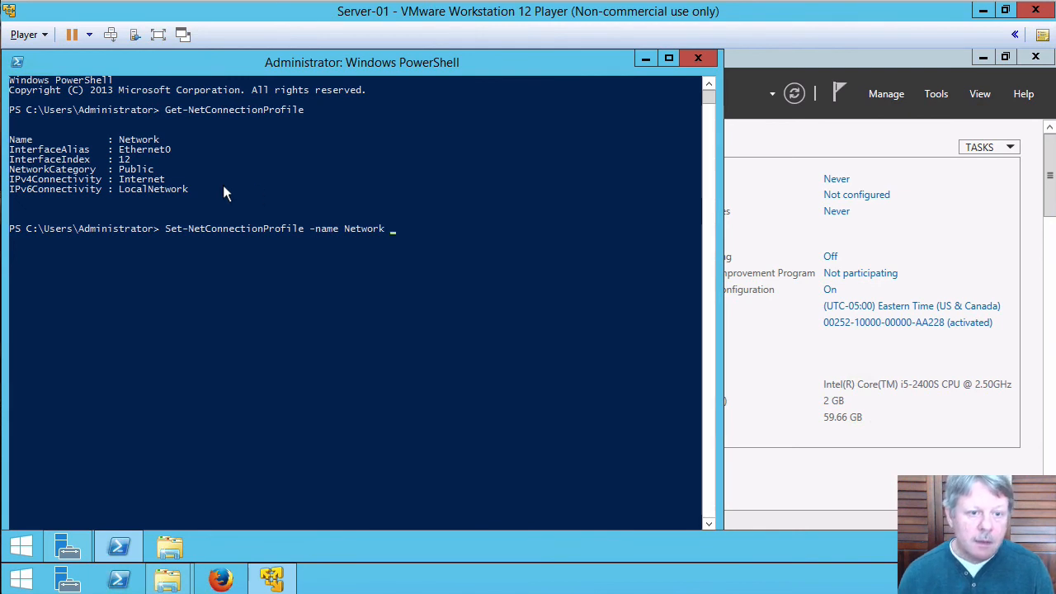
{"action": "mouse_move", "coordinate": [60, 179]}
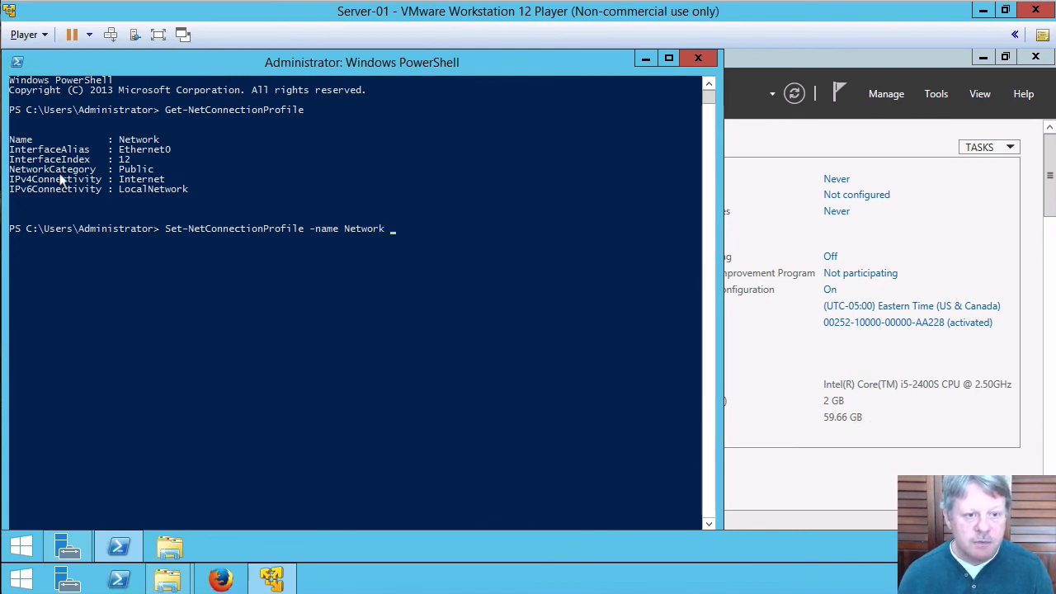
{"action": "type", "text": "-"}
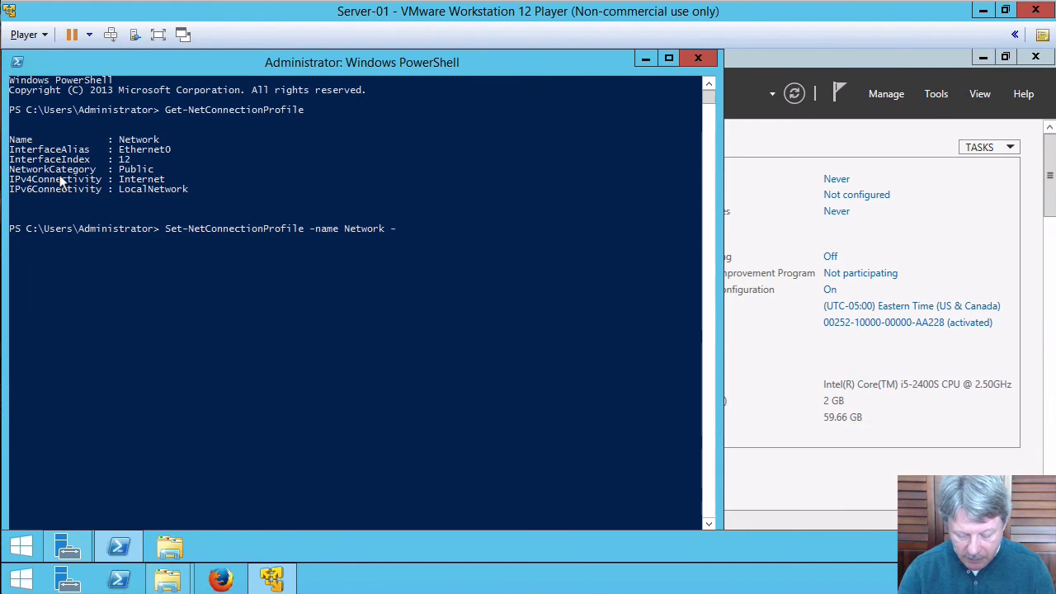
{"action": "type", "text": "NetworkCategory"}
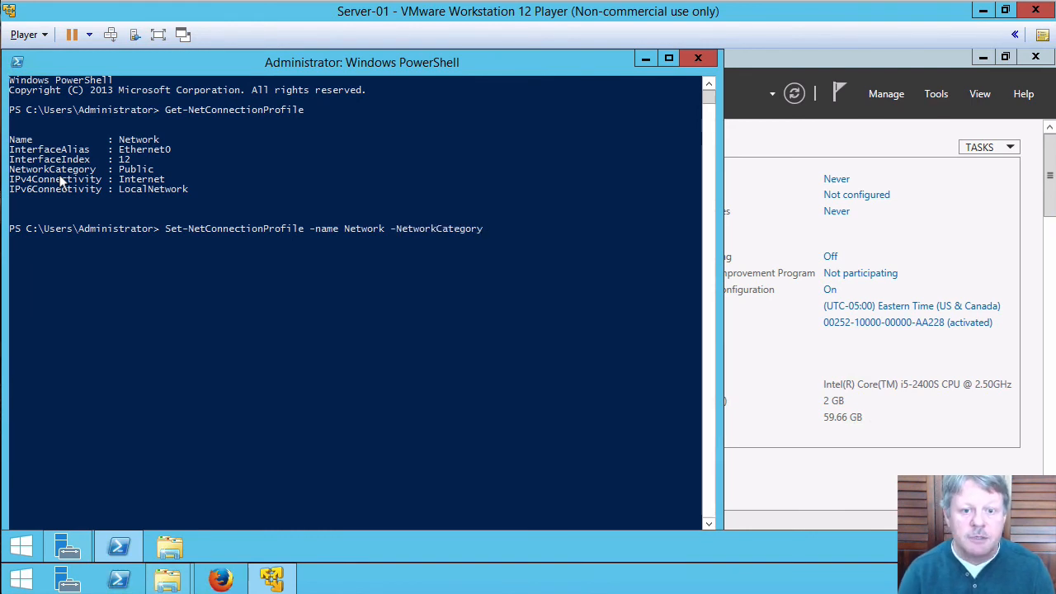
{"action": "type", "text": "Pr"}
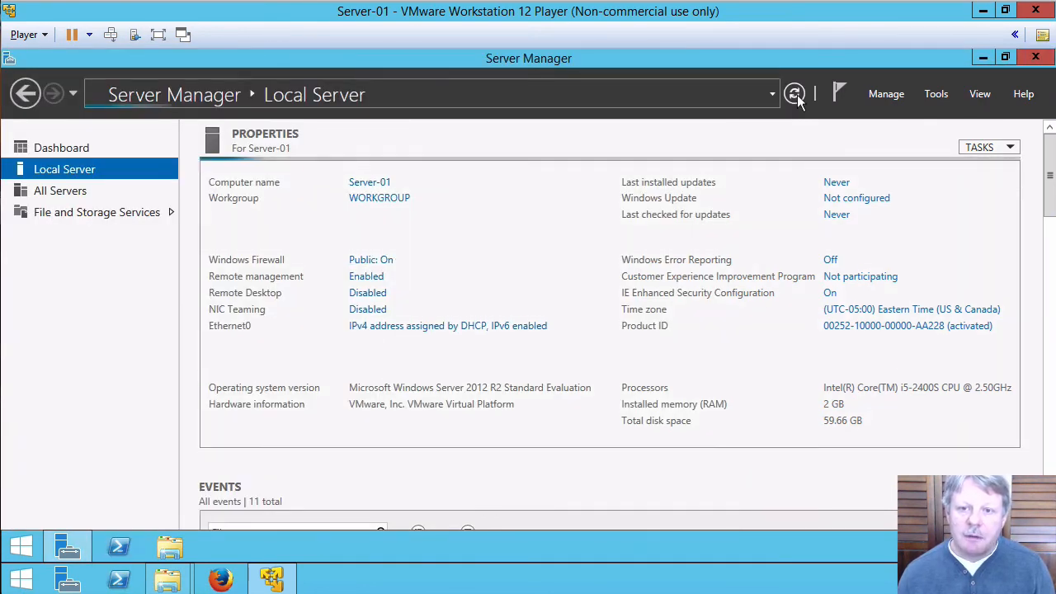
Step: Refresh Local Server to show Private: On and bring up the Remote Desktop settings
{"action": "left_click", "coordinate": [792, 92]}
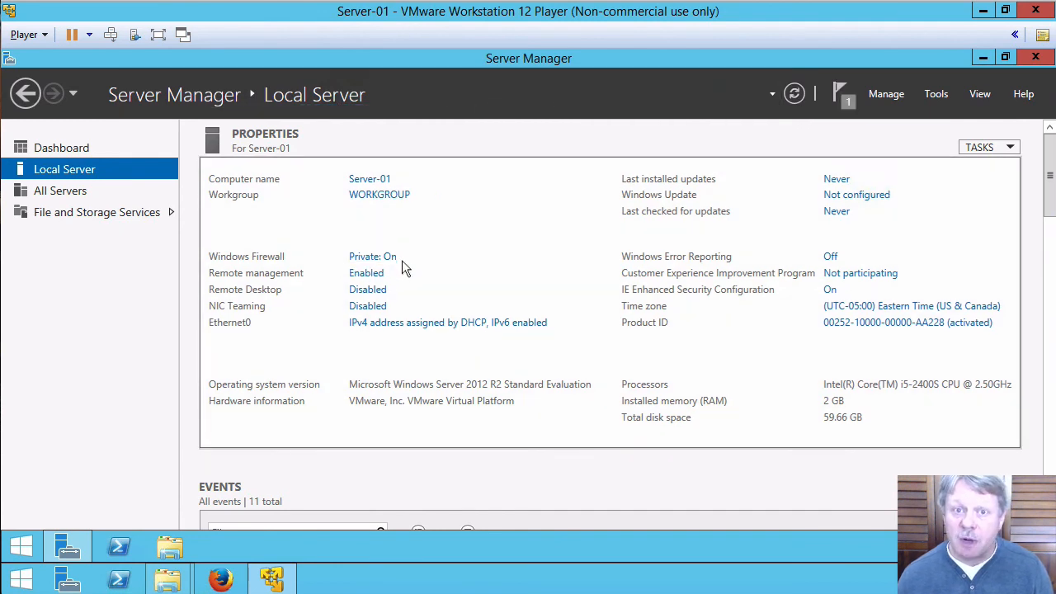
{"action": "mouse_move", "coordinate": [366, 294]}
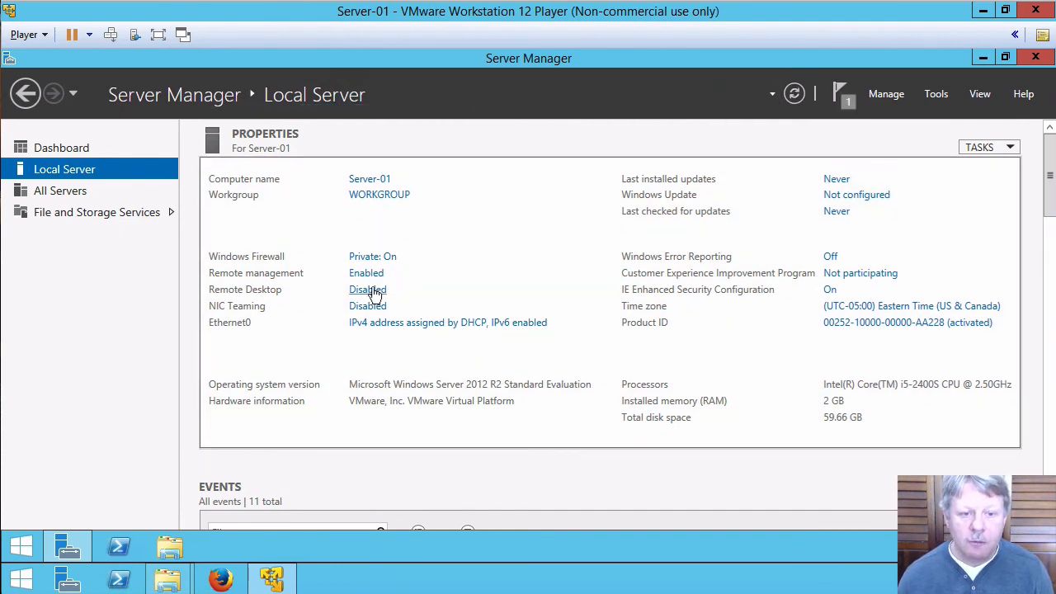
{"action": "left_click", "coordinate": [367, 289]}
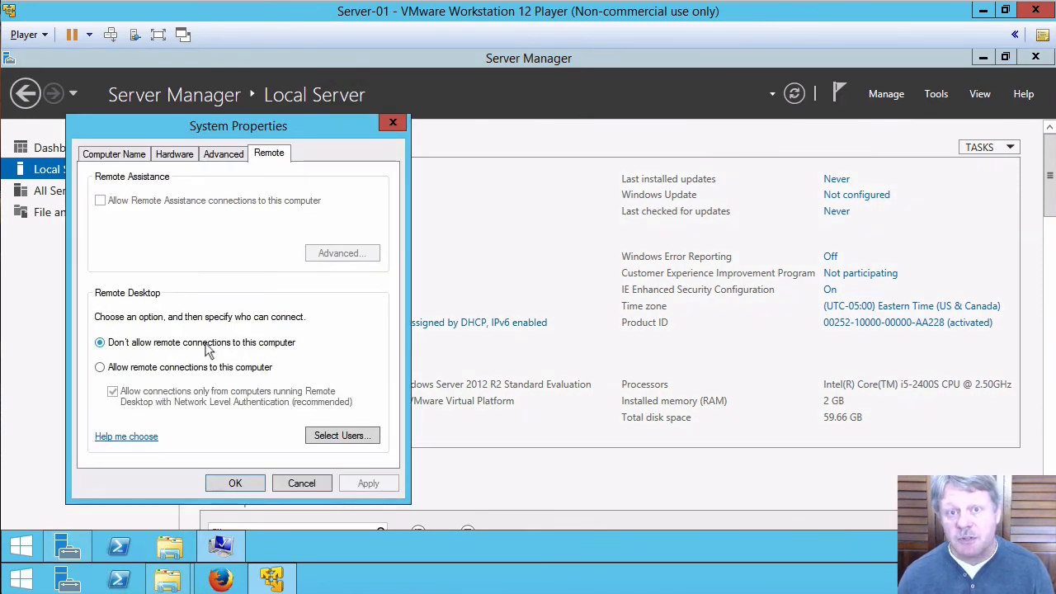
{"action": "mouse_move", "coordinate": [99, 367]}
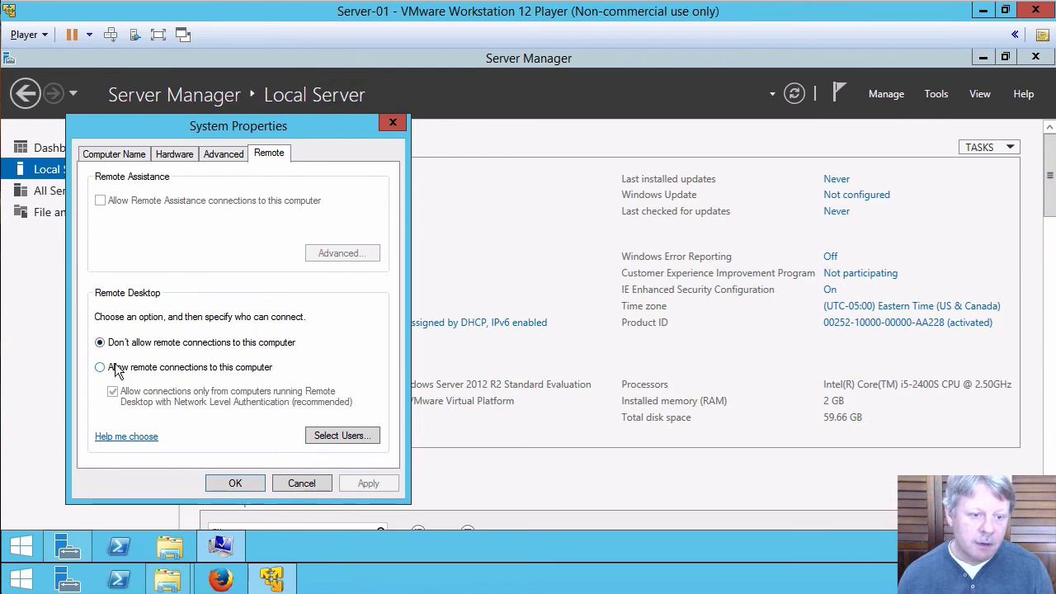
Step: Allow remote connections to Server-01 without Network Level Authentication and apply
{"action": "left_click", "coordinate": [99, 367]}
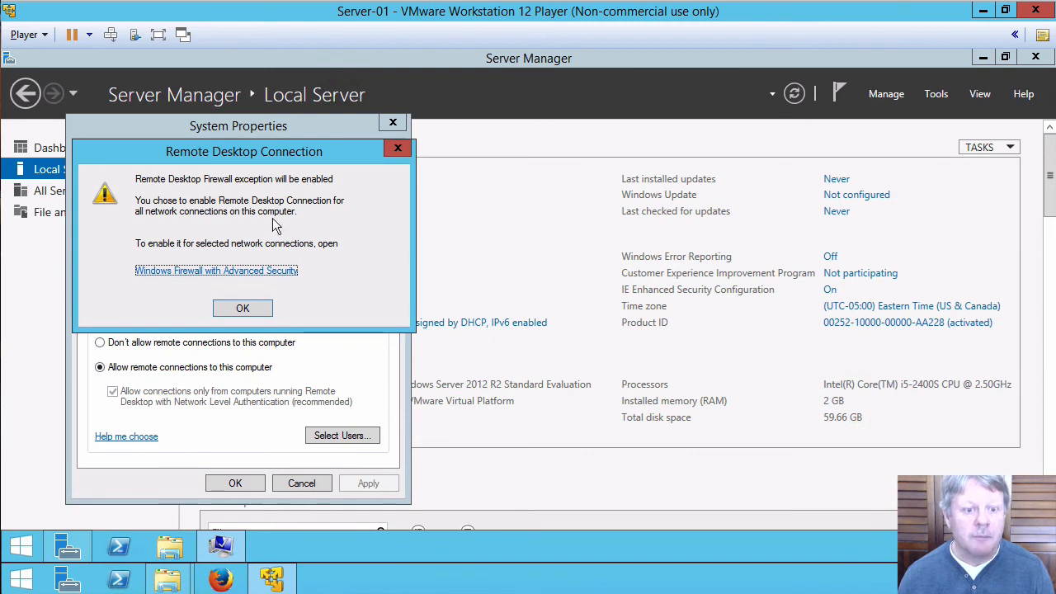
{"action": "left_click", "coordinate": [242, 308]}
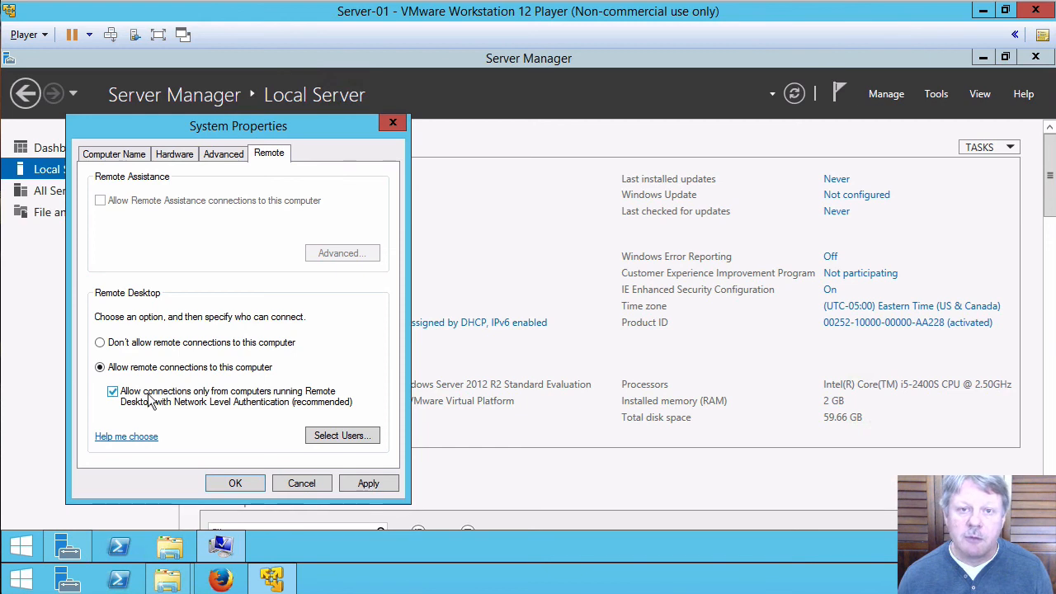
{"action": "left_click", "coordinate": [112, 391]}
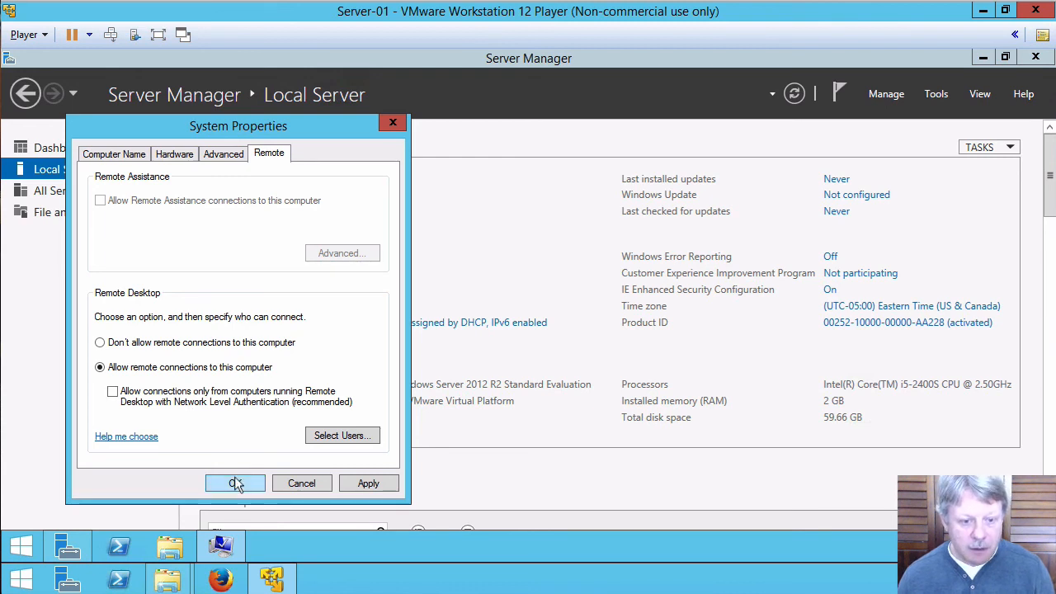
{"action": "left_click", "coordinate": [234, 482]}
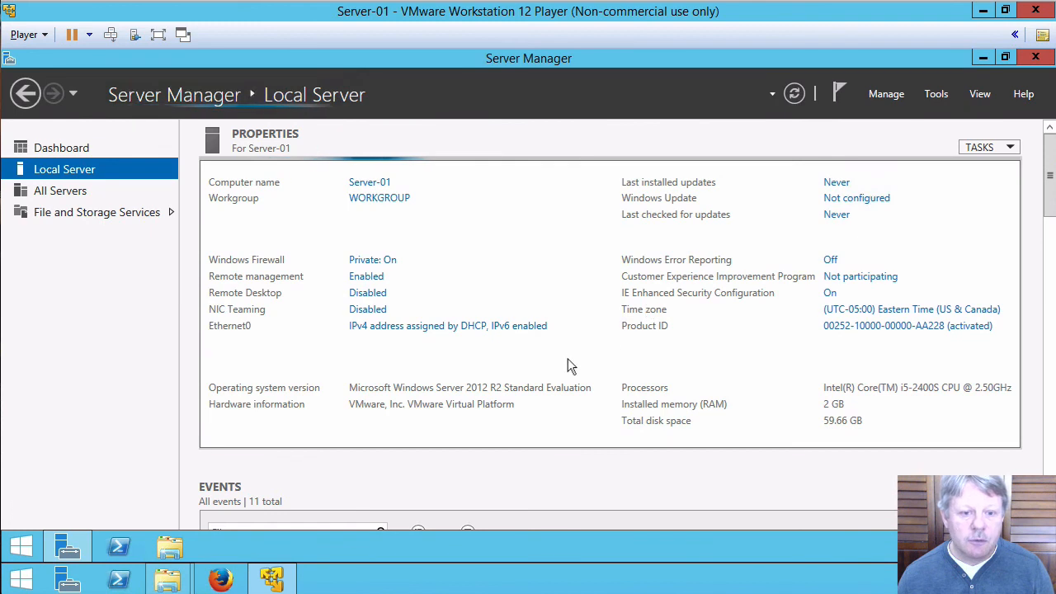
Step: Refresh to show Remote Desktop Enabled and go to the Windows Firewall control panel
{"action": "left_click", "coordinate": [368, 292]}
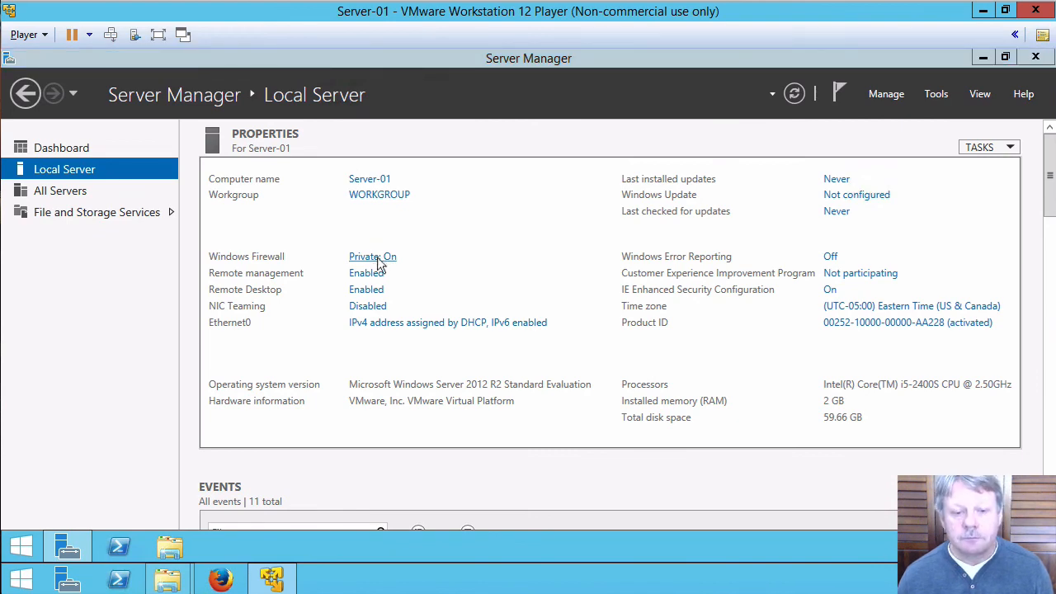
{"action": "left_click", "coordinate": [373, 256]}
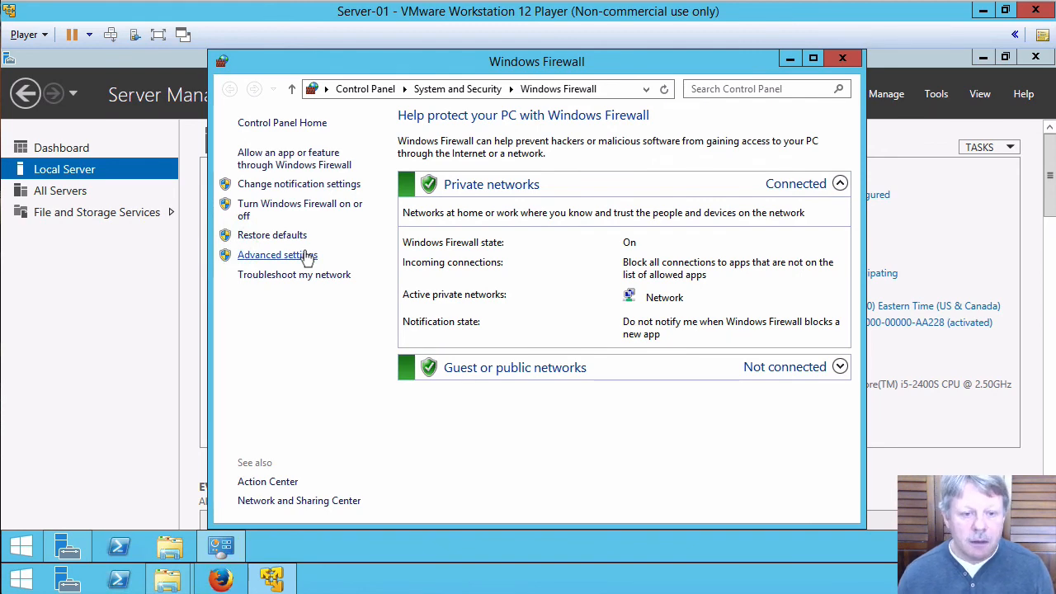
Step: In the advanced firewall console, locate the Echo Request ICMPv4-In inbound rule
{"action": "left_click", "coordinate": [277, 254]}
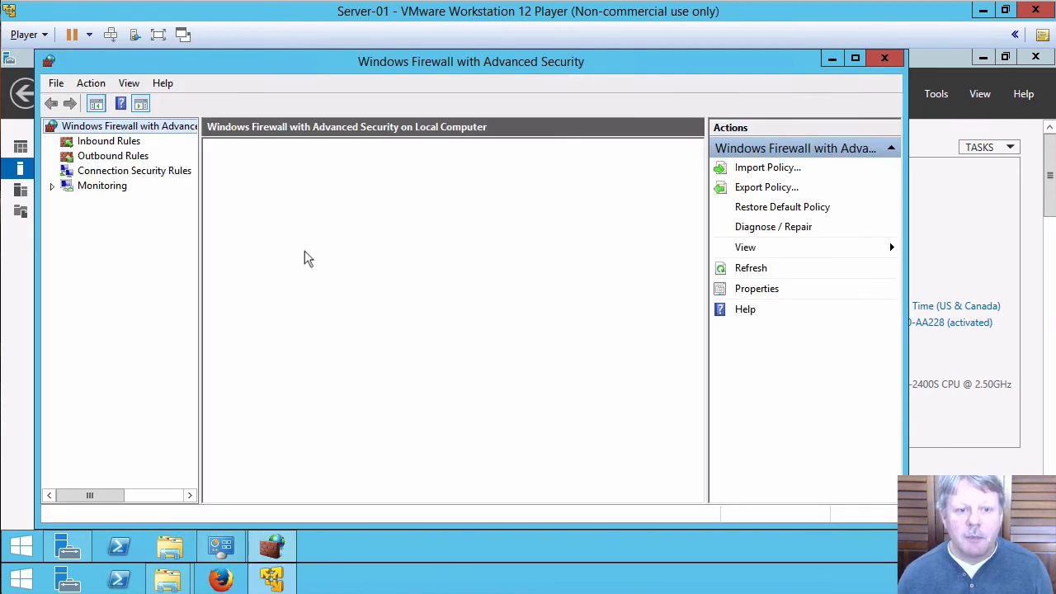
{"action": "left_click", "coordinate": [129, 125]}
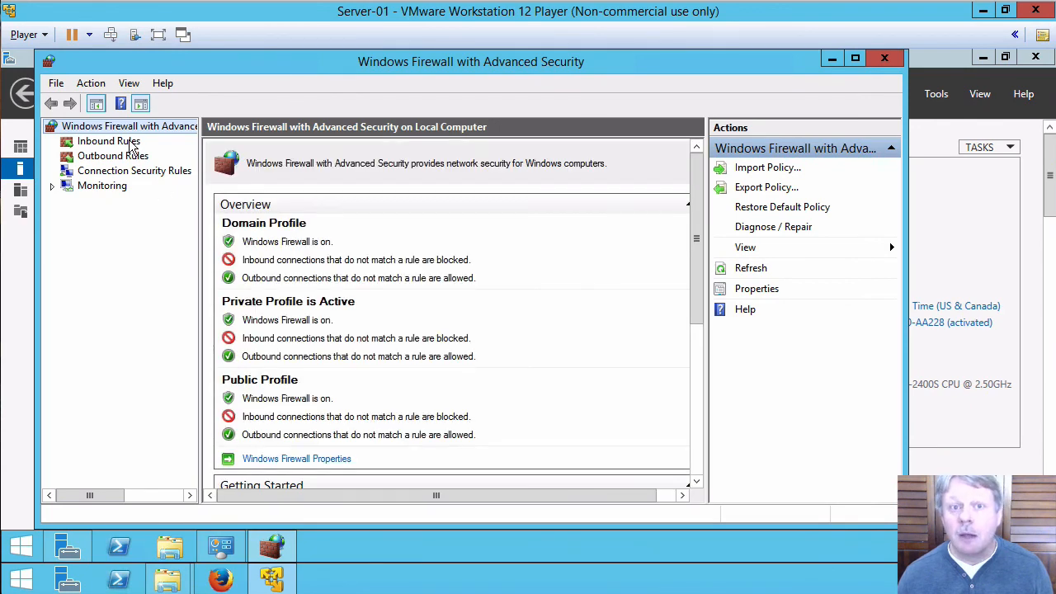
{"action": "left_click", "coordinate": [109, 141]}
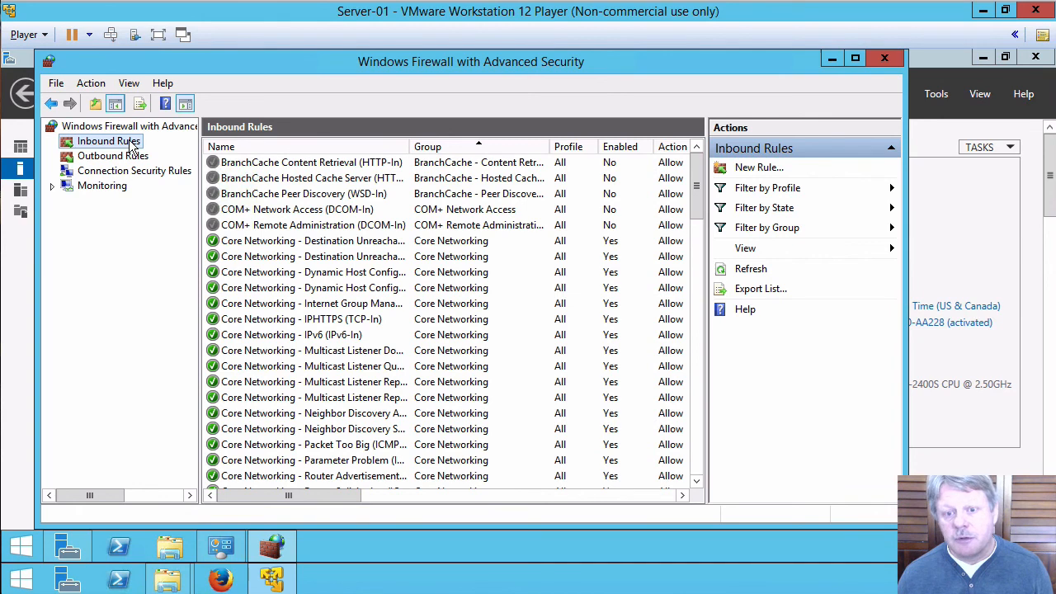
{"action": "mouse_move", "coordinate": [700, 419]}
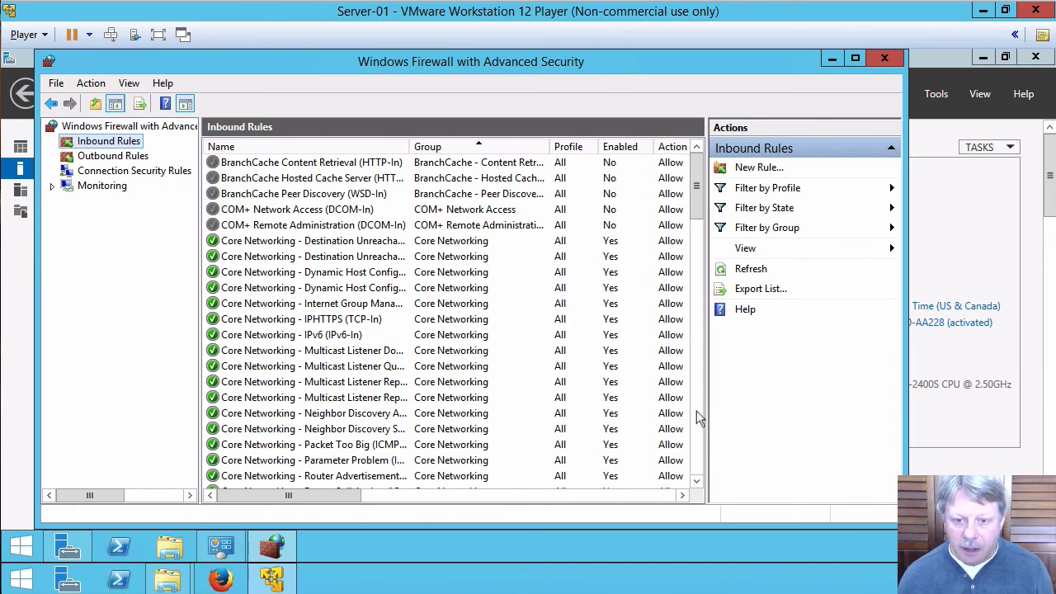
{"action": "scroll", "scroll_direction": "down", "scroll_amount": 3}
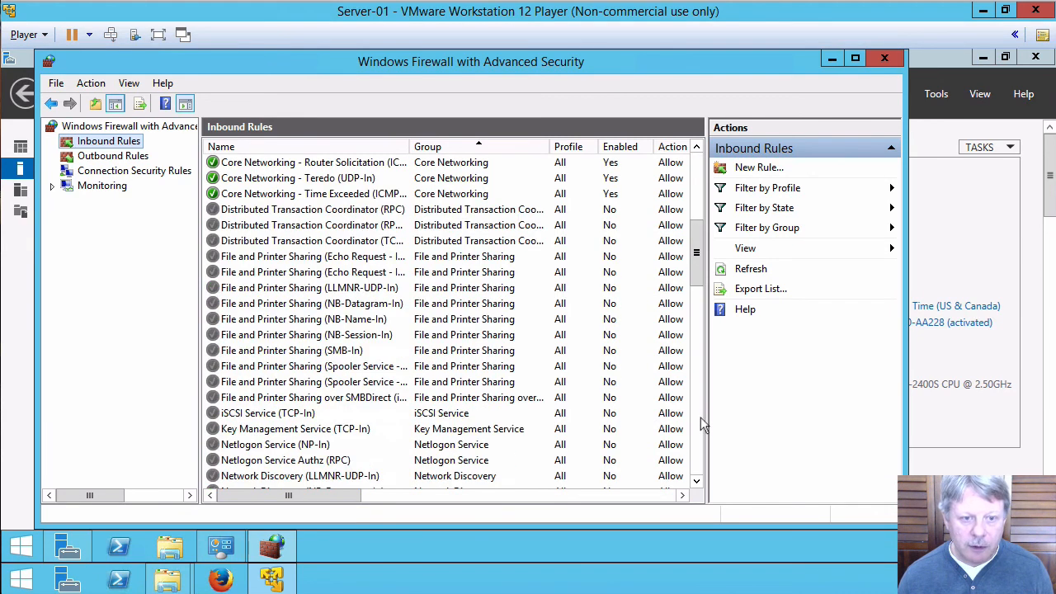
{"action": "mouse_move", "coordinate": [314, 267]}
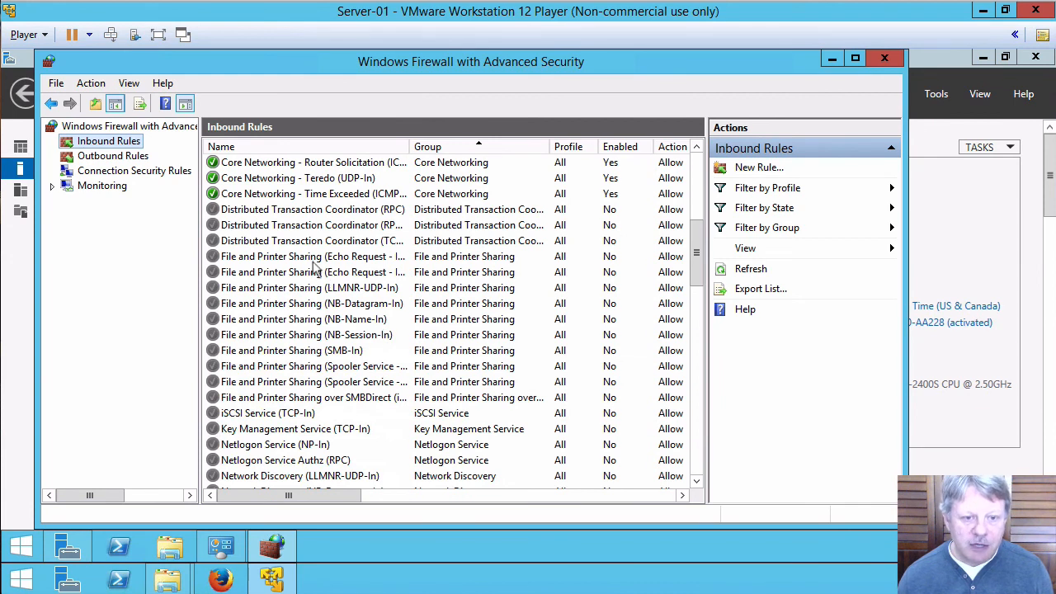
{"action": "left_click", "coordinate": [314, 255]}
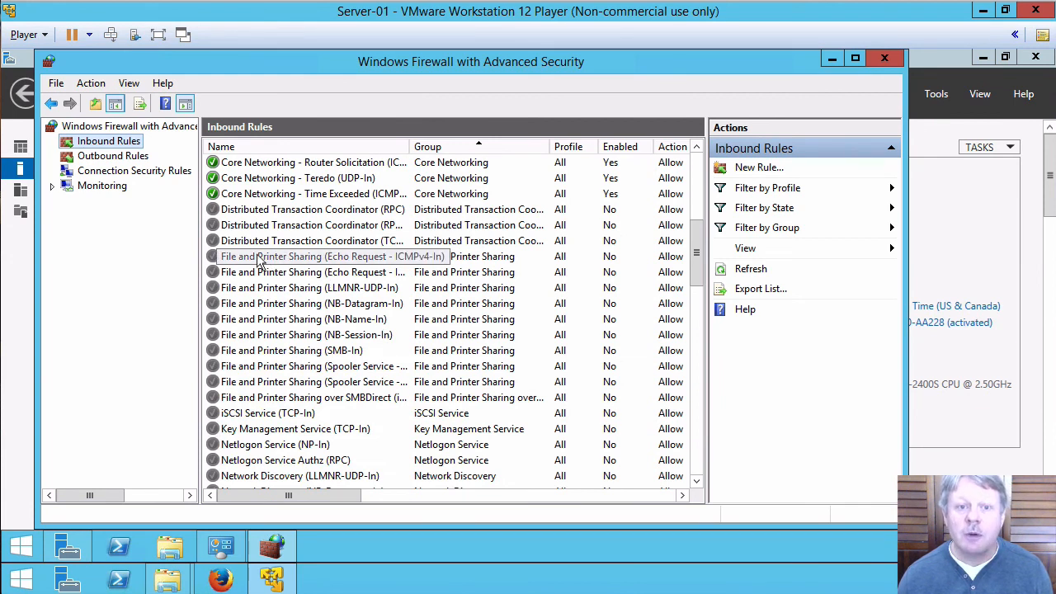
{"action": "mouse_move", "coordinate": [360, 258]}
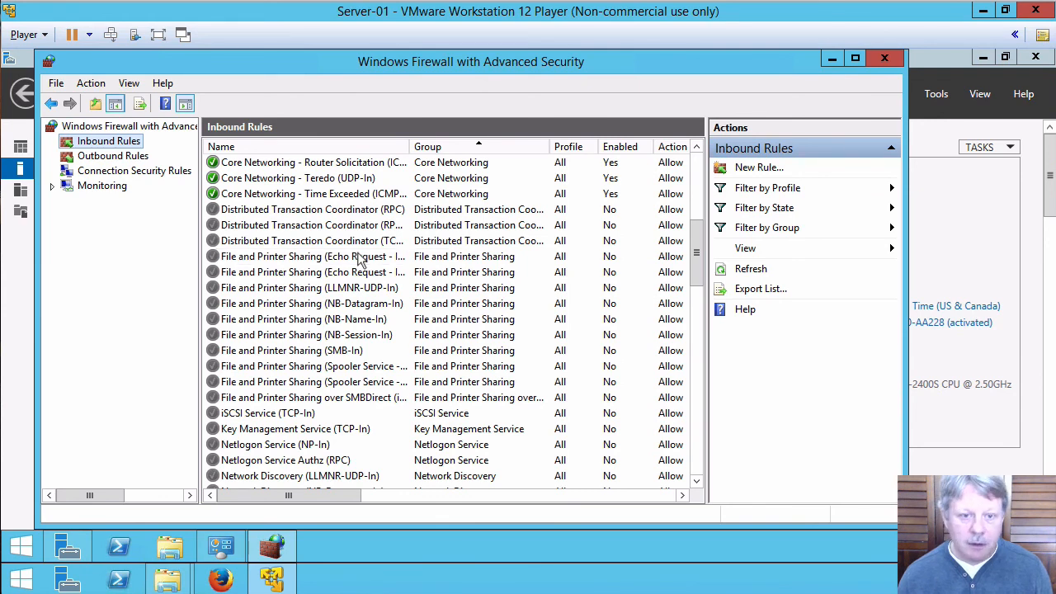
Step: Enable the File and Printer Sharing (Echo Request - ICMPv4-In) rule and close the console
{"action": "right_click", "coordinate": [310, 256]}
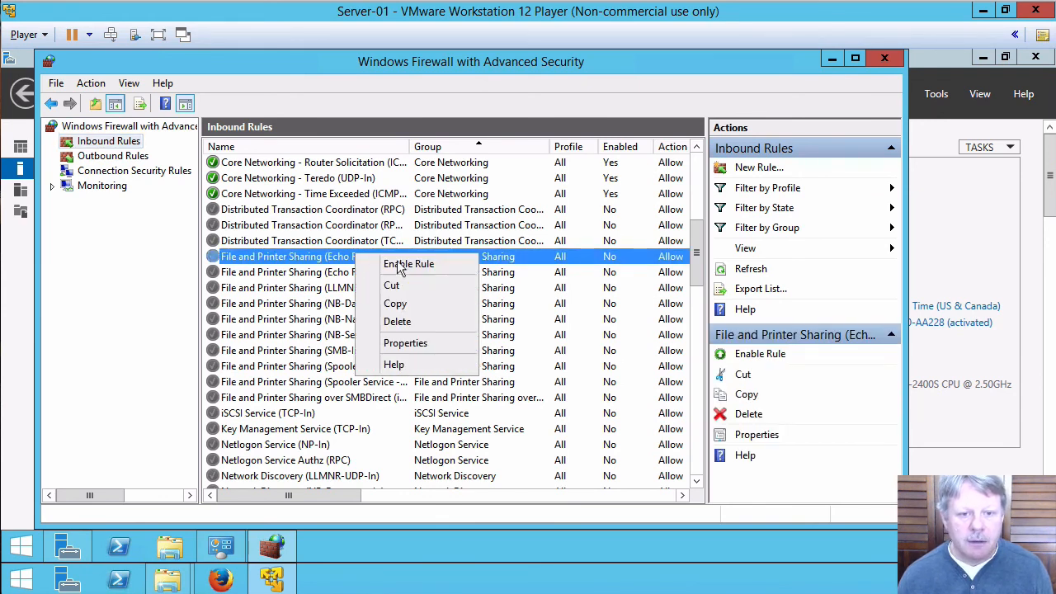
{"action": "left_click", "coordinate": [409, 264]}
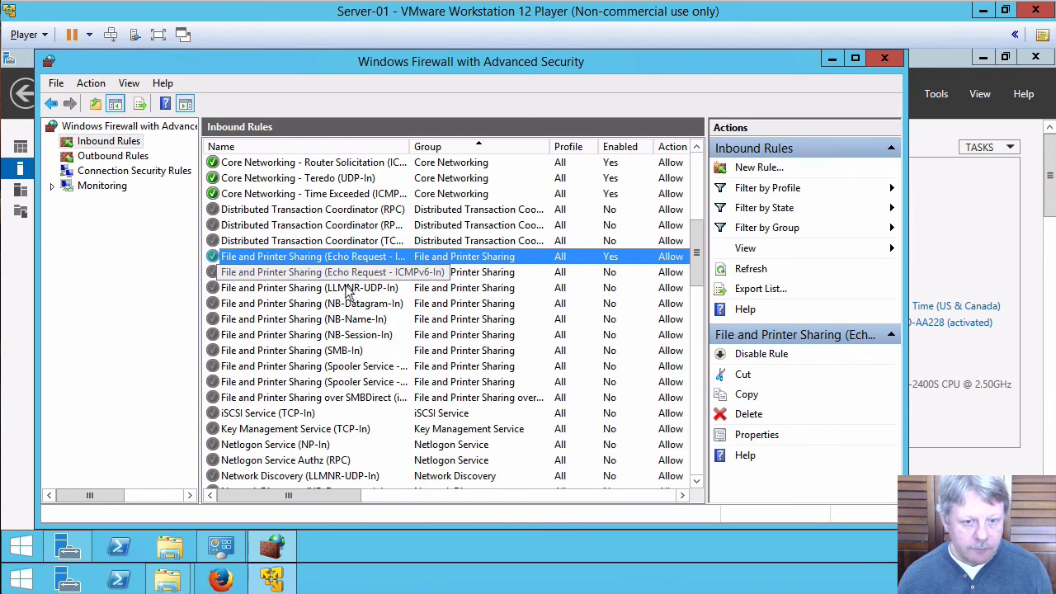
{"action": "left_click", "coordinate": [311, 287]}
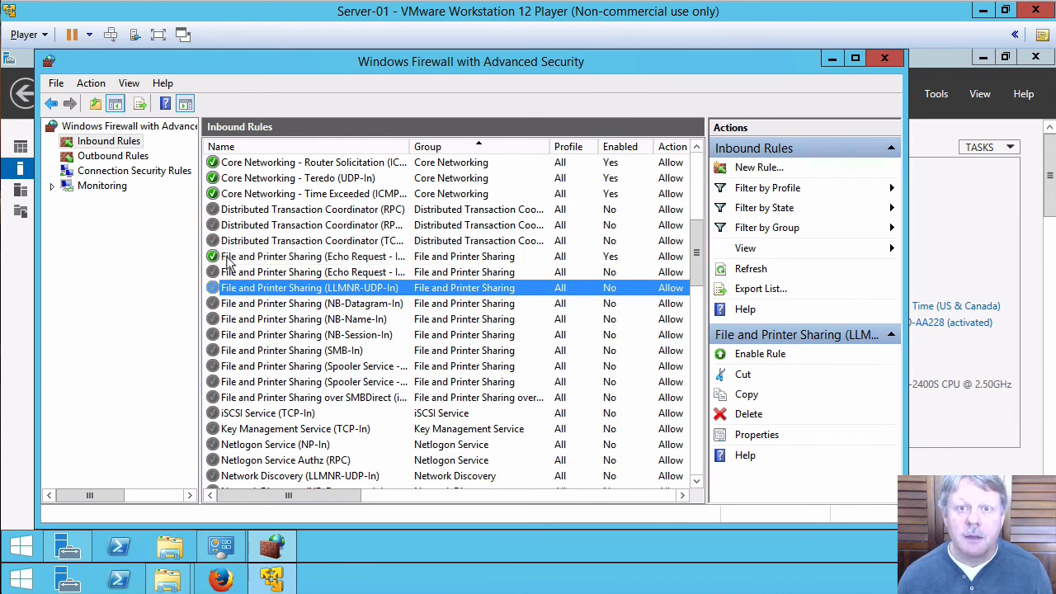
{"action": "mouse_move", "coordinate": [885, 57]}
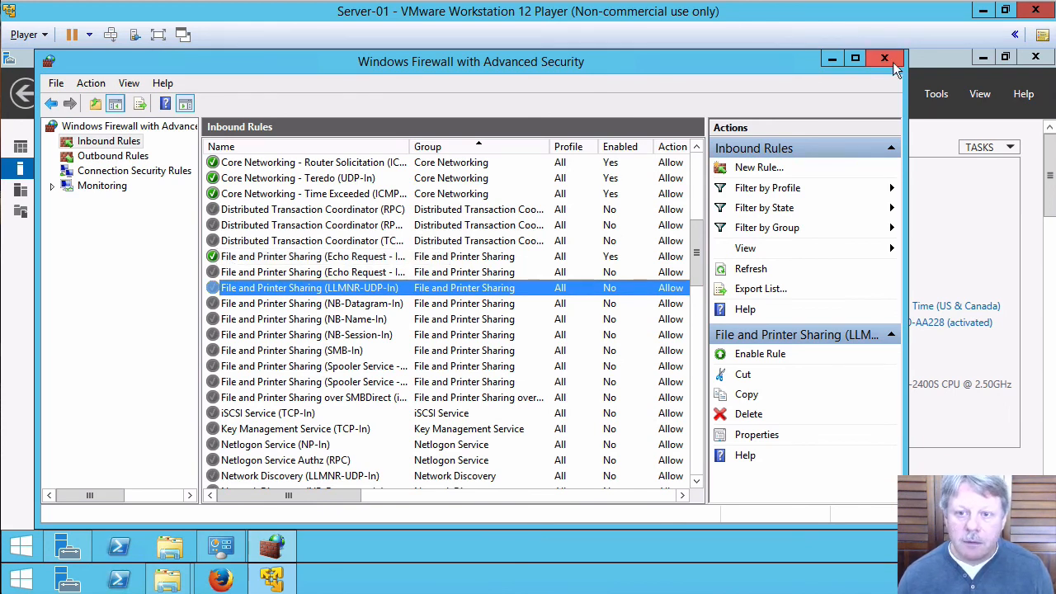
{"action": "left_click", "coordinate": [885, 58]}
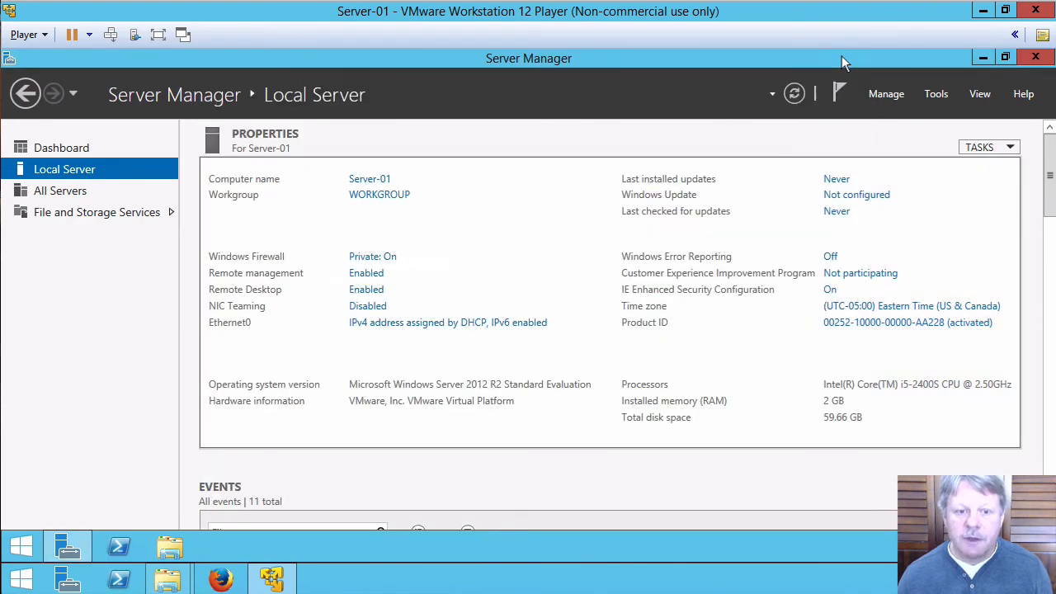